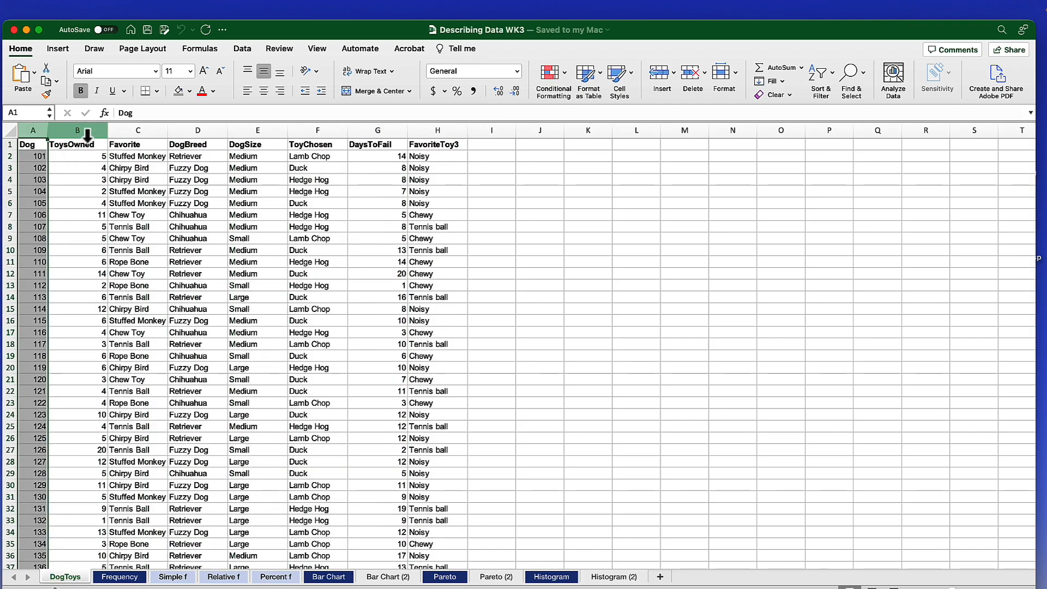
# Select the ToysOwned, Favorite and DogSize columns, then return to the sheet's first cell
pyautogui.click(75, 130)
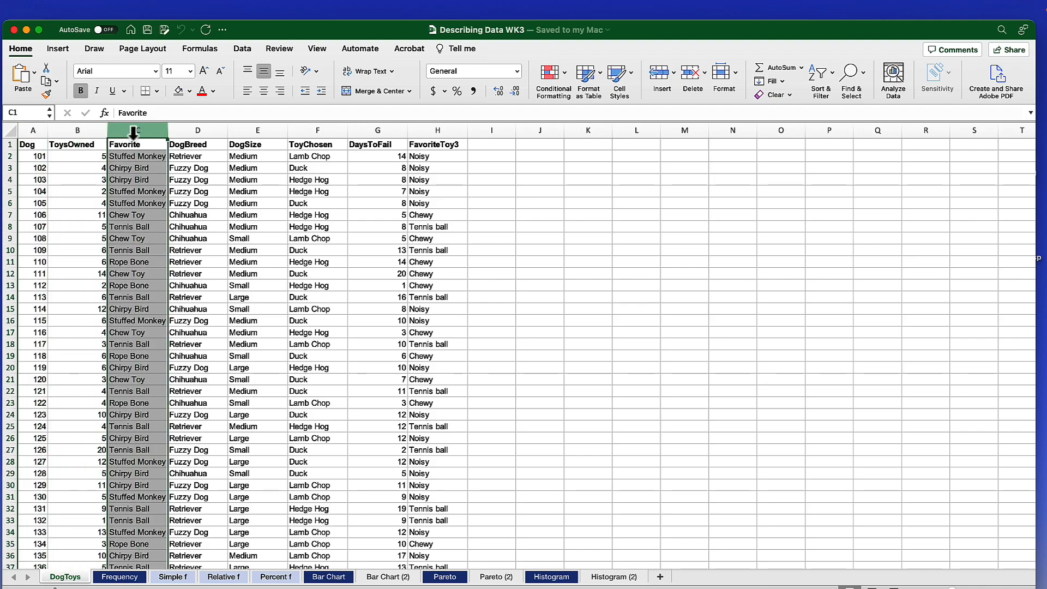
pyautogui.click(198, 129)
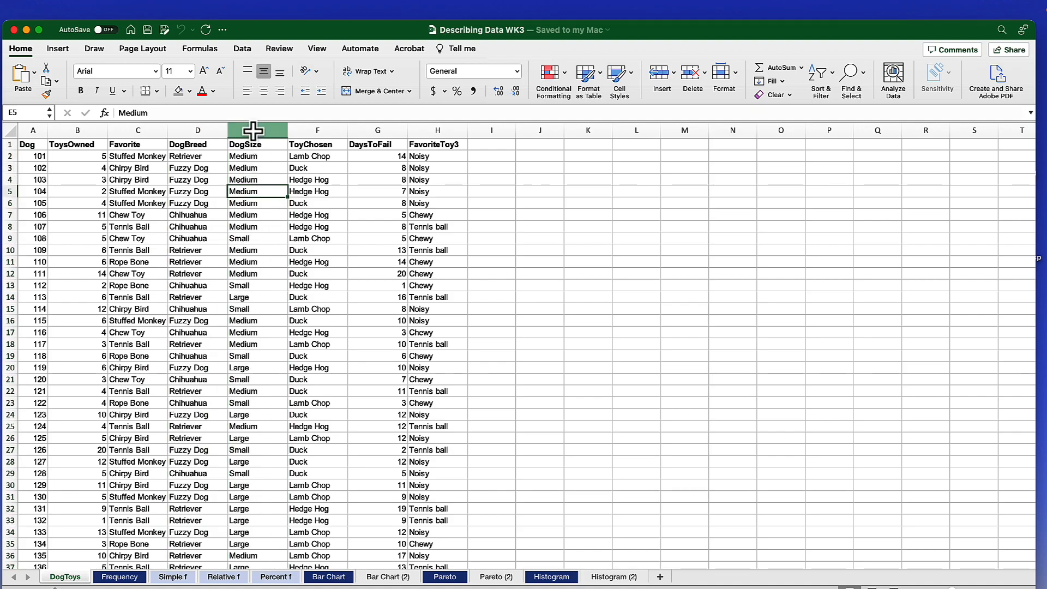
pyautogui.click(258, 130)
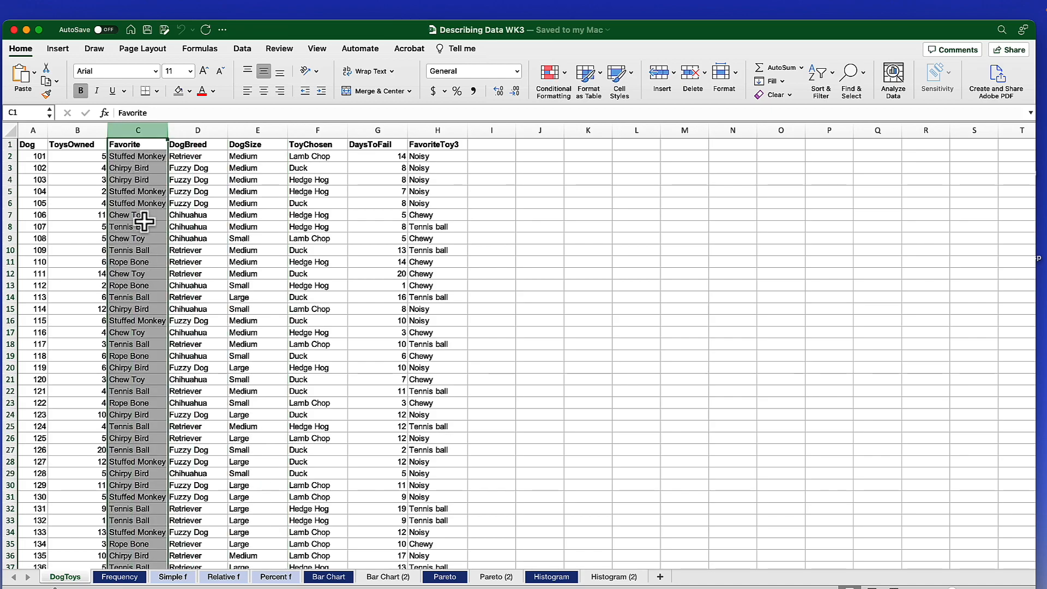
pyautogui.click(77, 130)
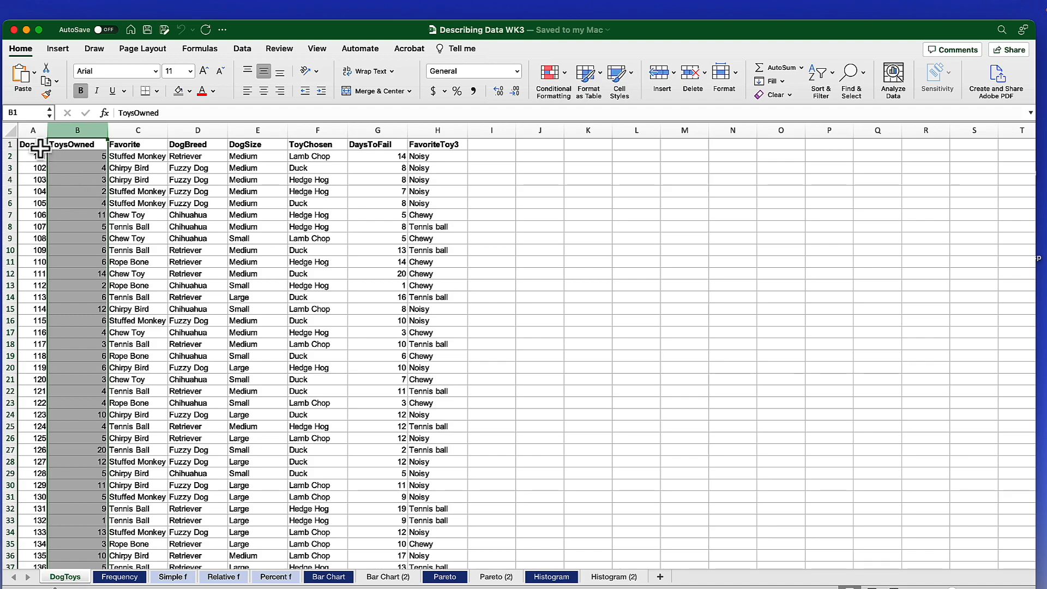
pyautogui.click(32, 144)
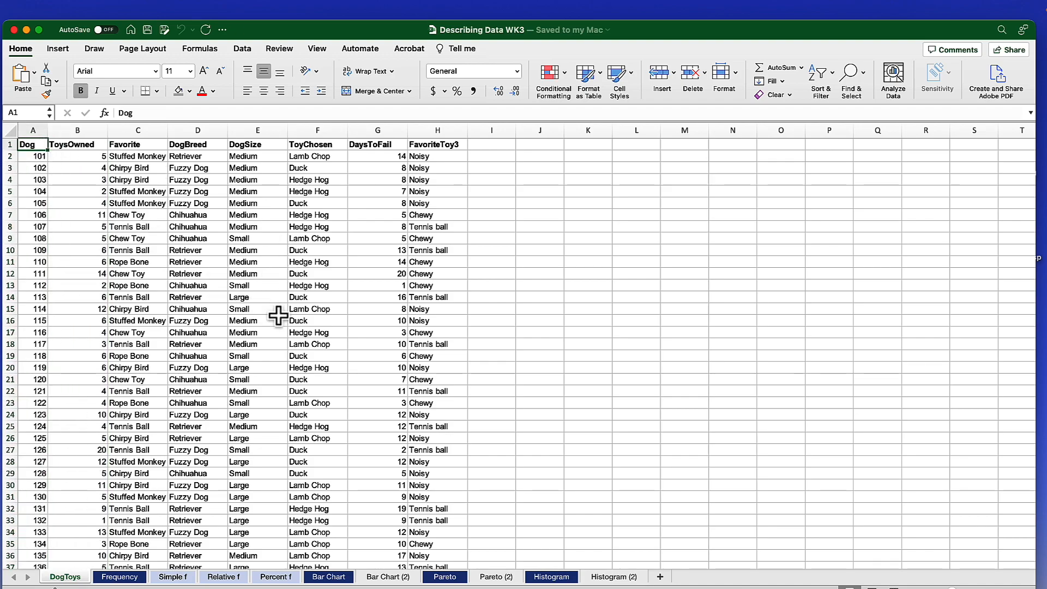
pyautogui.moveTo(322, 232)
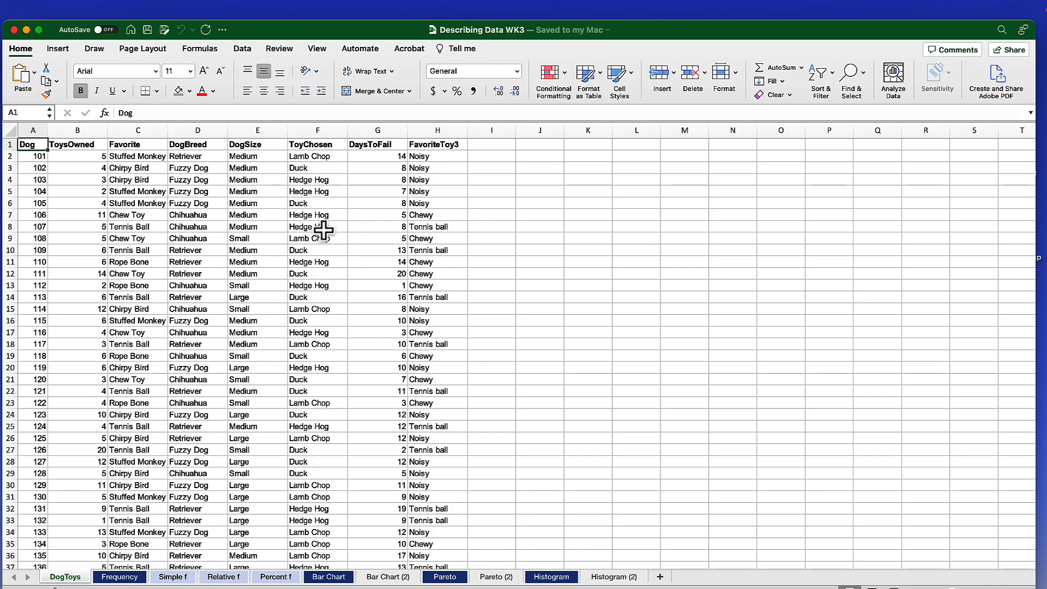
pyautogui.moveTo(610, 106)
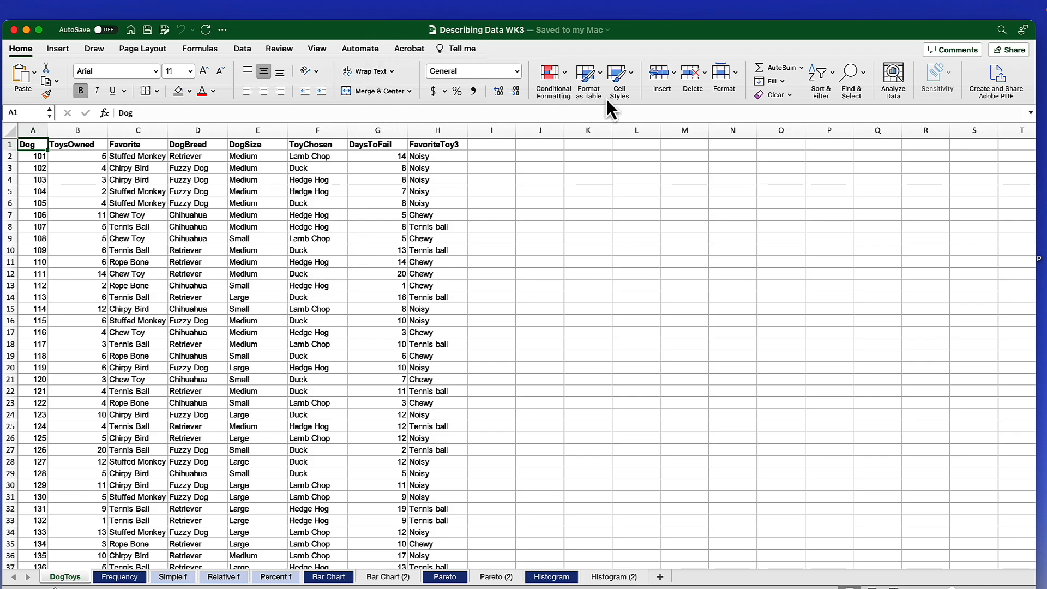
pyautogui.moveTo(281, 42)
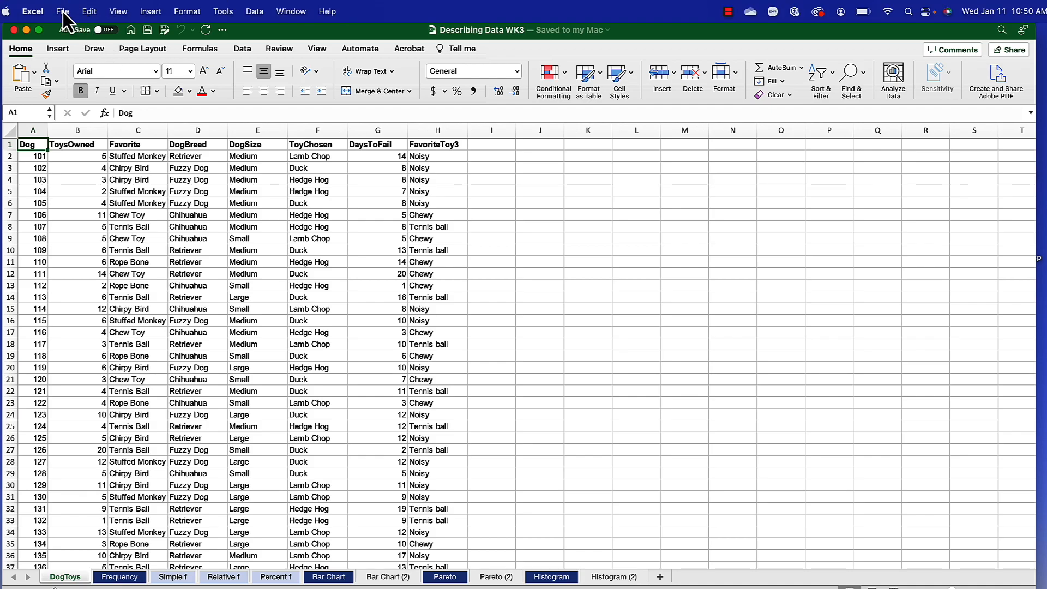
# Save the sheet as CSV UTF-8 named 'Dog Toys', keeping only the active sheet
pyautogui.click(62, 10)
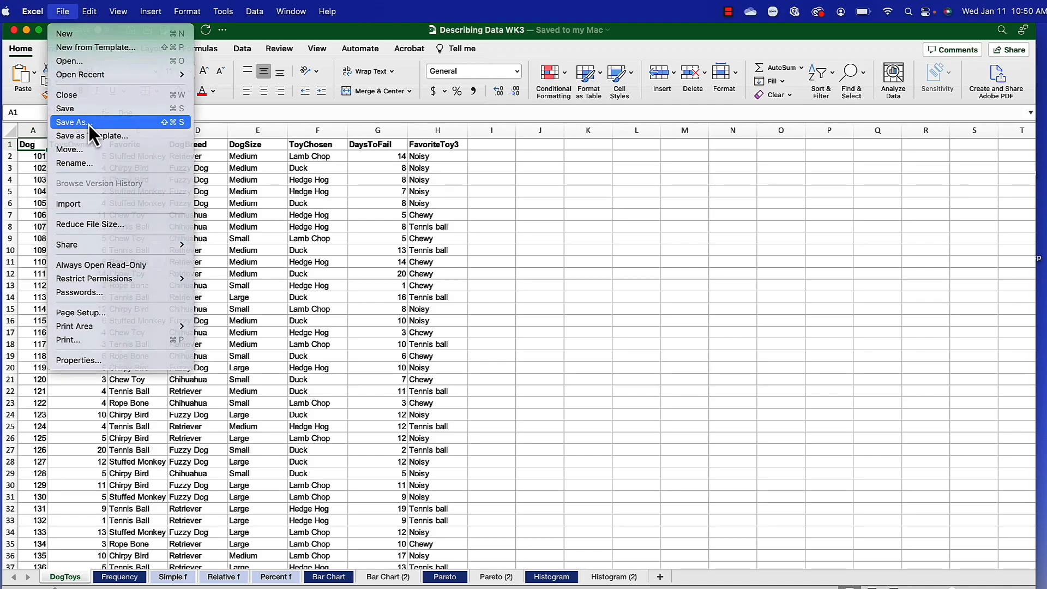
pyautogui.click(65, 121)
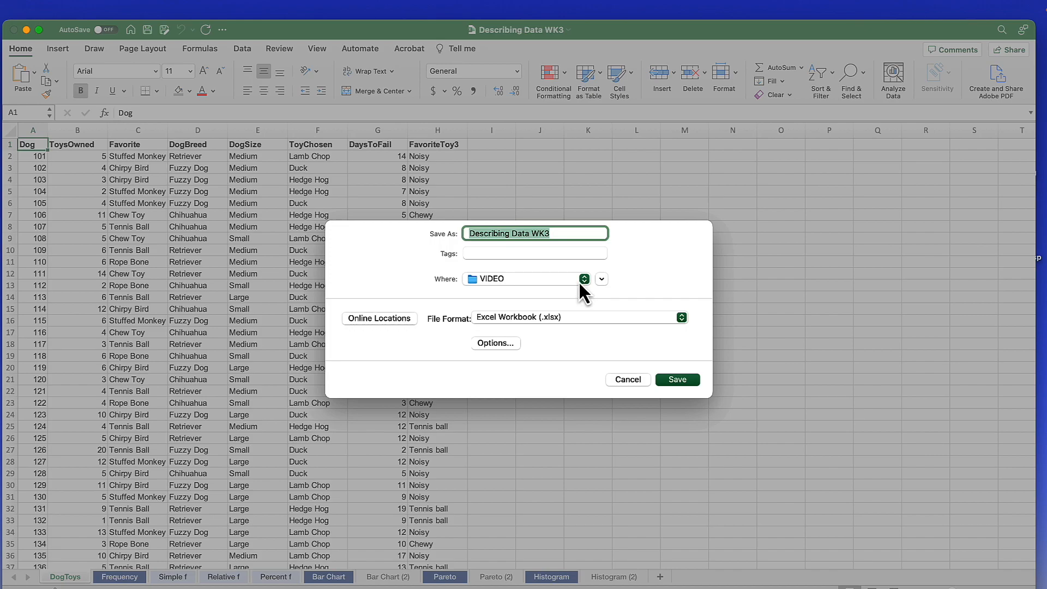
pyautogui.write('Dog')
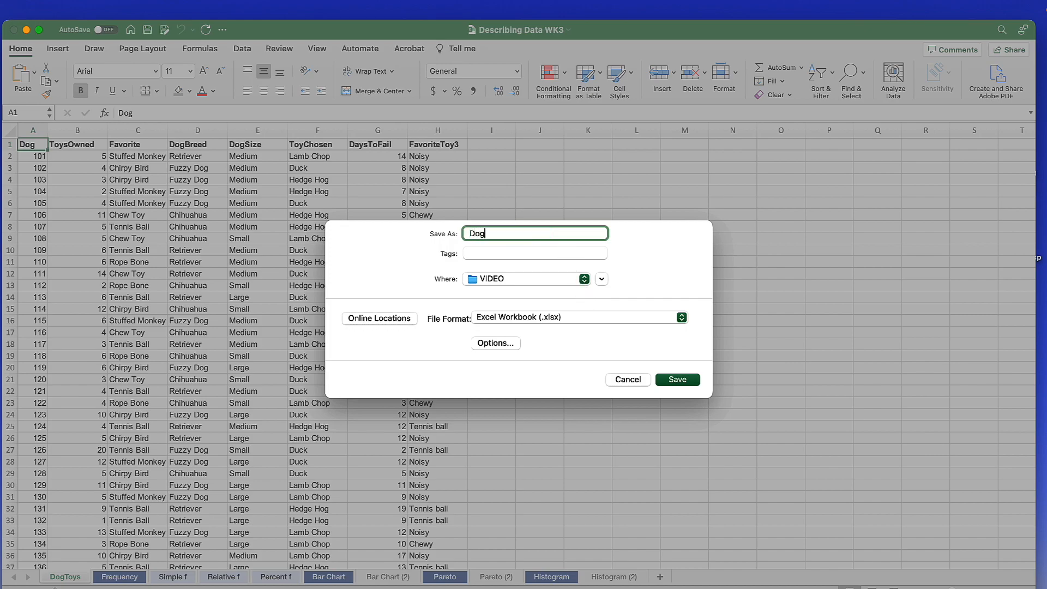
pyautogui.write('Toys')
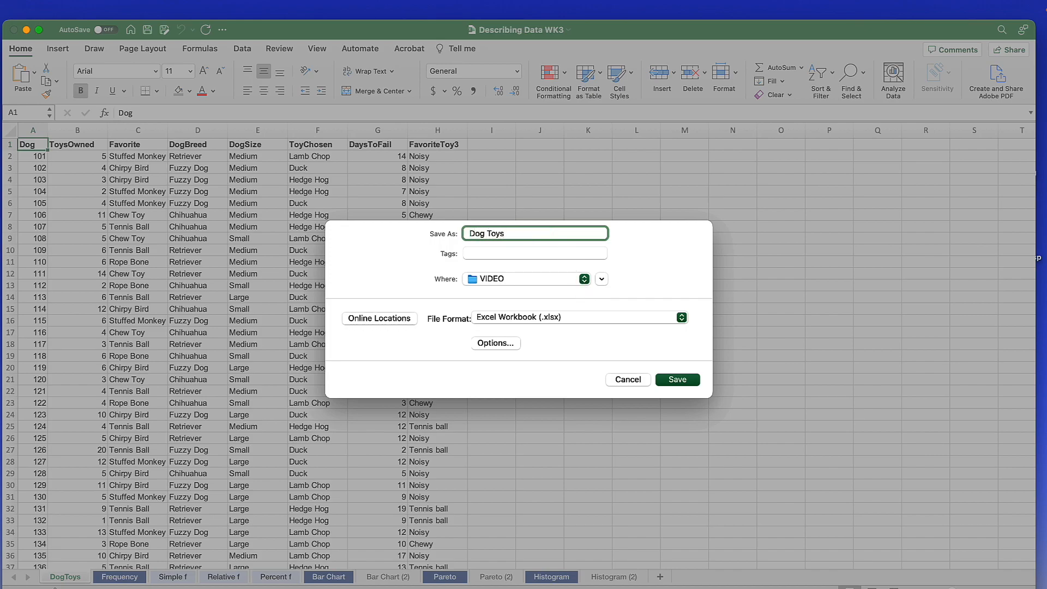
pyautogui.moveTo(570, 294)
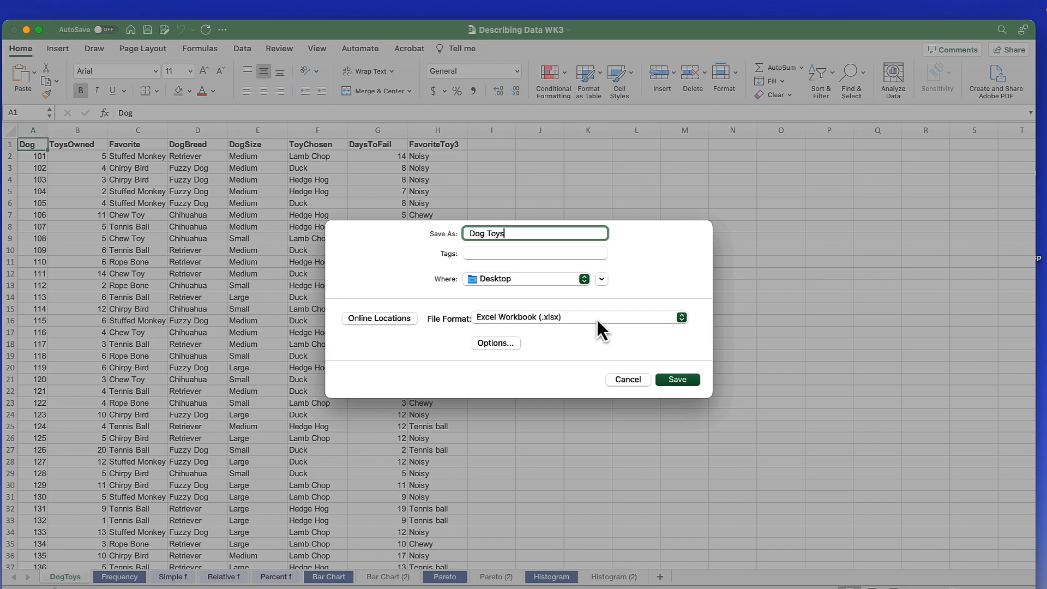
pyautogui.click(682, 317)
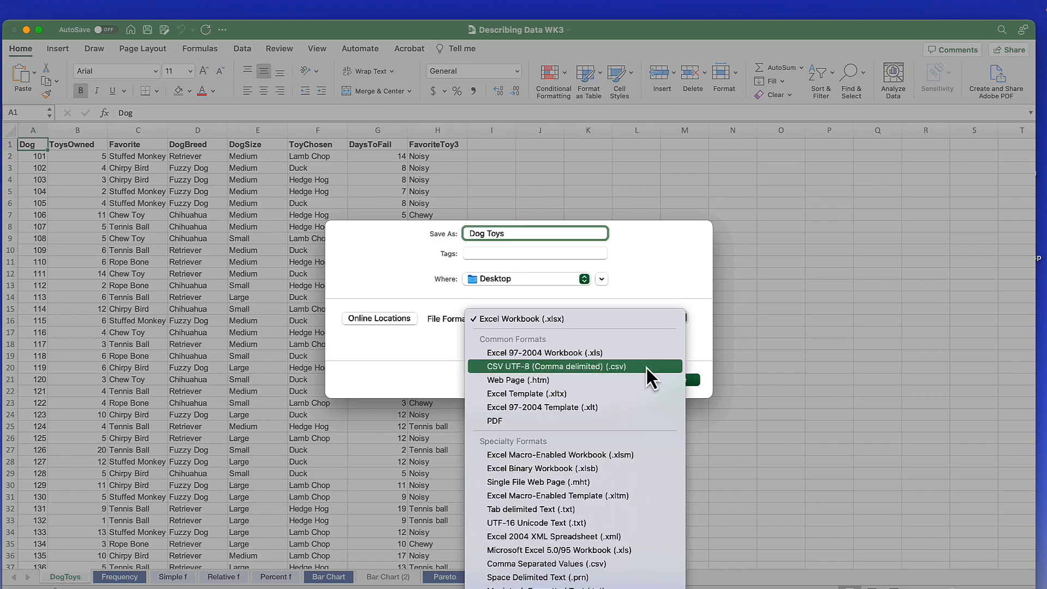
pyautogui.click(556, 367)
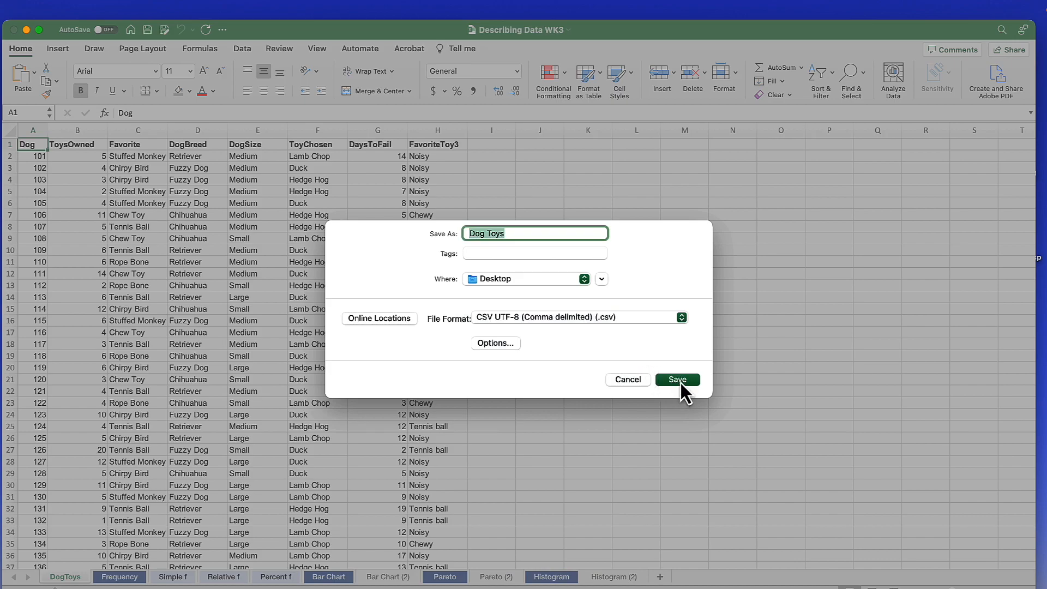
pyautogui.click(677, 380)
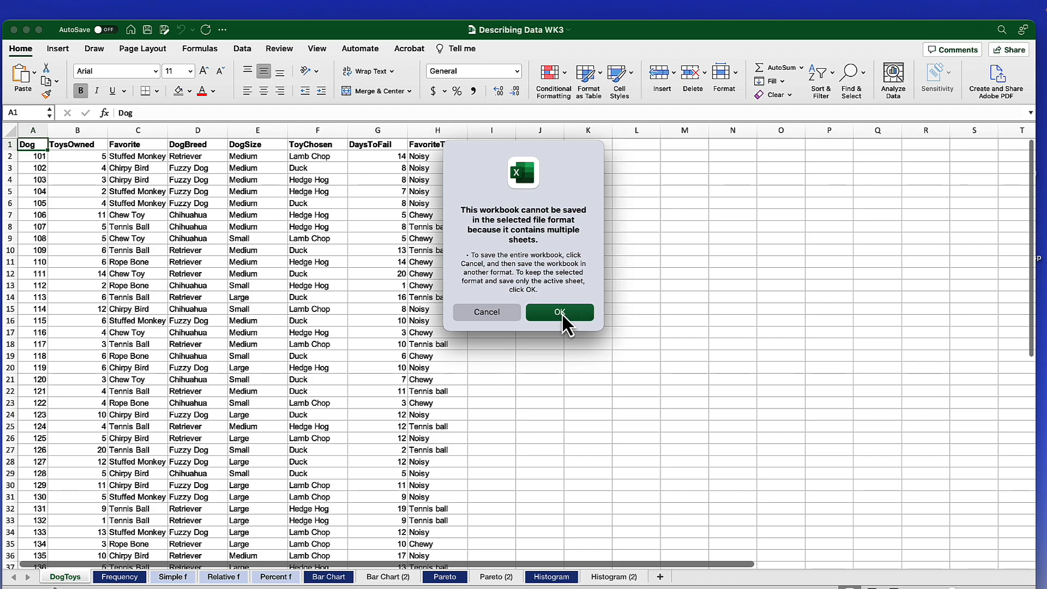
pyautogui.click(560, 312)
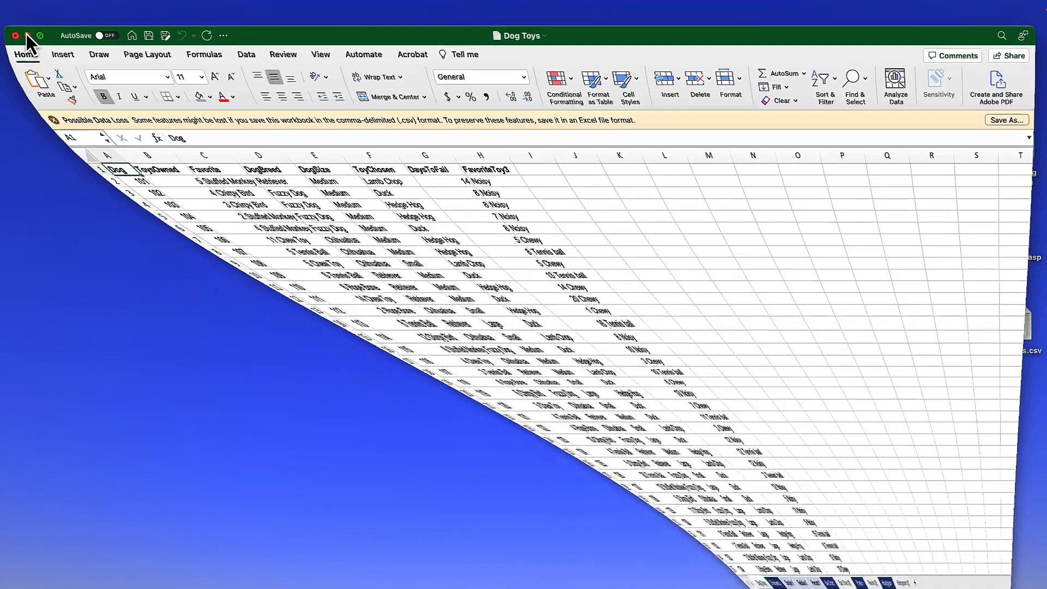
# Close the Excel workbook and open Dog Toys.jasp from the desktop
pyautogui.click(17, 34)
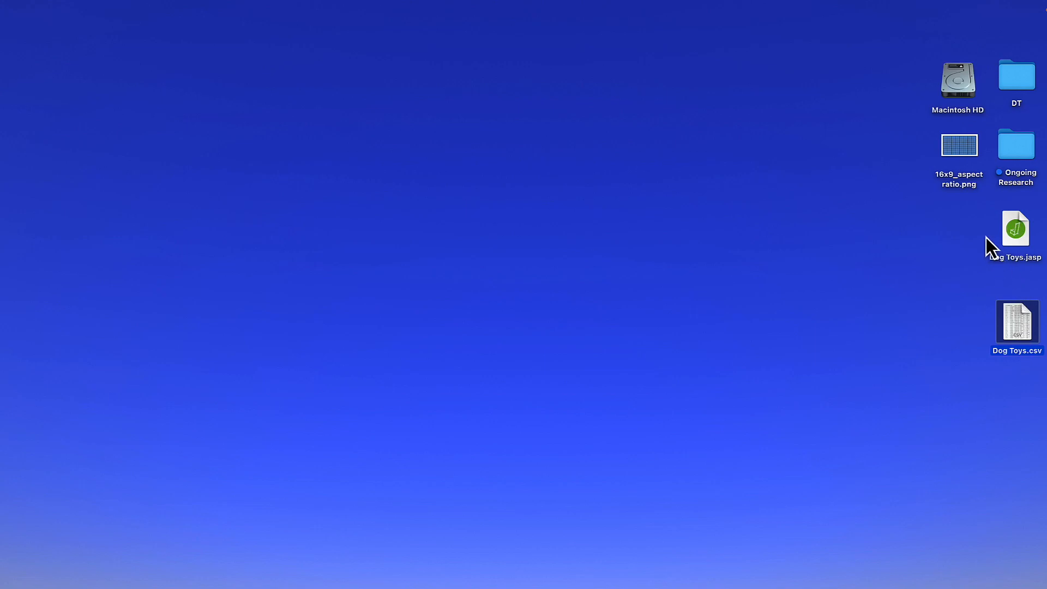
pyautogui.click(1015, 229)
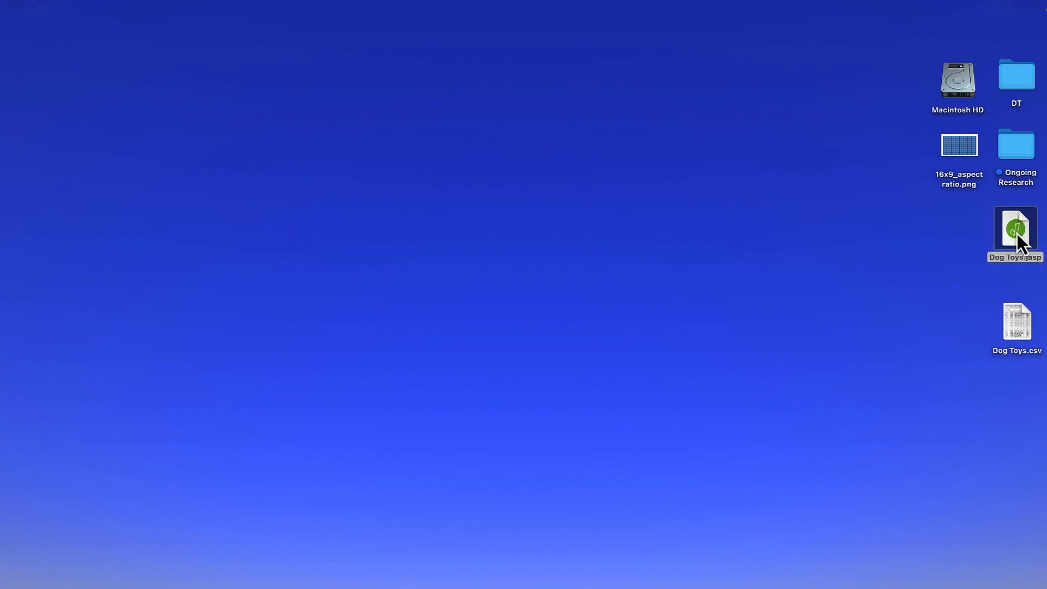
pyautogui.moveTo(1022, 257)
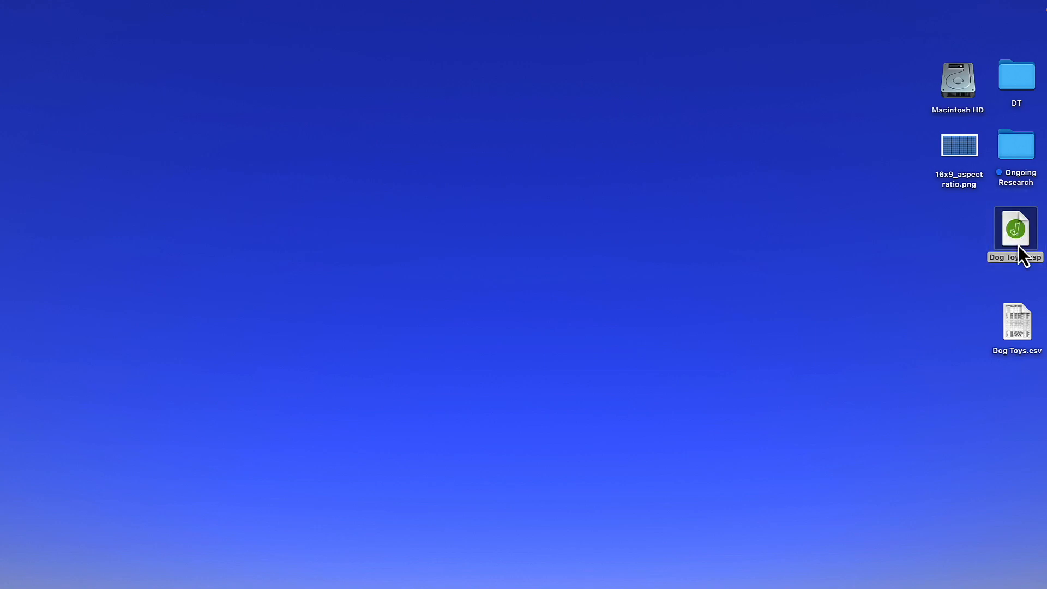
pyautogui.doubleClick(1016, 228)
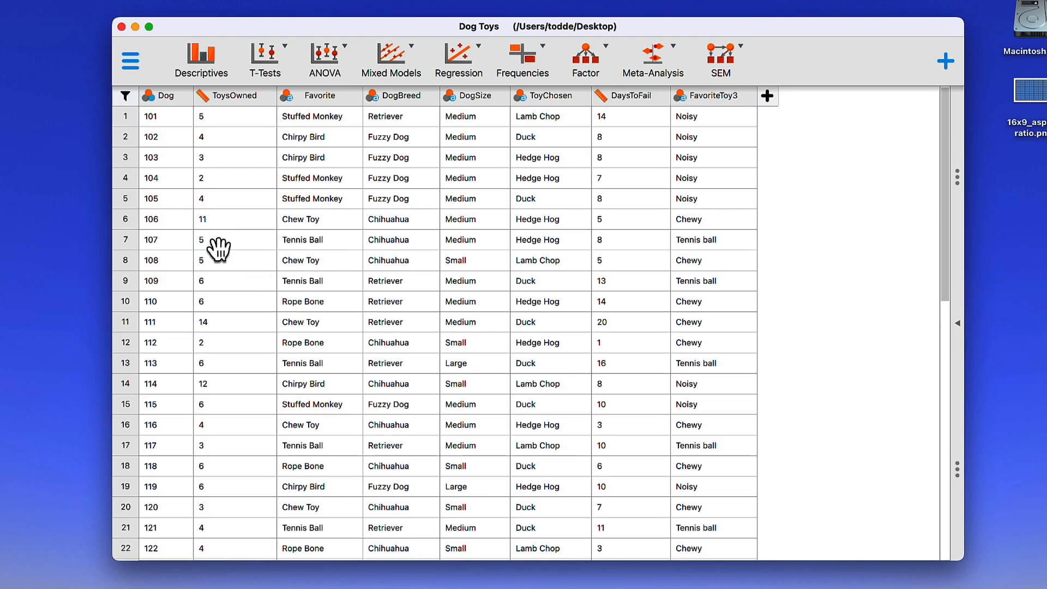
pyautogui.moveTo(785, 293)
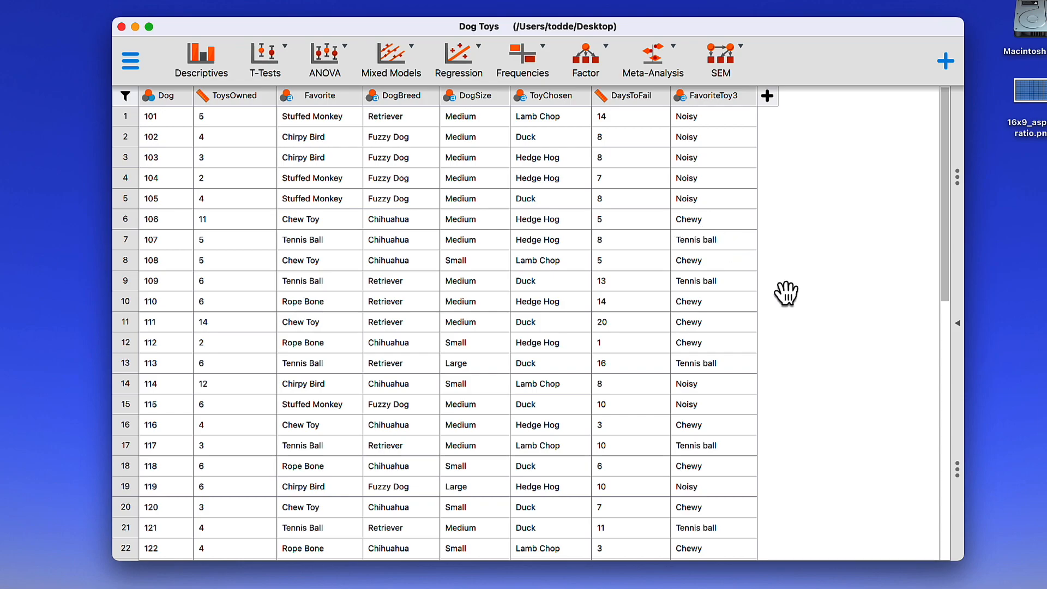
pyautogui.moveTo(959, 324)
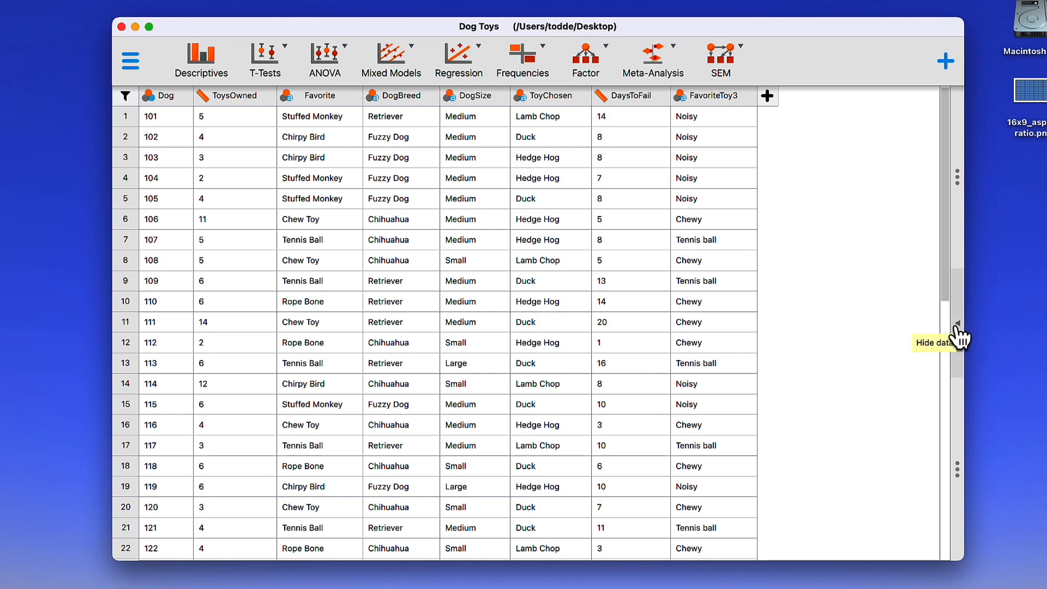
# Collapse the data panel to reveal the Favorite Descriptive Statistics settings and results
pyautogui.click(202, 54)
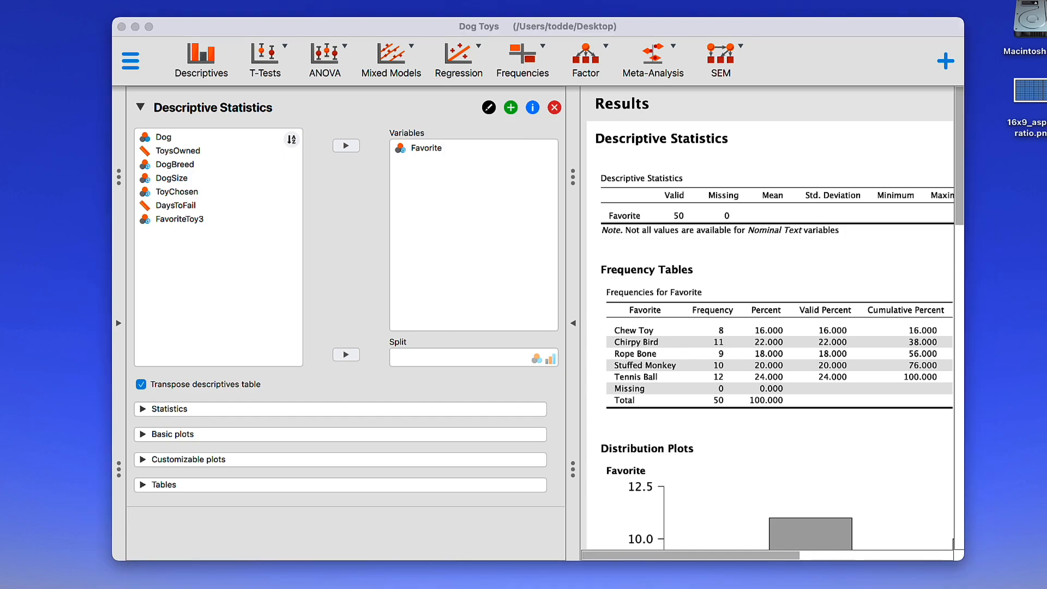
pyautogui.moveTo(131, 60)
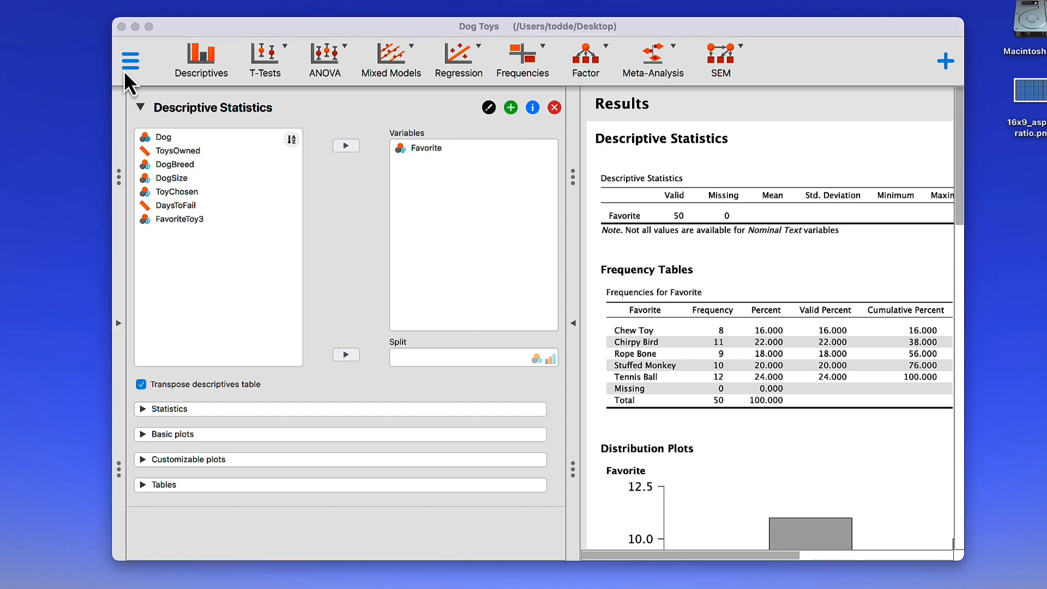
pyautogui.moveTo(132, 60)
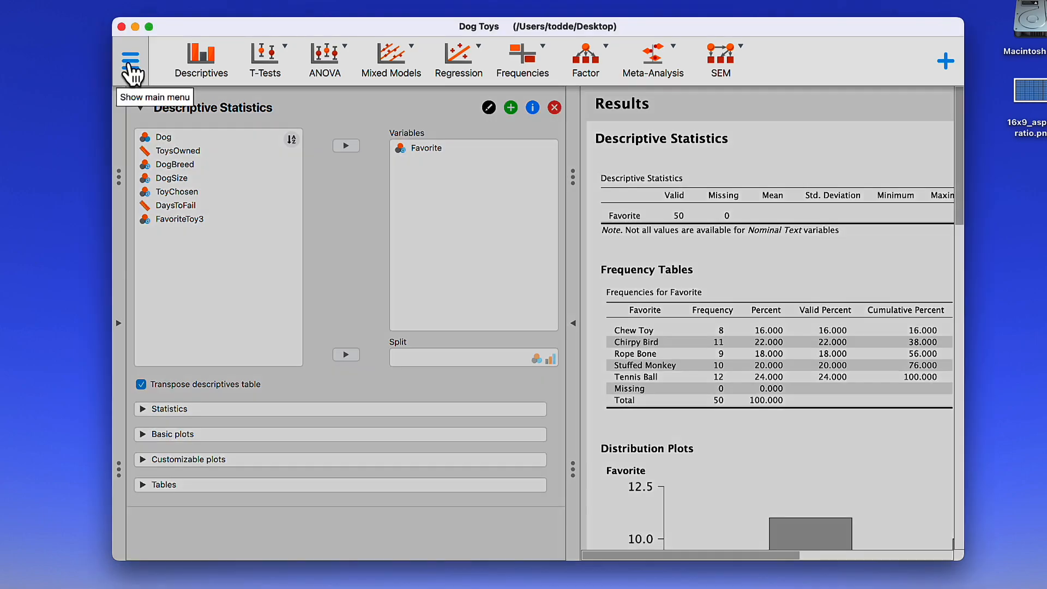
# Open the Dog Toys.csv file from the File menu in a new JASP window
pyautogui.click(130, 60)
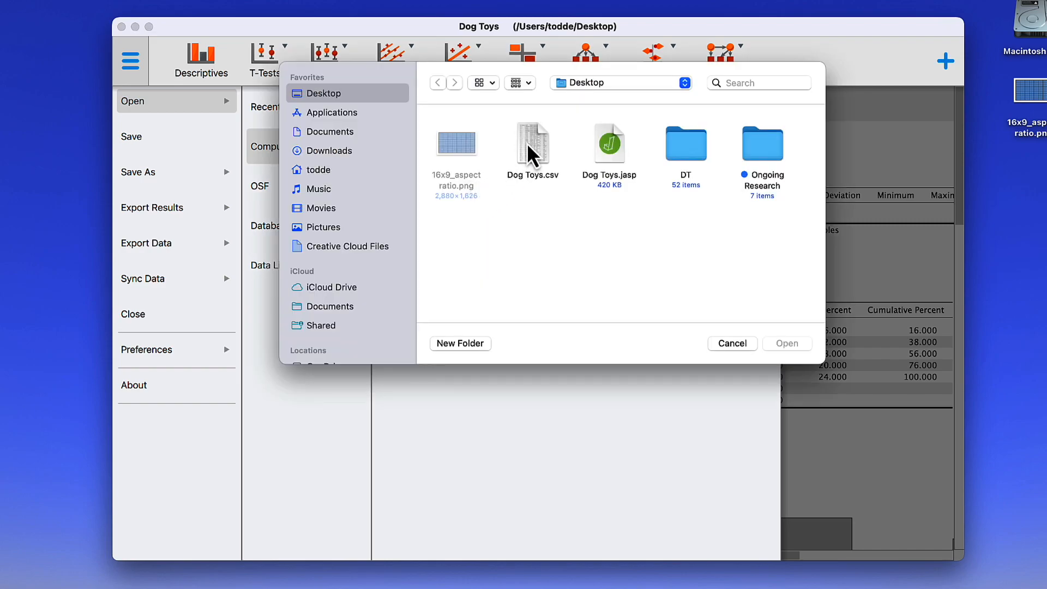
pyautogui.click(532, 143)
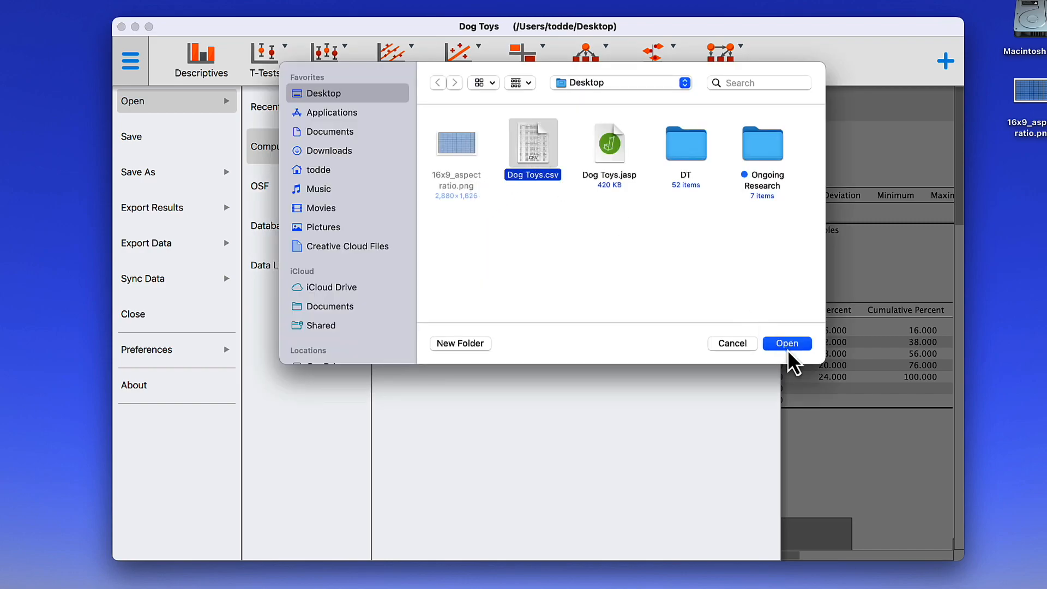
pyautogui.click(787, 344)
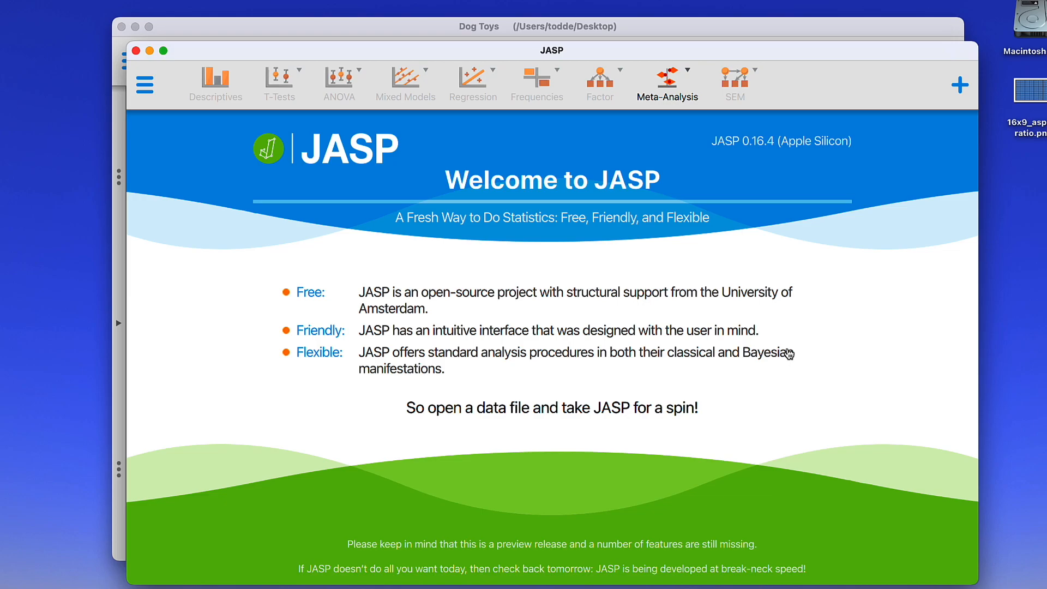
# Browse the Save As computer locations, then leave the menu without saving
pyautogui.click(145, 86)
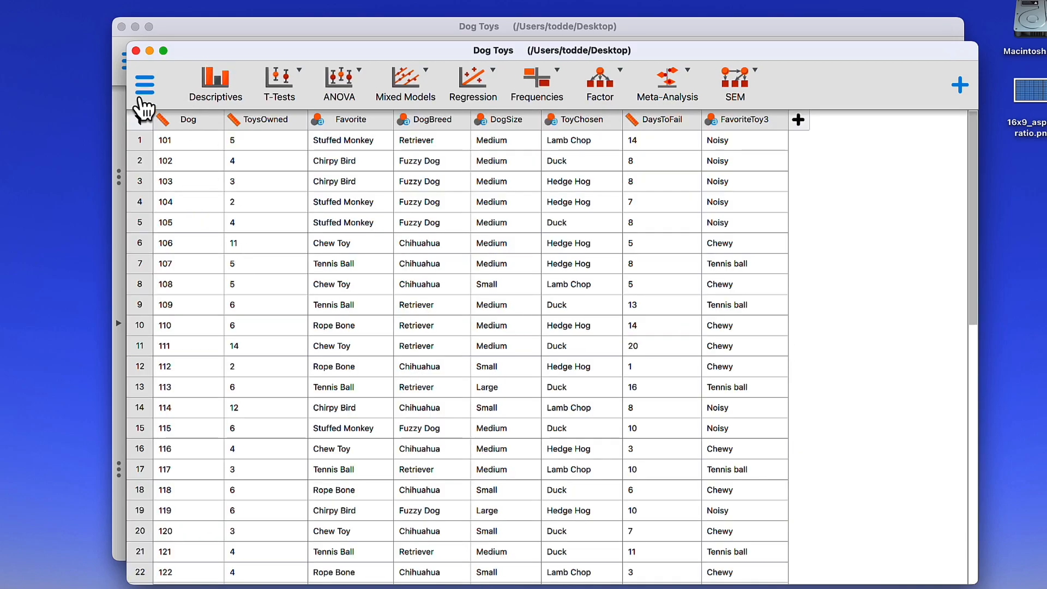
pyautogui.click(144, 86)
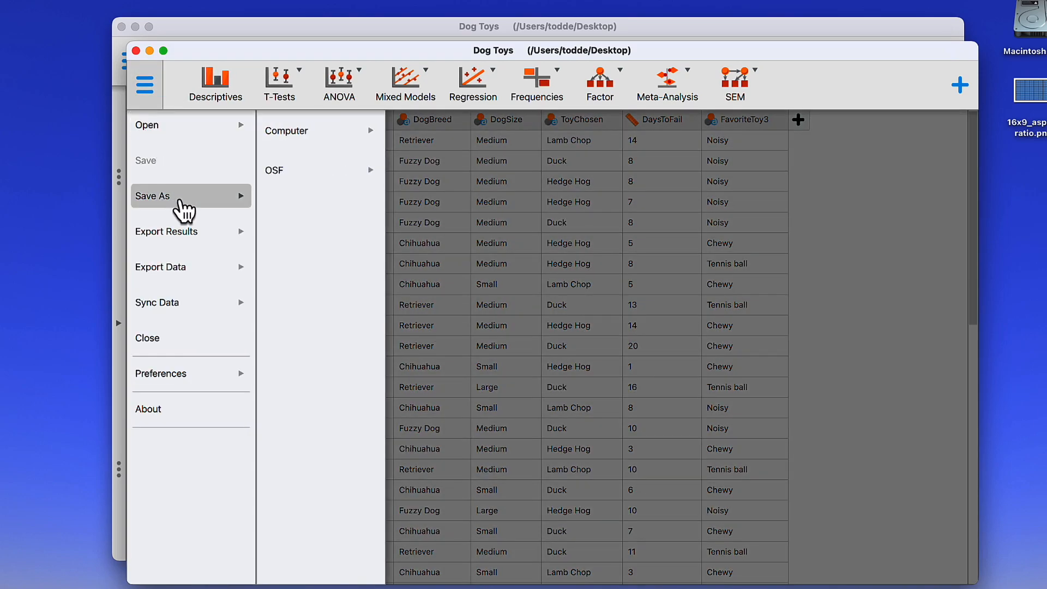
pyautogui.click(287, 131)
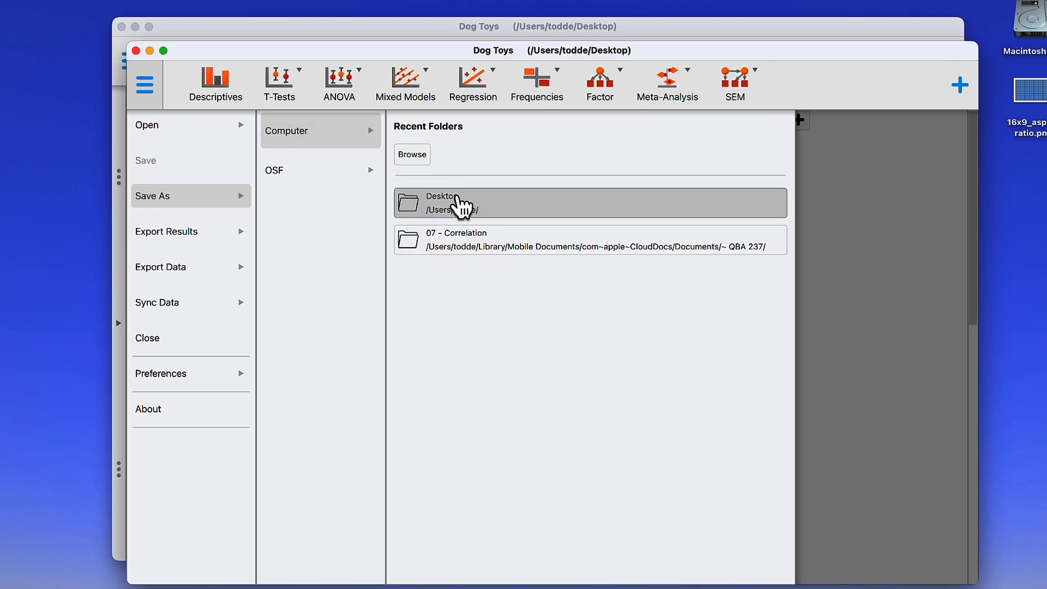
pyautogui.moveTo(460, 206)
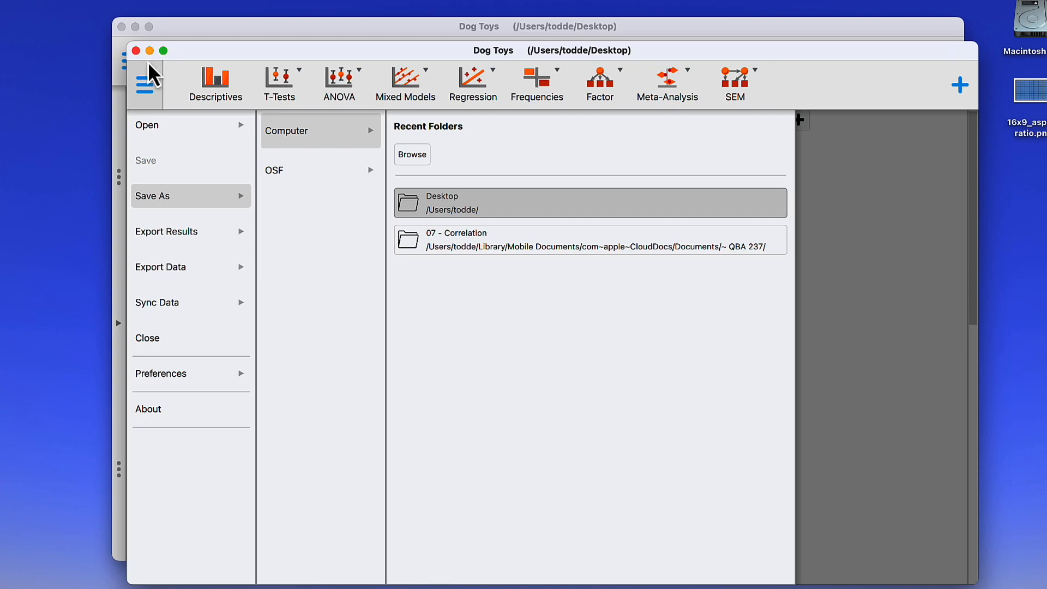
pyautogui.click(144, 86)
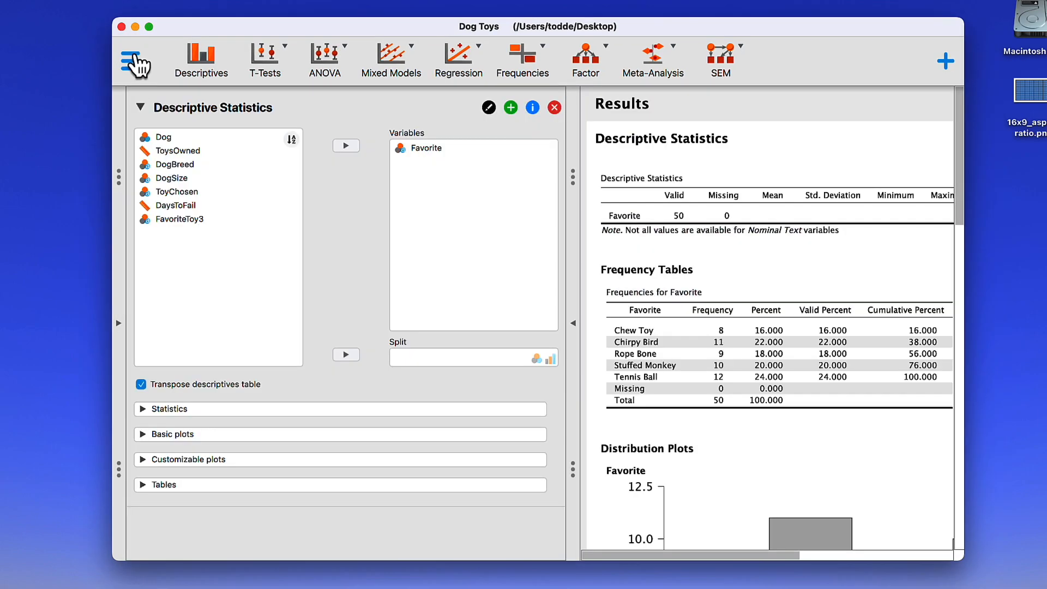
pyautogui.moveTo(256, 274)
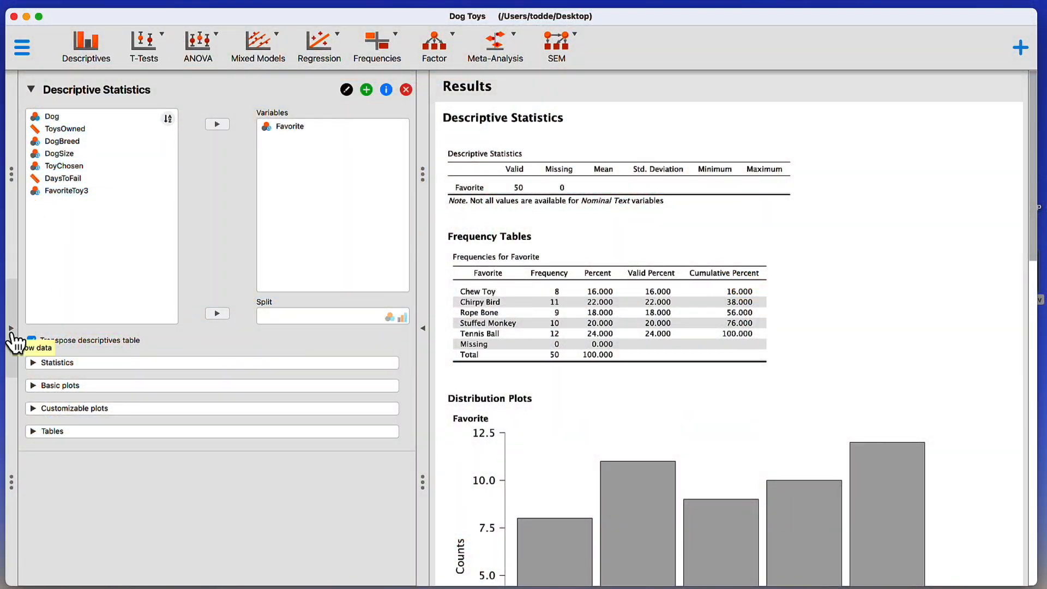
pyautogui.click(28, 347)
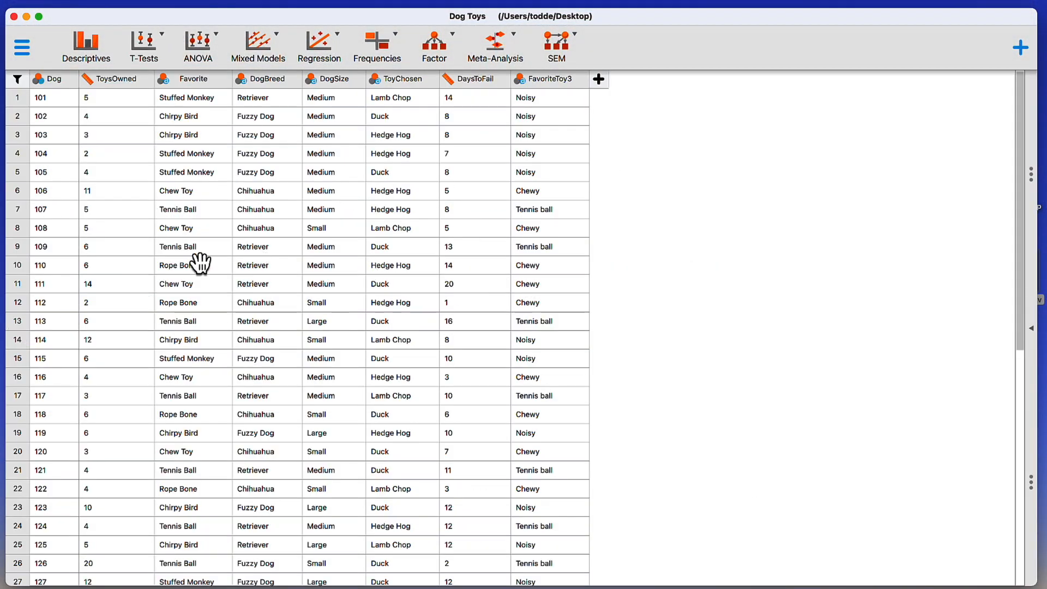
pyautogui.moveTo(1031, 328)
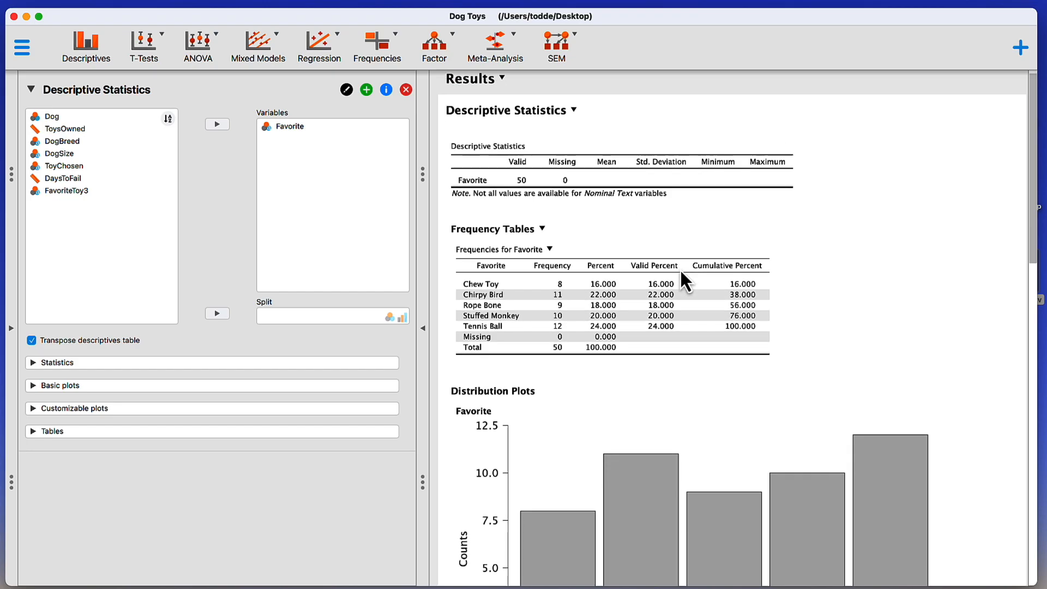
pyautogui.scroll(-3)
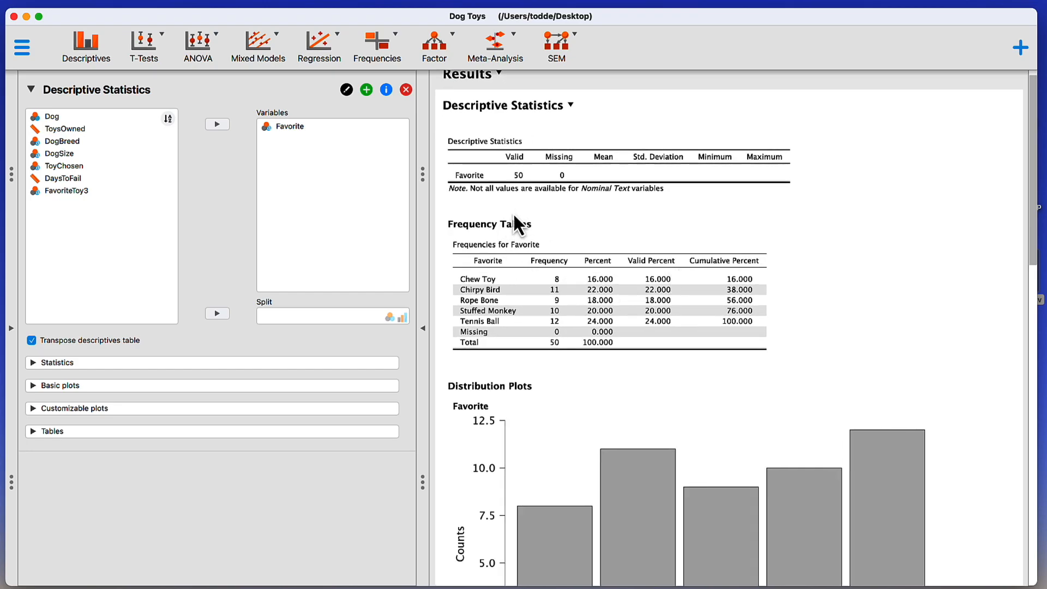
pyautogui.scroll(-3)
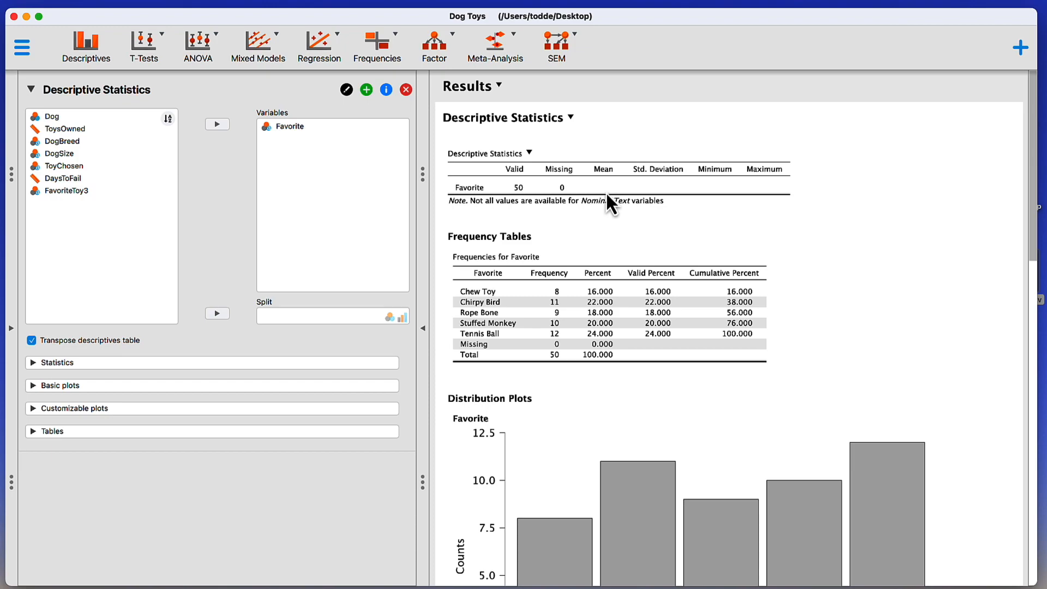
pyautogui.moveTo(679, 190)
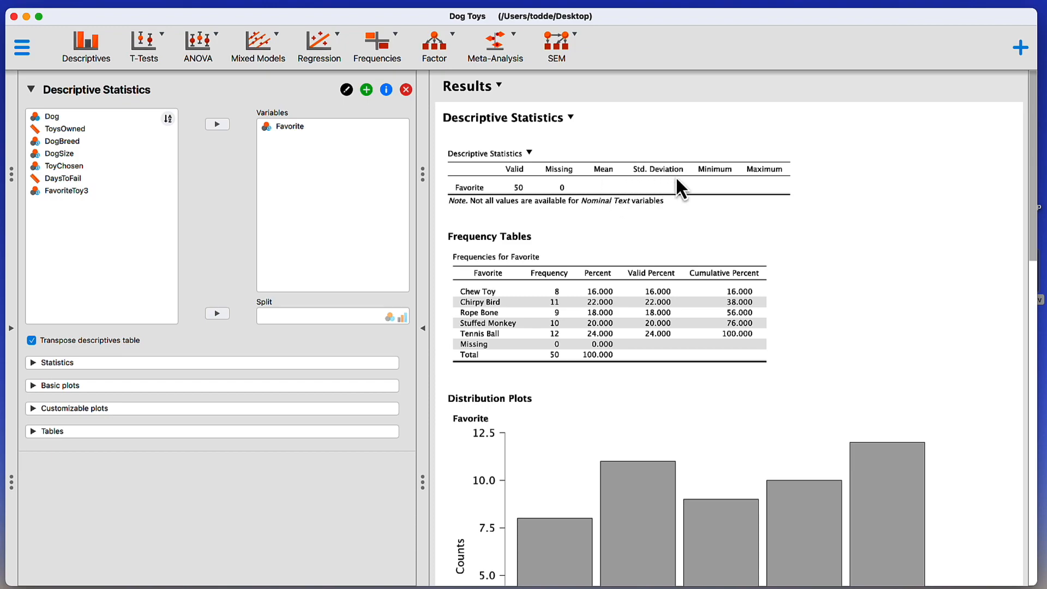
pyautogui.moveTo(668, 200)
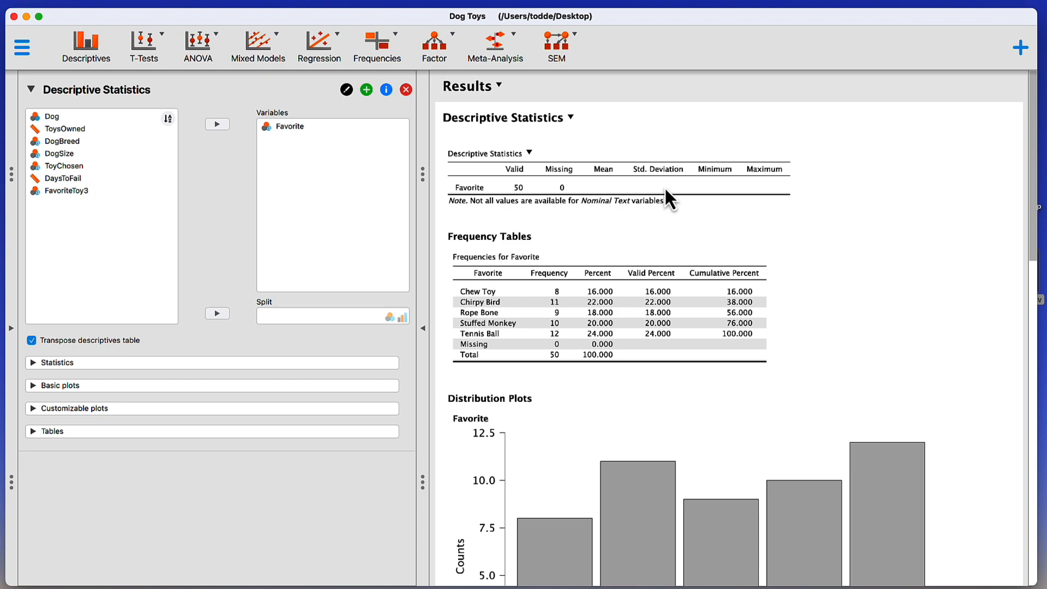
pyautogui.moveTo(620, 230)
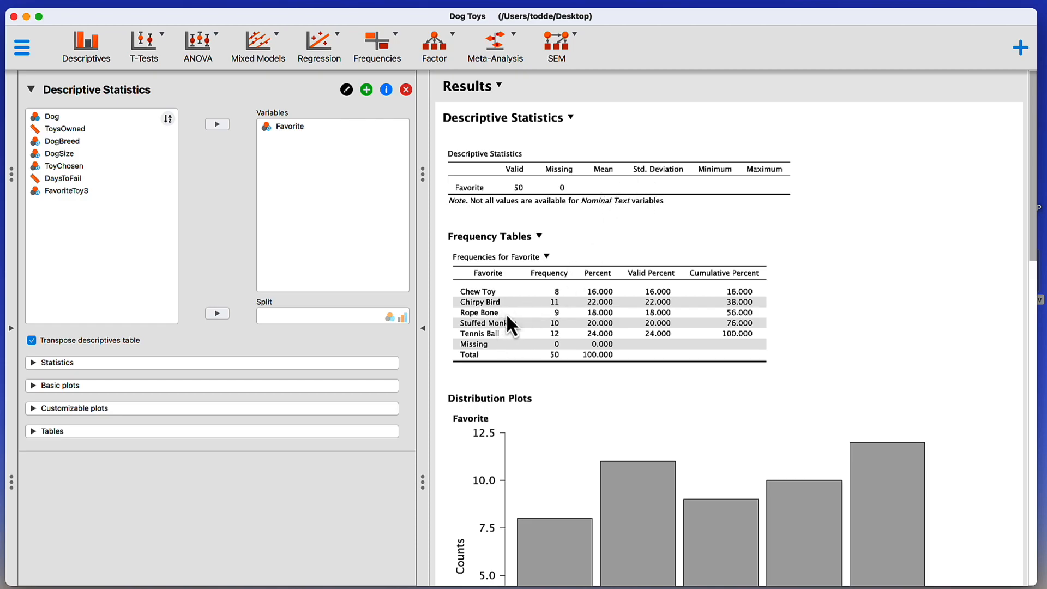
pyautogui.scroll(-3)
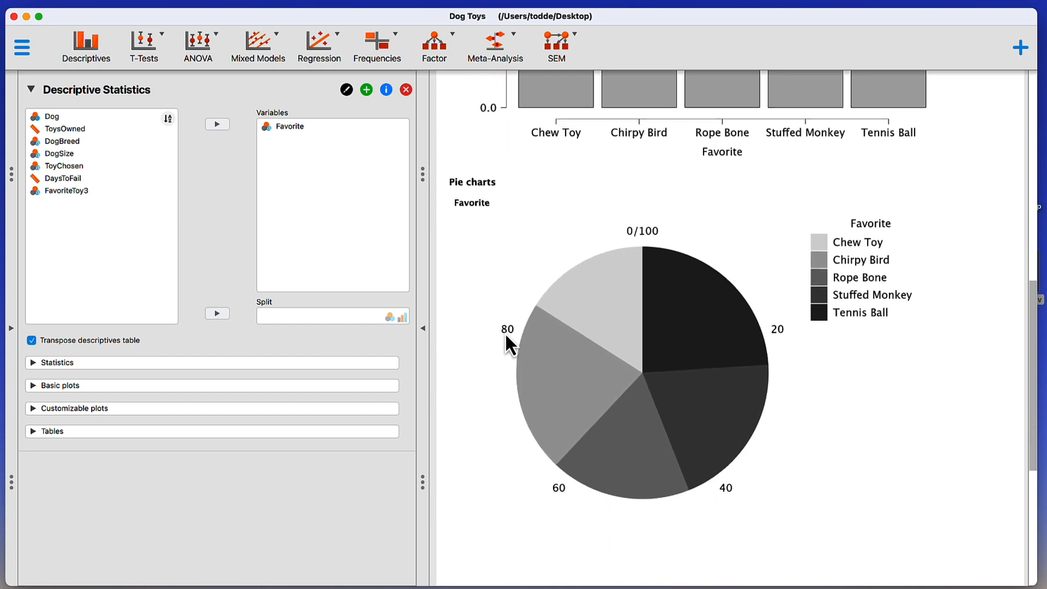
pyautogui.scroll(-3)
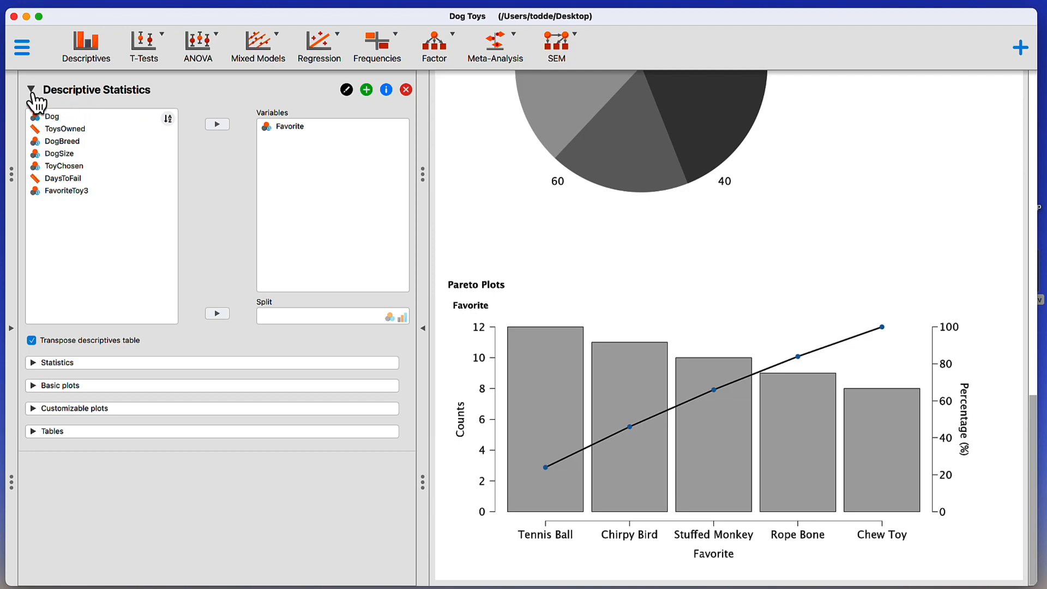
# Collapse, re-expand, then collapse again the Favorite Descriptive Statistics settings
pyautogui.click(34, 89)
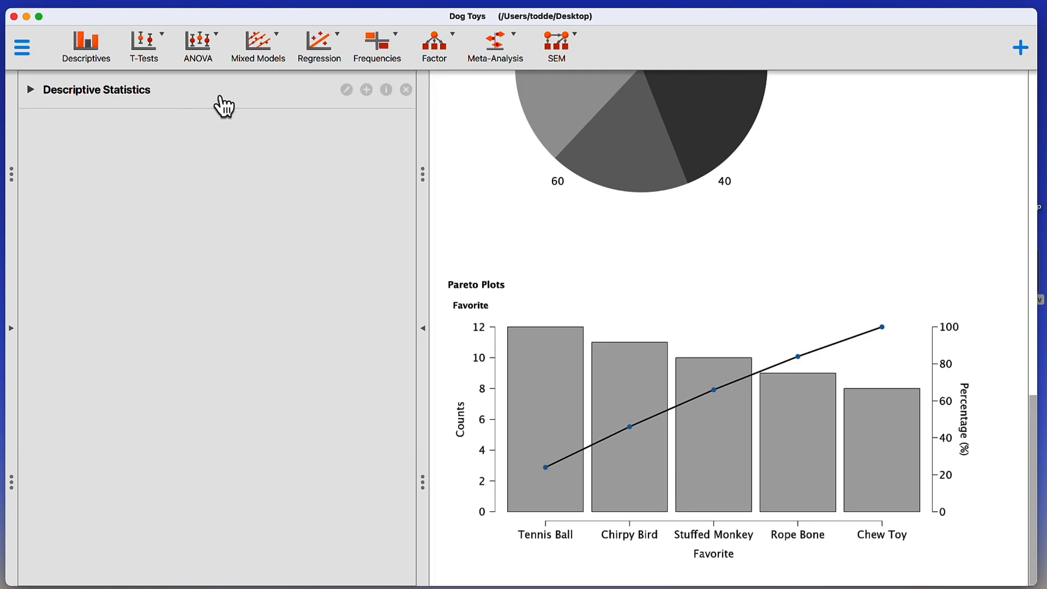
pyautogui.moveTo(261, 114)
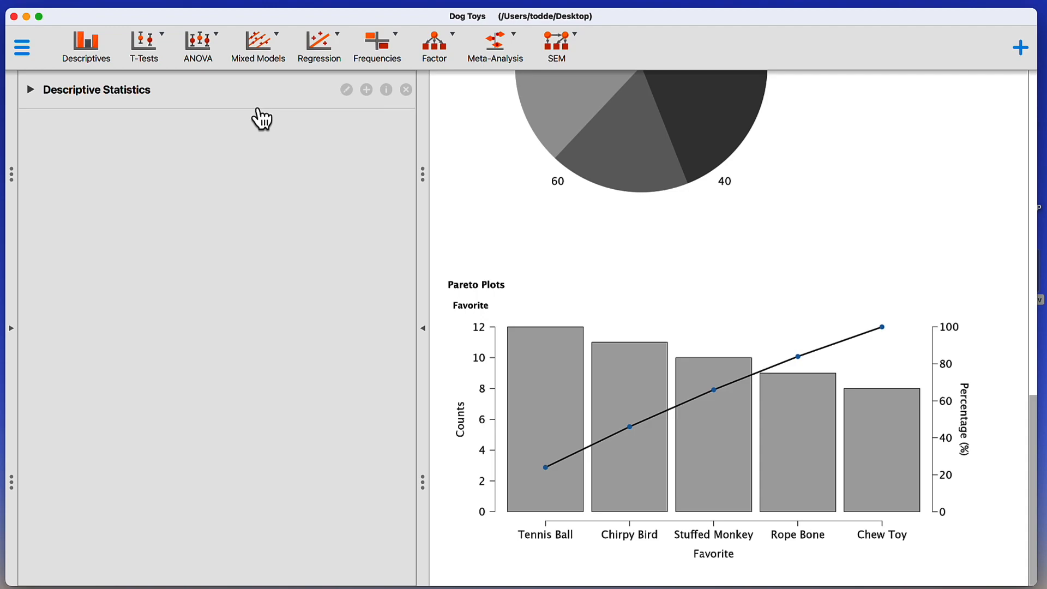
pyautogui.click(32, 90)
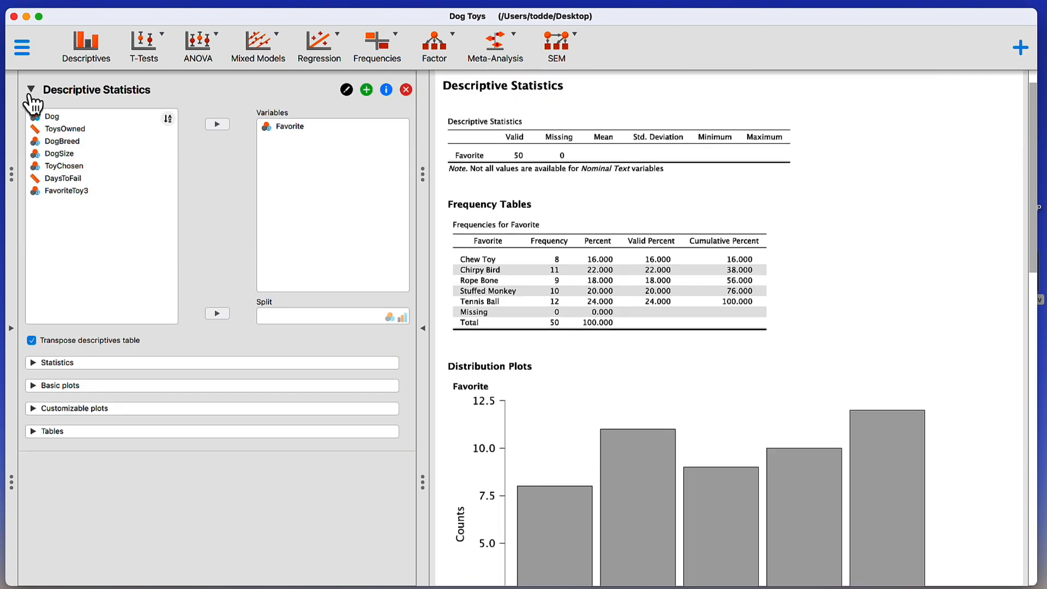
pyautogui.click(34, 90)
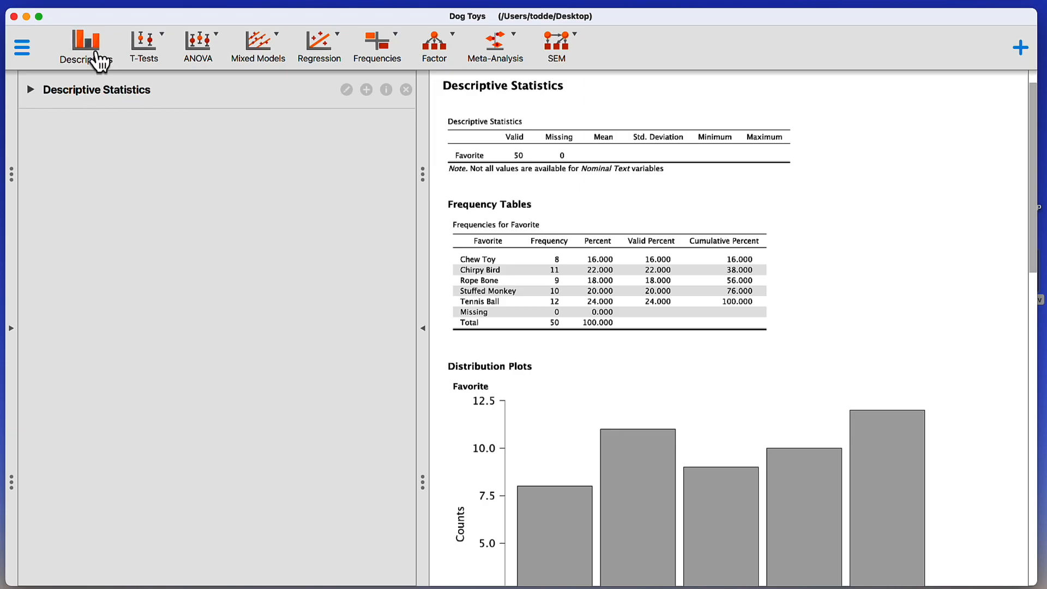
pyautogui.moveTo(90, 46)
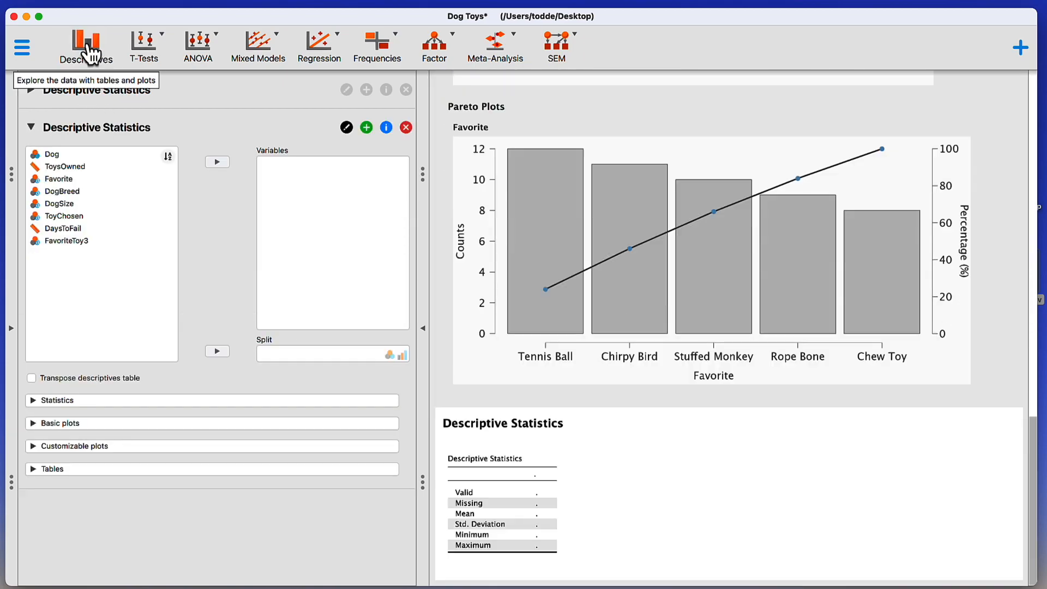
# Move ToysOwned into the Variables box of the new Descriptives analysis
pyautogui.click(65, 167)
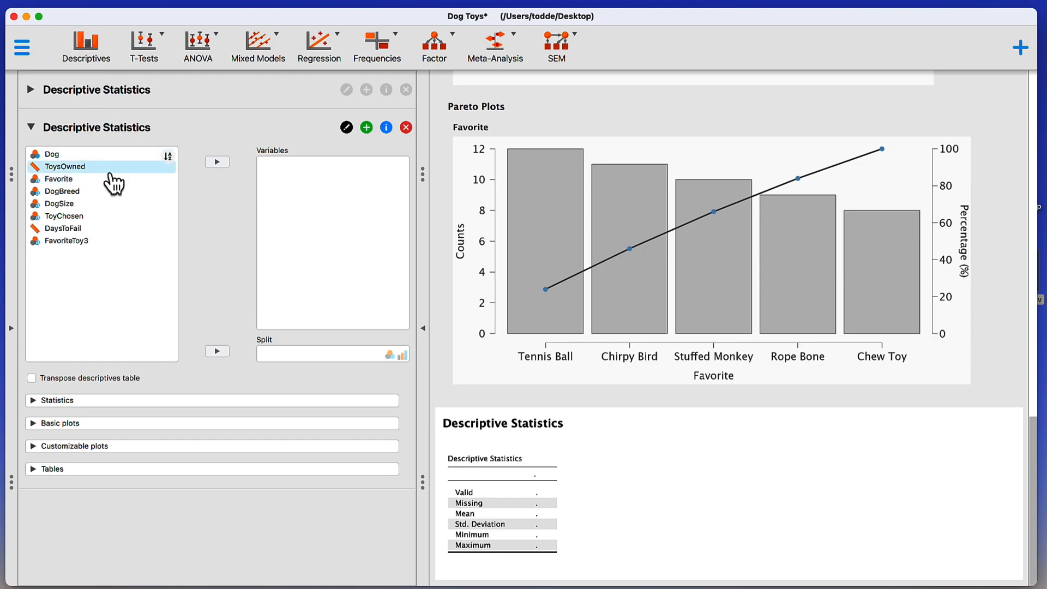
pyautogui.moveTo(74, 179)
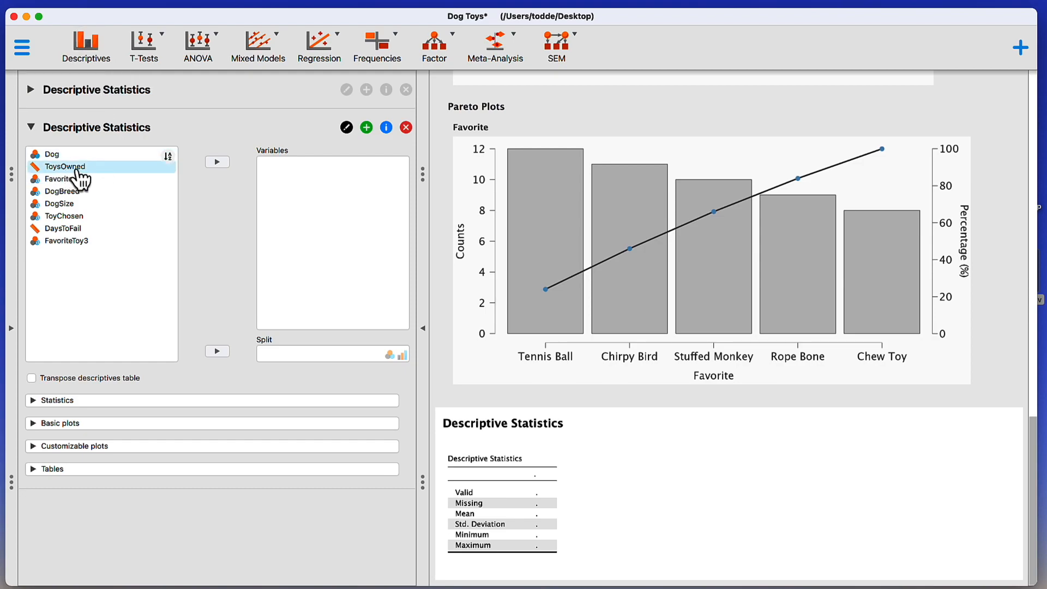
pyautogui.moveTo(80, 180)
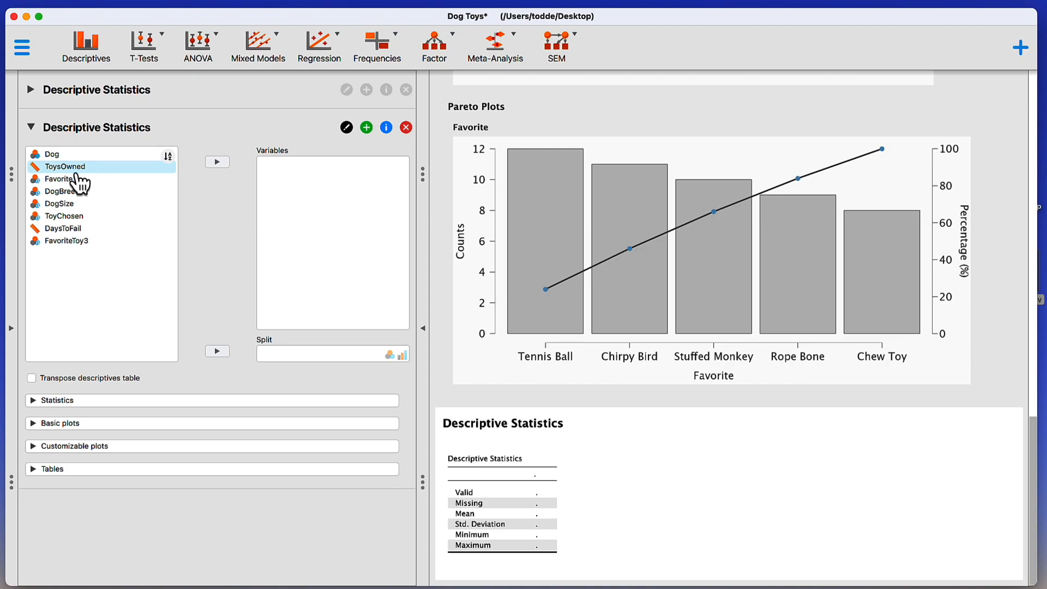
pyautogui.click(65, 167)
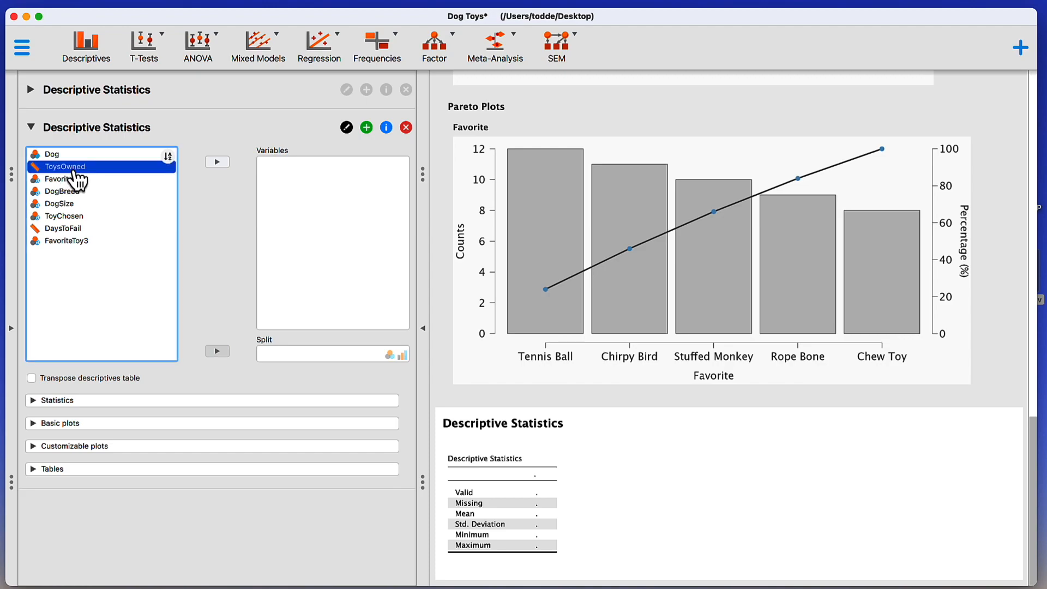
pyautogui.moveTo(220, 169)
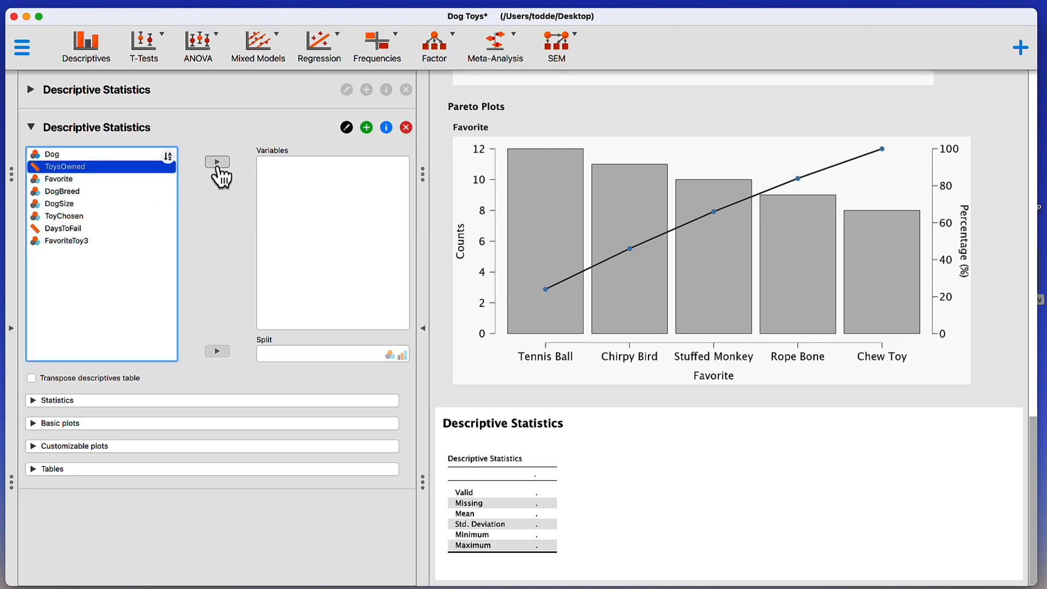
pyautogui.moveTo(112, 176)
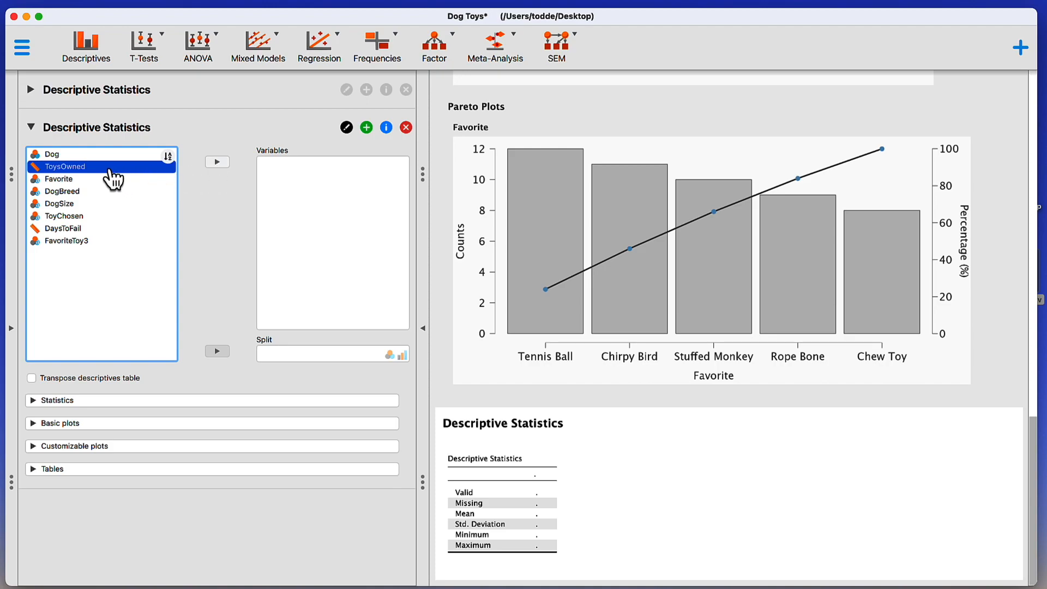
pyautogui.moveTo(216, 163)
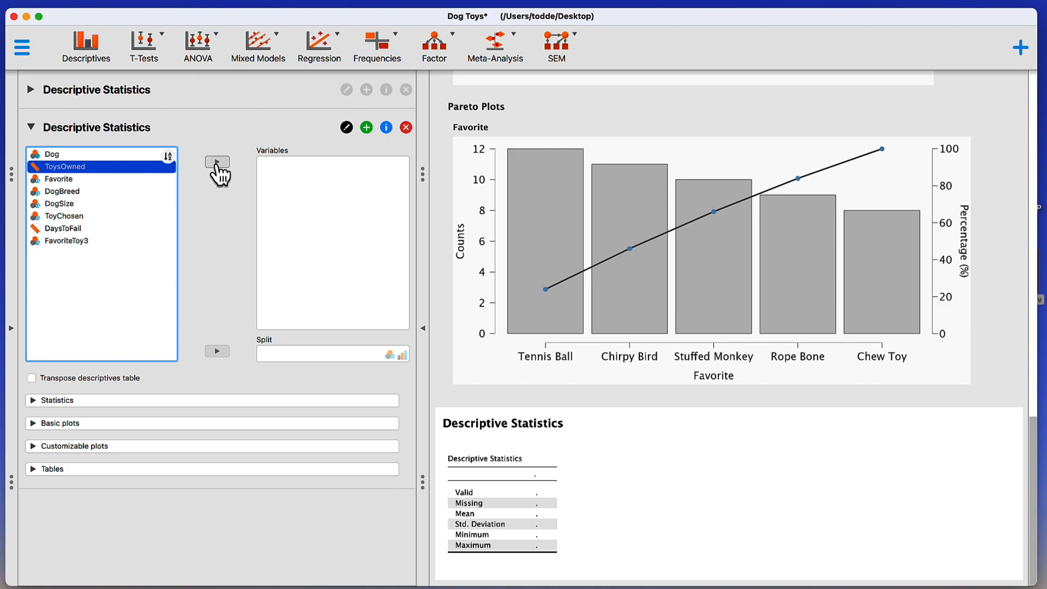
pyautogui.click(218, 163)
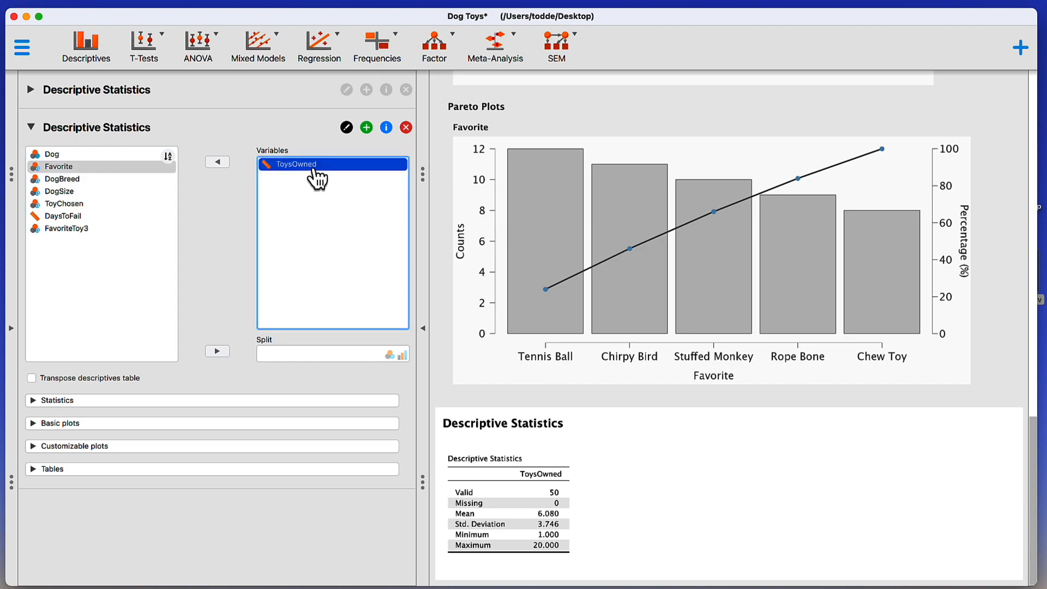
pyautogui.moveTo(327, 180)
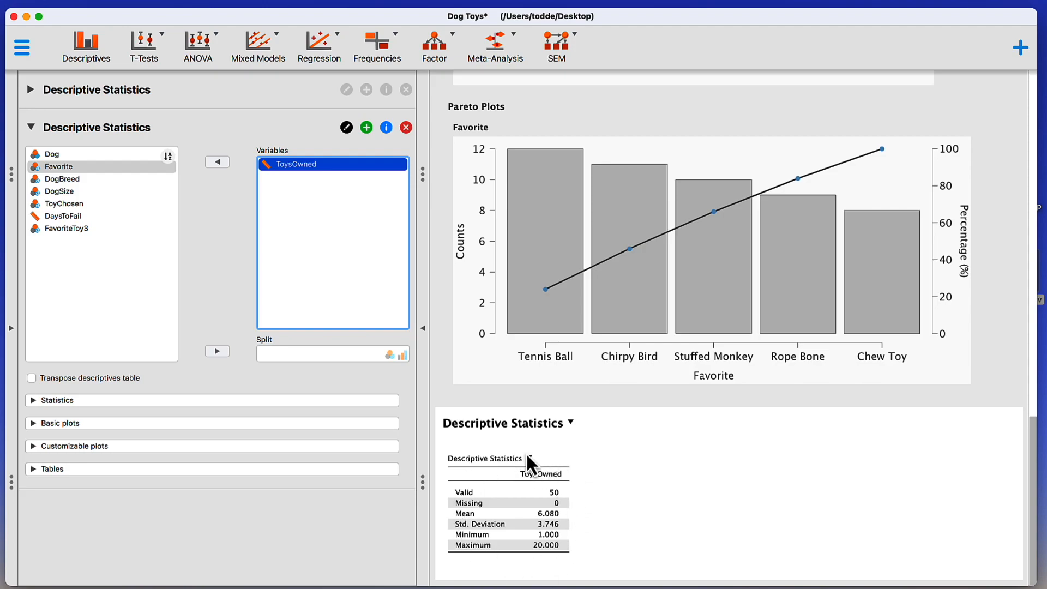
pyautogui.moveTo(618, 544)
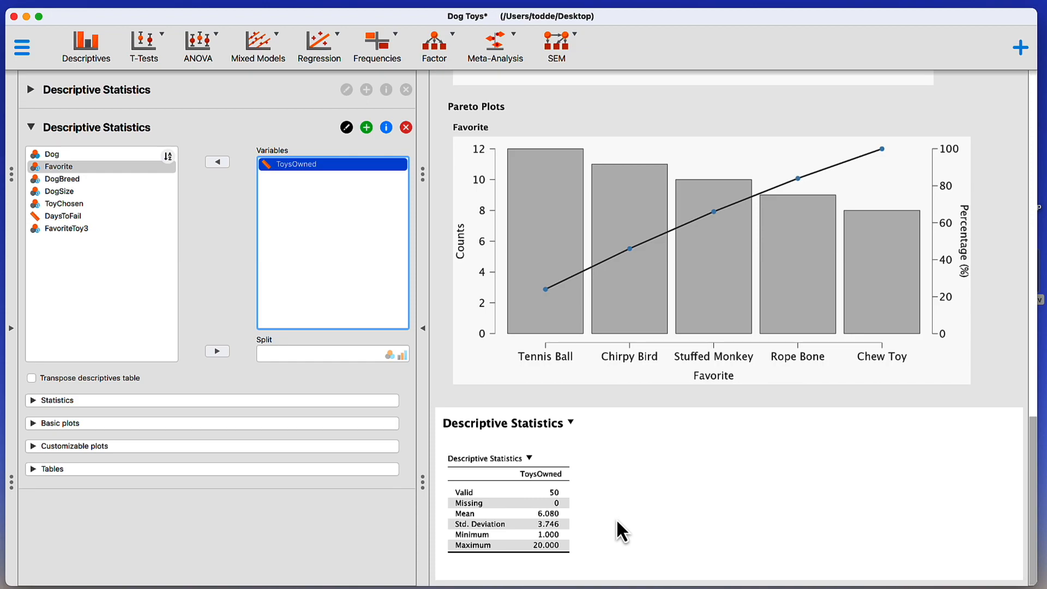
pyautogui.moveTo(621, 508)
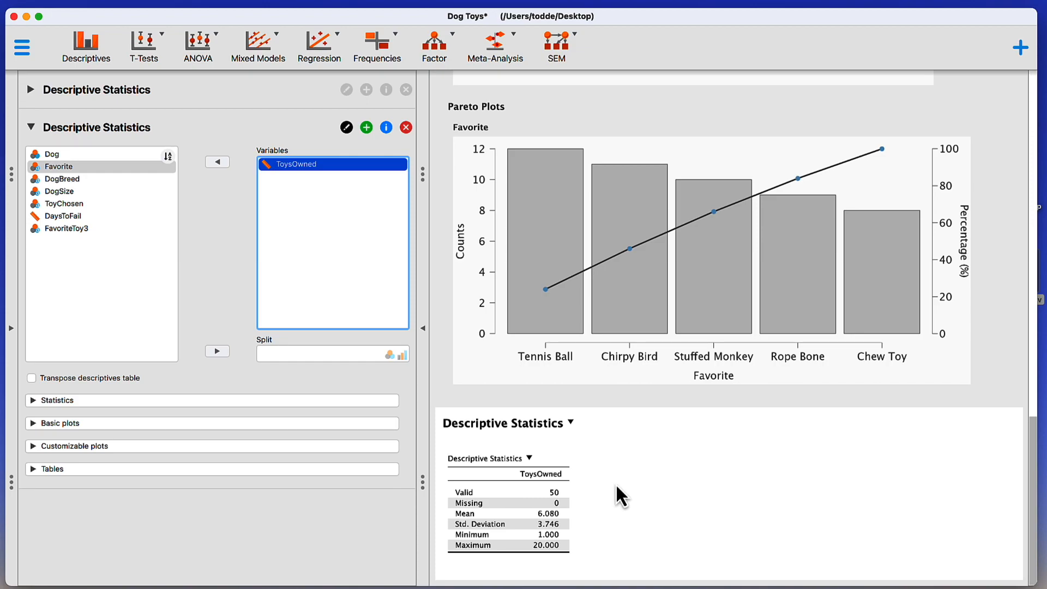
pyautogui.moveTo(555, 496)
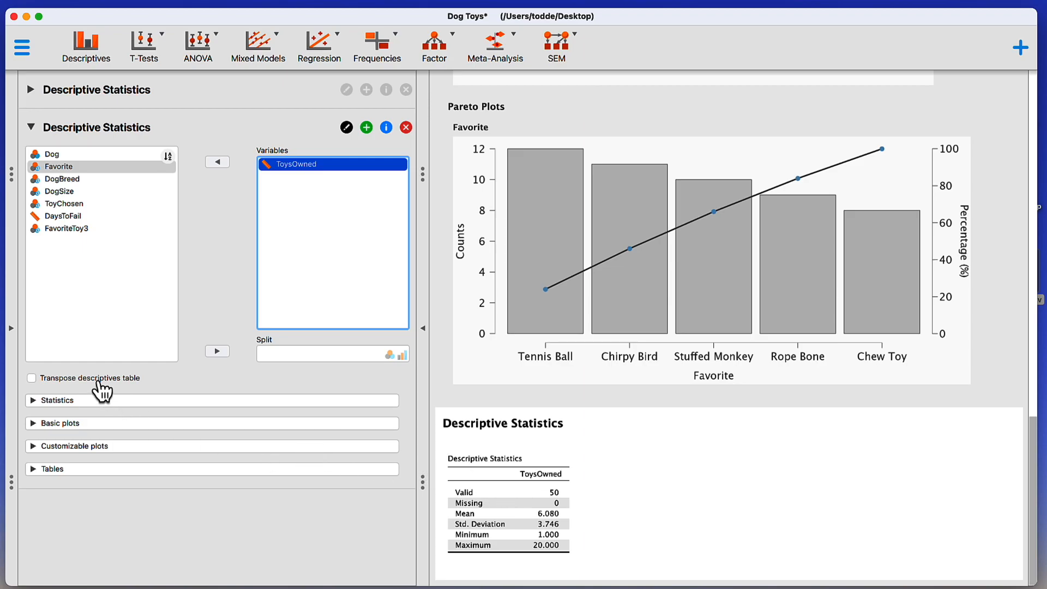
pyautogui.moveTo(59, 397)
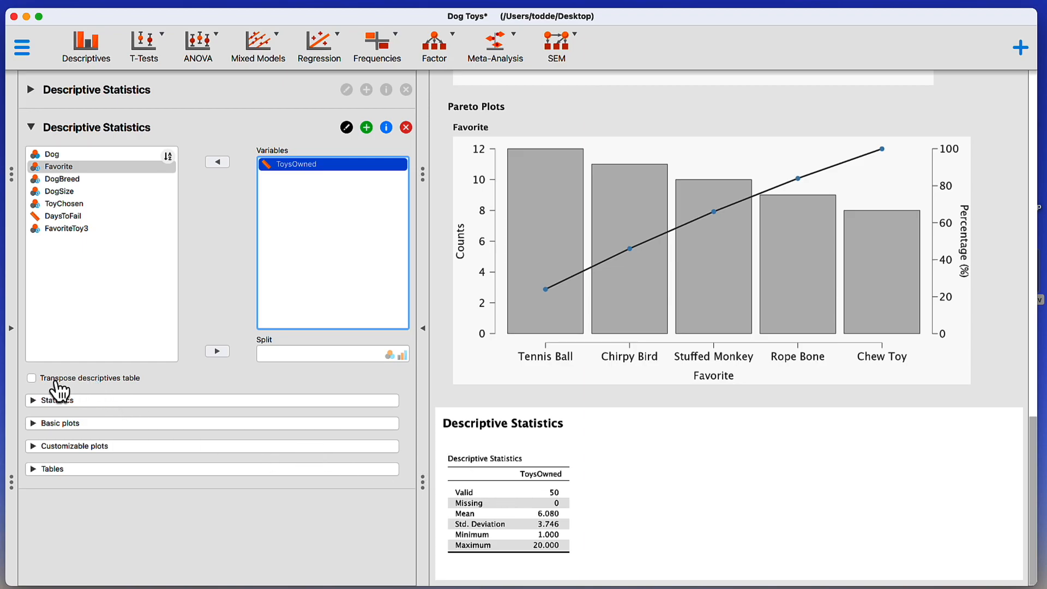
# Tick 'Transpose descriptives table' so ToysOwned's statistics appear as columns in one row
pyautogui.click(31, 378)
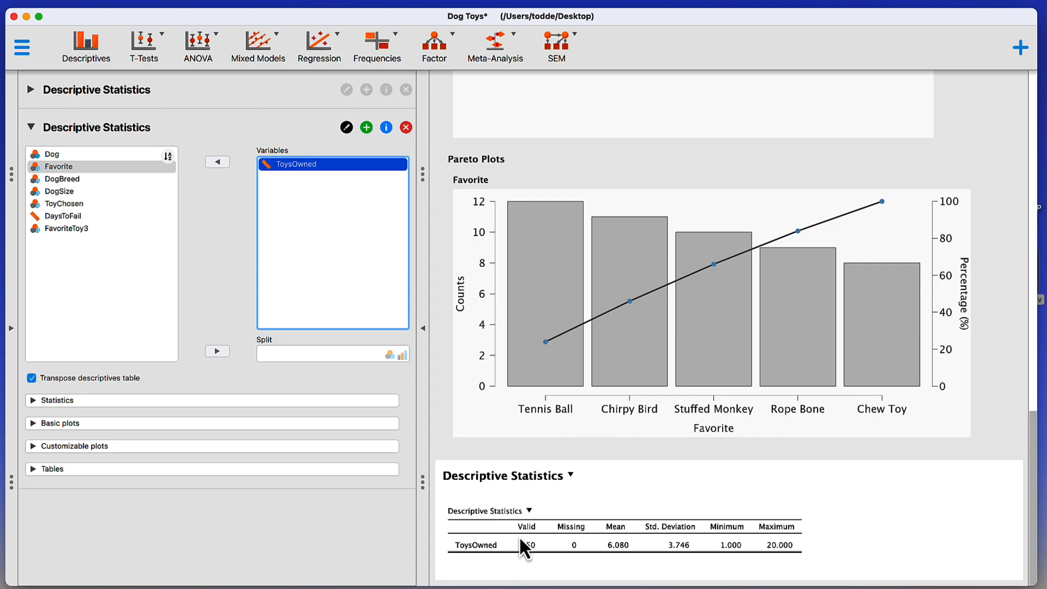
pyautogui.moveTo(800, 565)
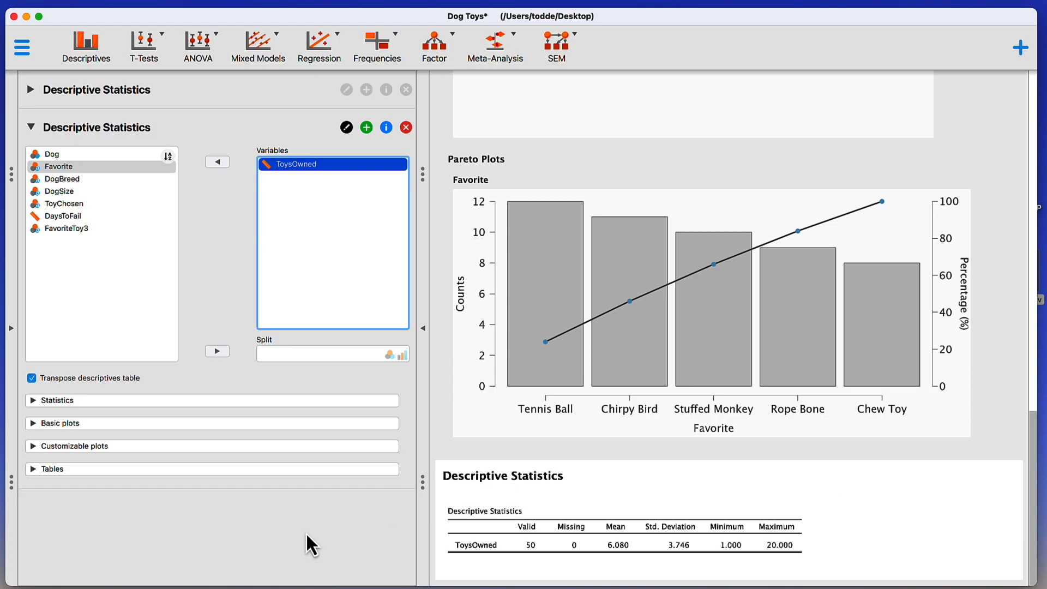
pyautogui.moveTo(39, 422)
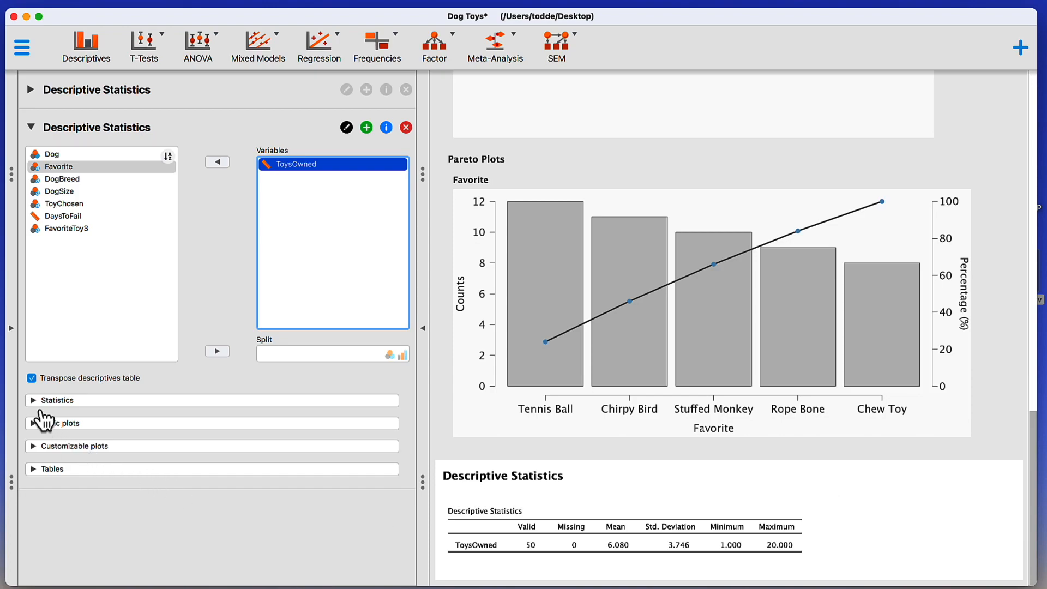
pyautogui.click(54, 400)
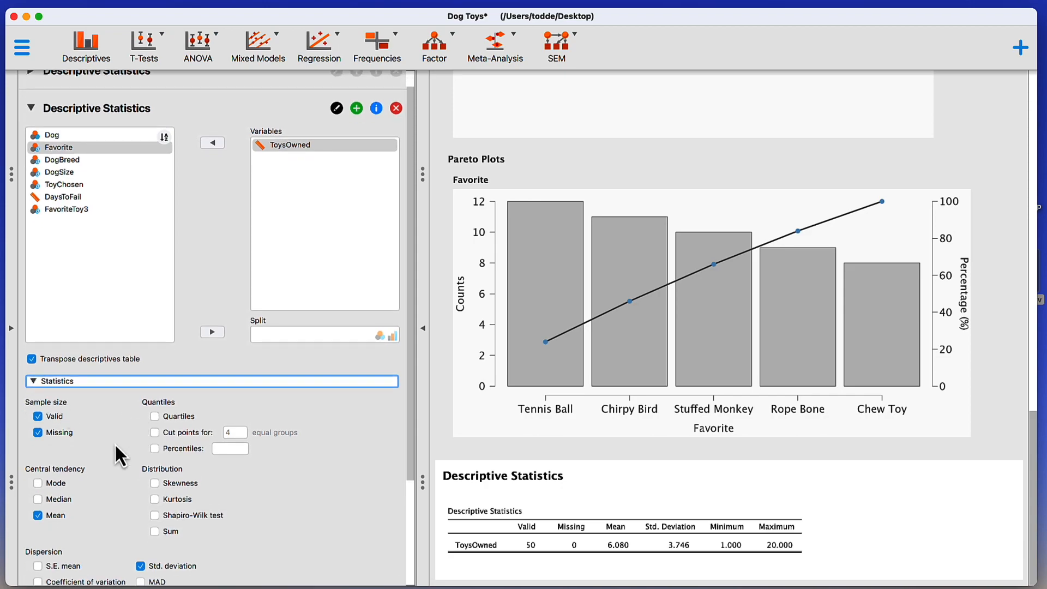
pyautogui.scroll(-3)
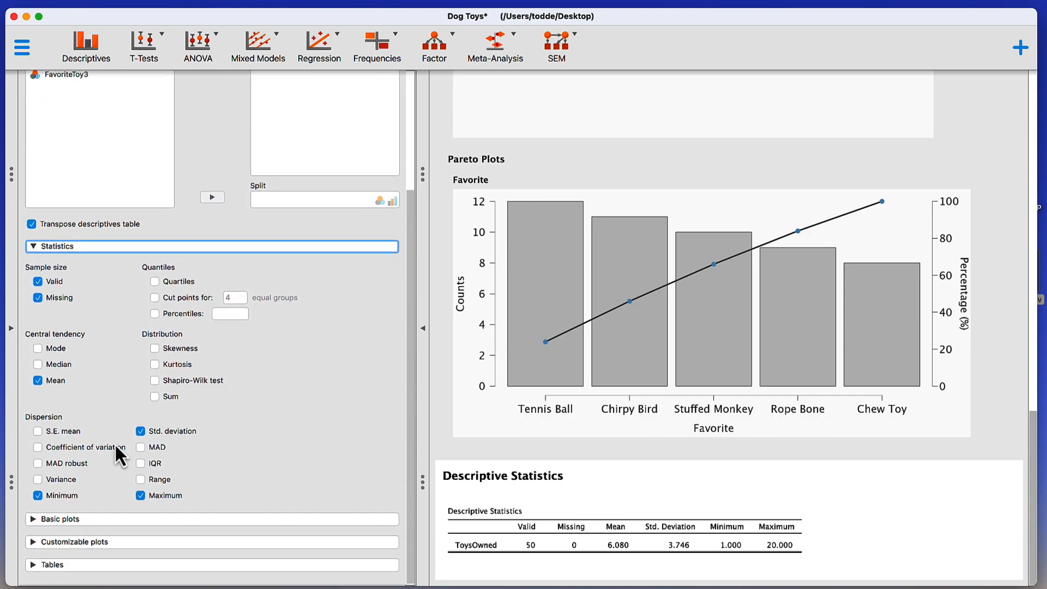
pyautogui.moveTo(39, 360)
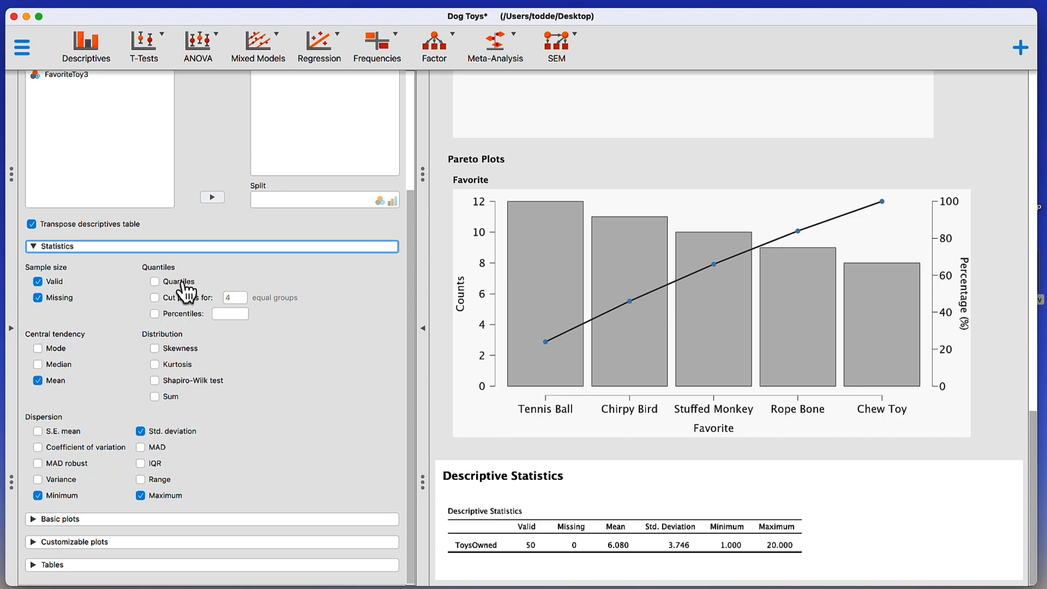
pyautogui.click(154, 282)
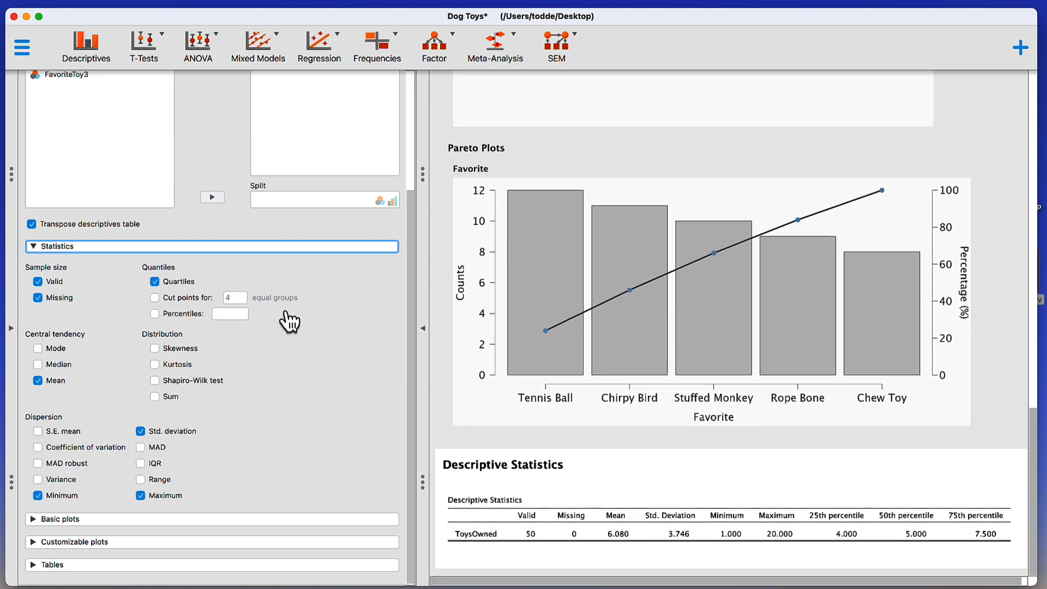
pyautogui.click(38, 348)
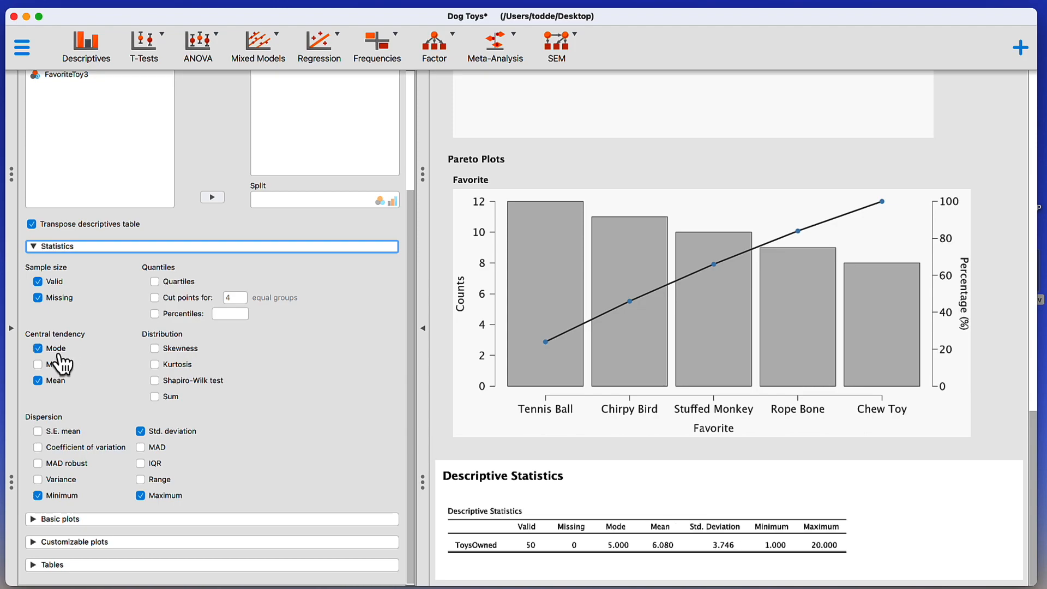
pyautogui.click(38, 348)
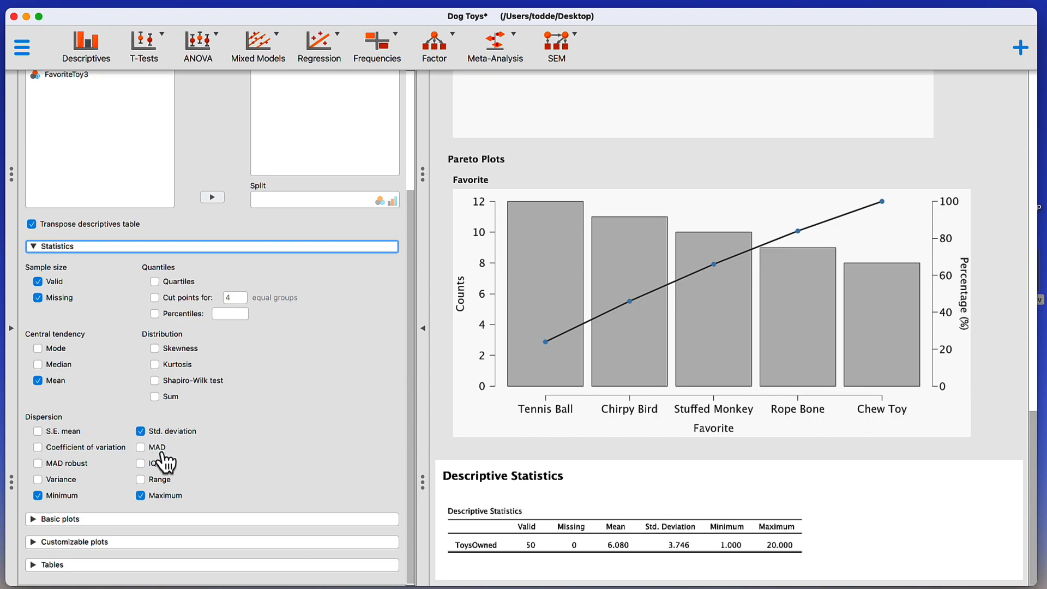
pyautogui.click(154, 349)
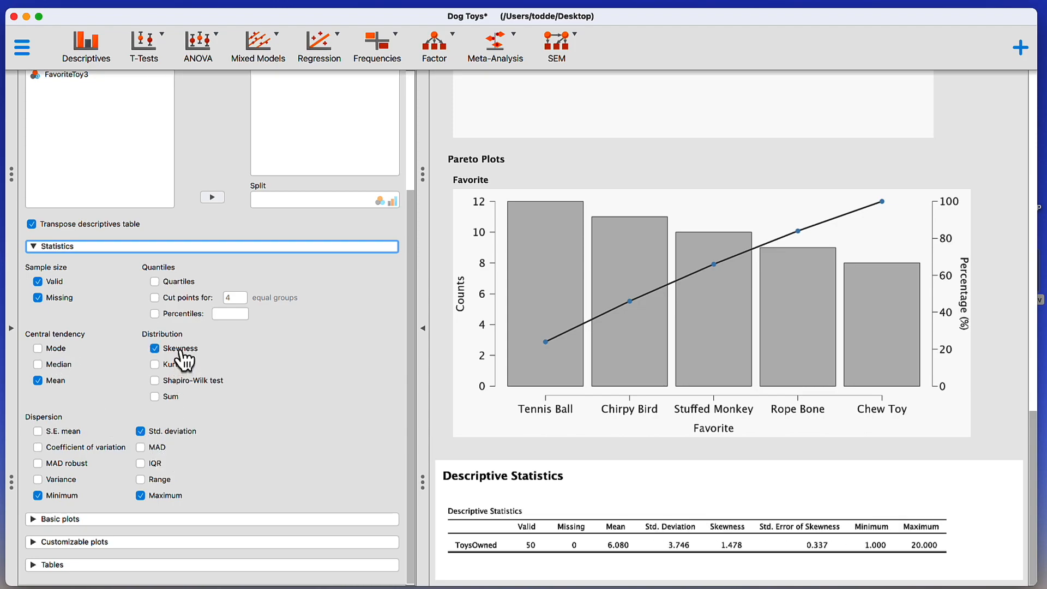
pyautogui.click(154, 348)
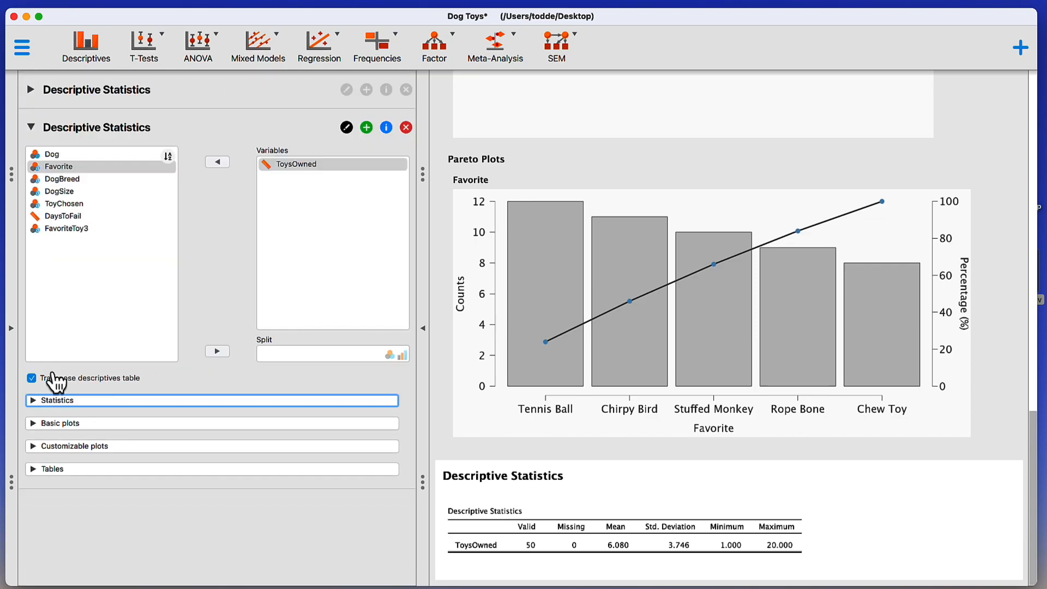
# Expand Basic plots and add a distribution plot histogram of ToysOwned
pyautogui.click(56, 423)
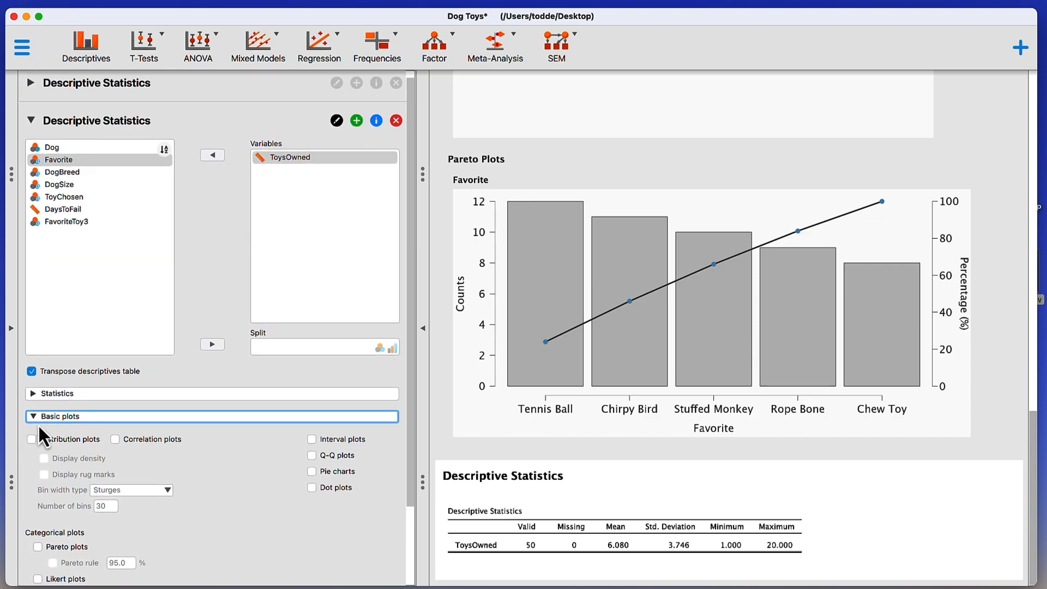
pyautogui.scroll(-3)
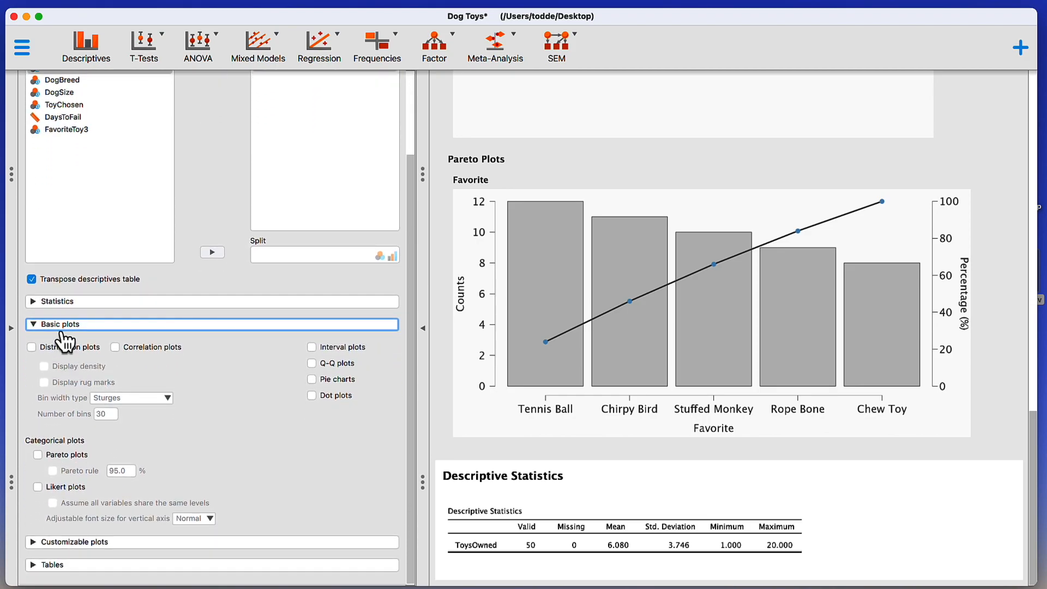
pyautogui.click(31, 347)
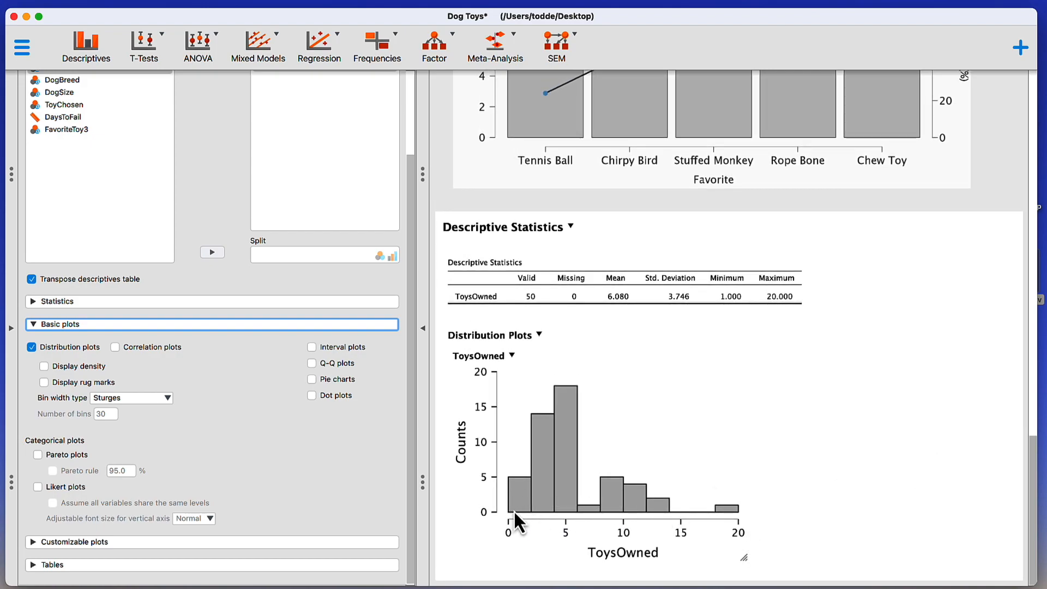
pyautogui.moveTo(713, 538)
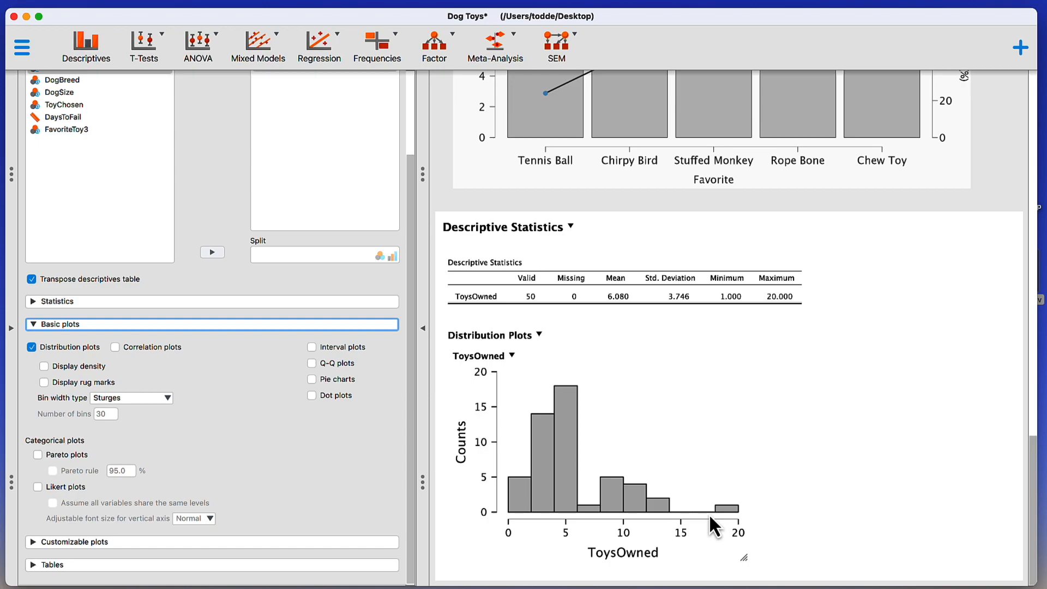
pyautogui.moveTo(71, 416)
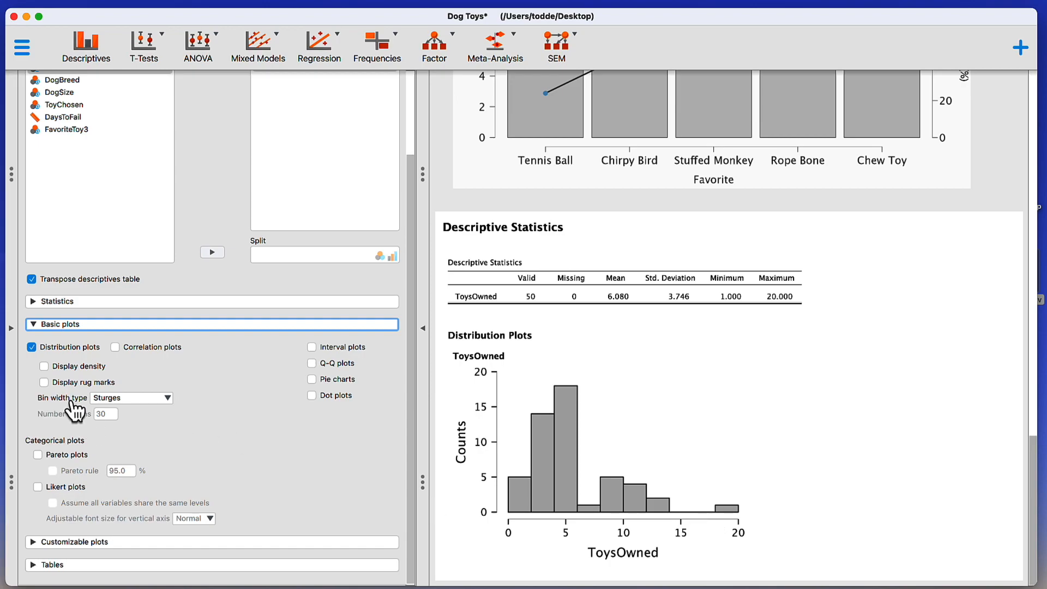
pyautogui.moveTo(106, 415)
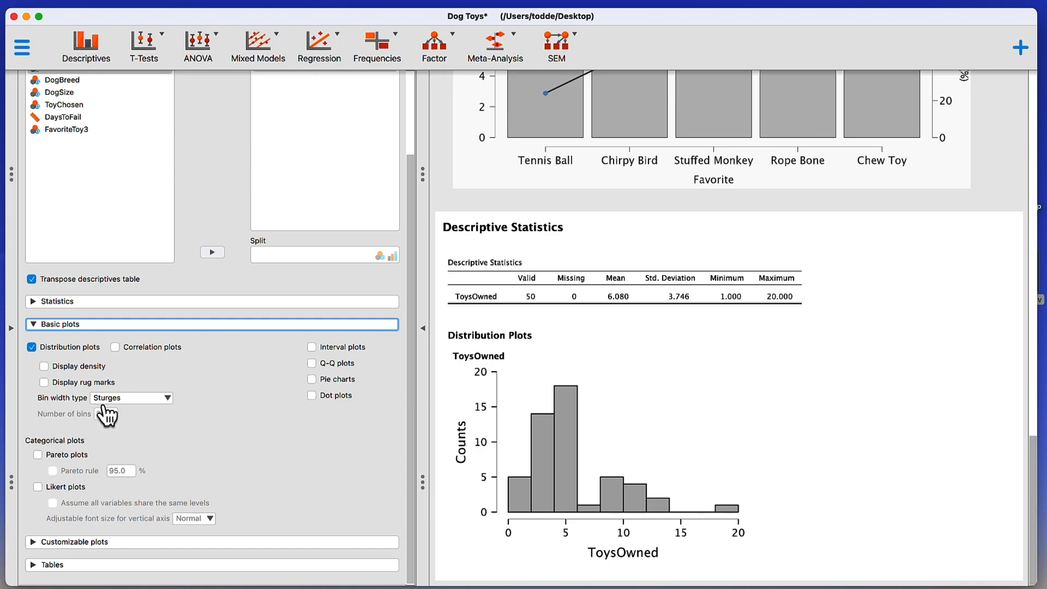
# Try the Scott and Doane bin rules, then set the histogram manually to 4 bins
pyautogui.click(131, 397)
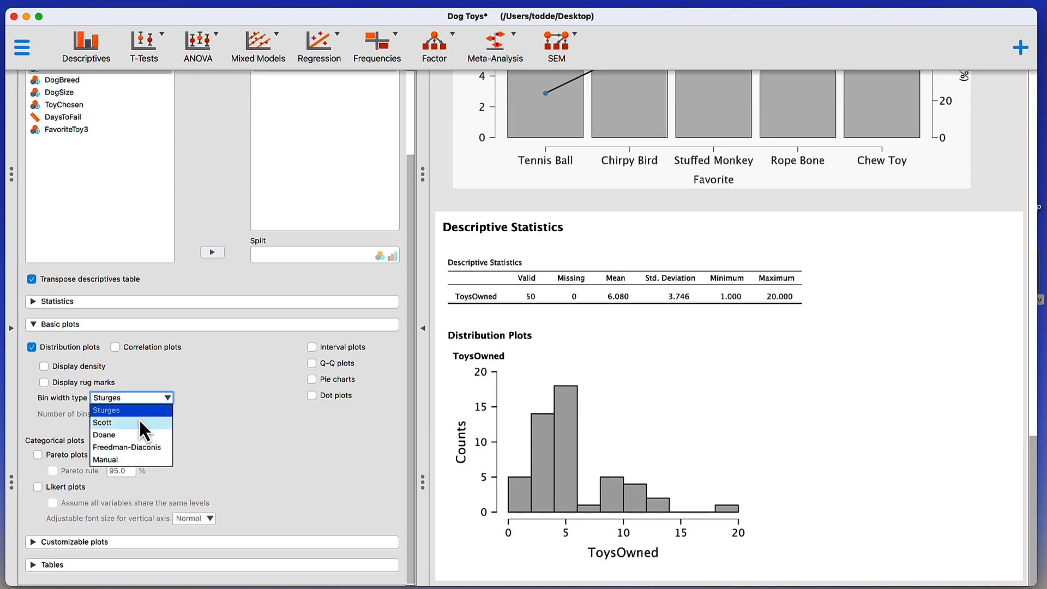
pyautogui.click(102, 423)
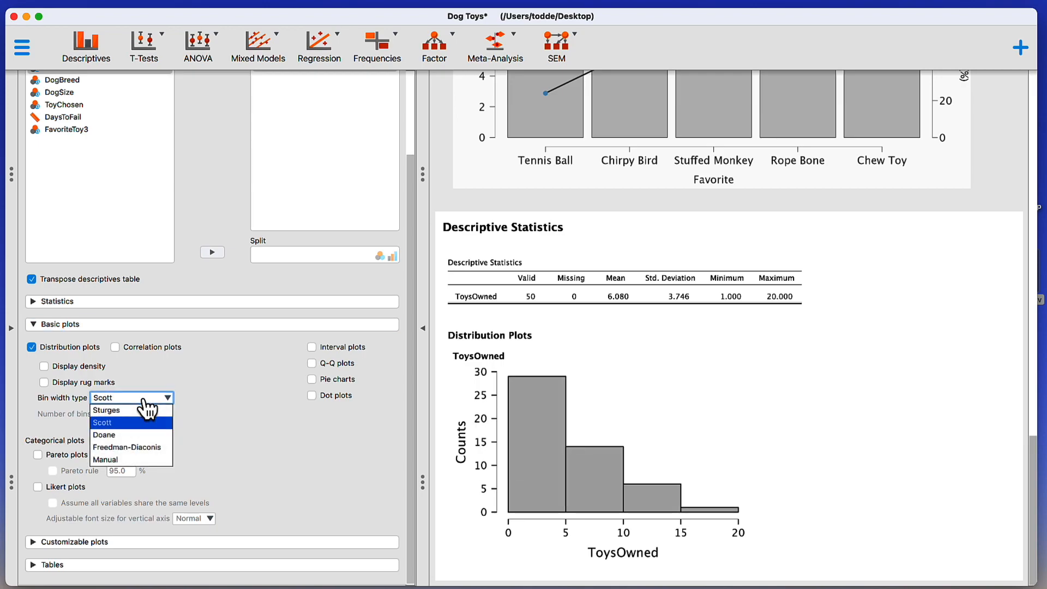
pyautogui.click(104, 434)
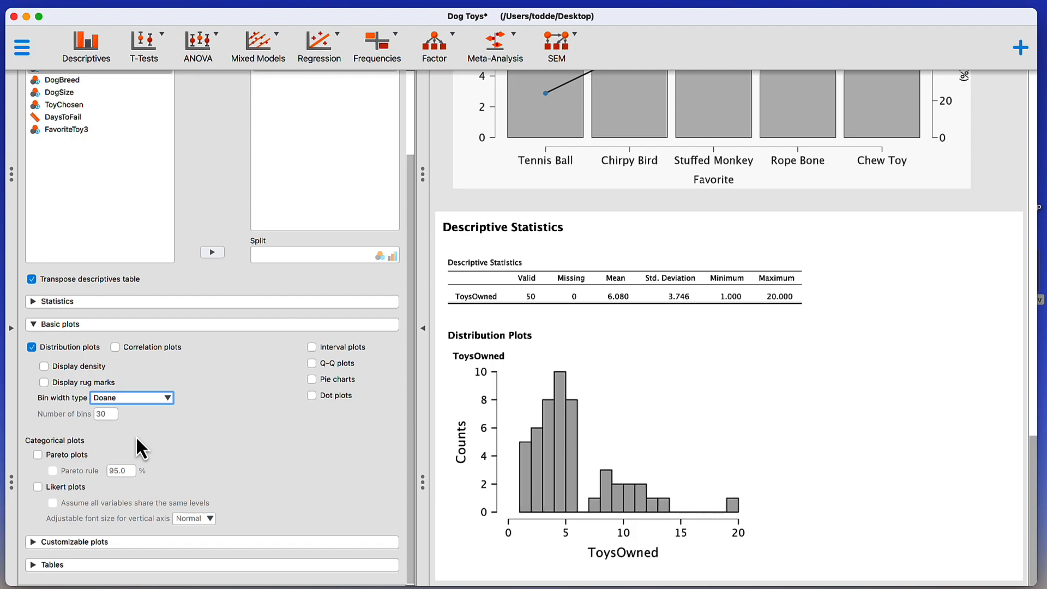
pyautogui.click(131, 397)
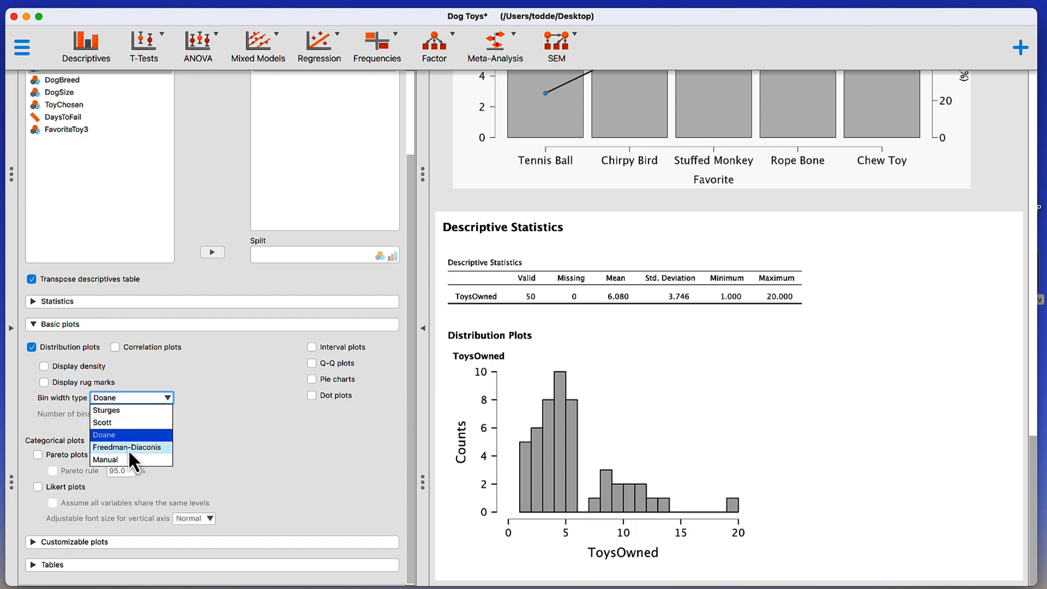
pyautogui.click(106, 460)
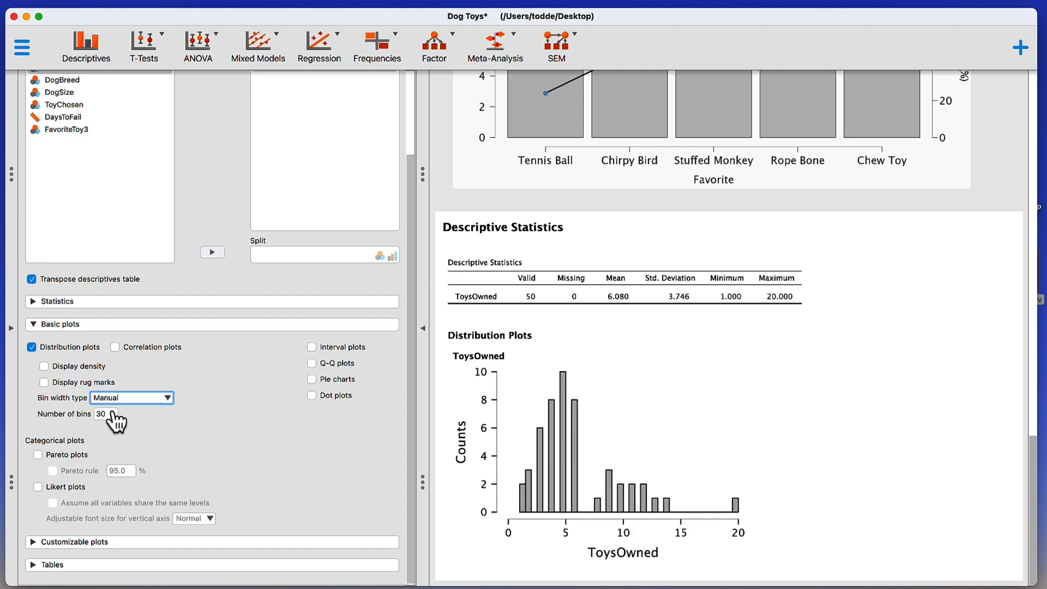
pyautogui.click(107, 414)
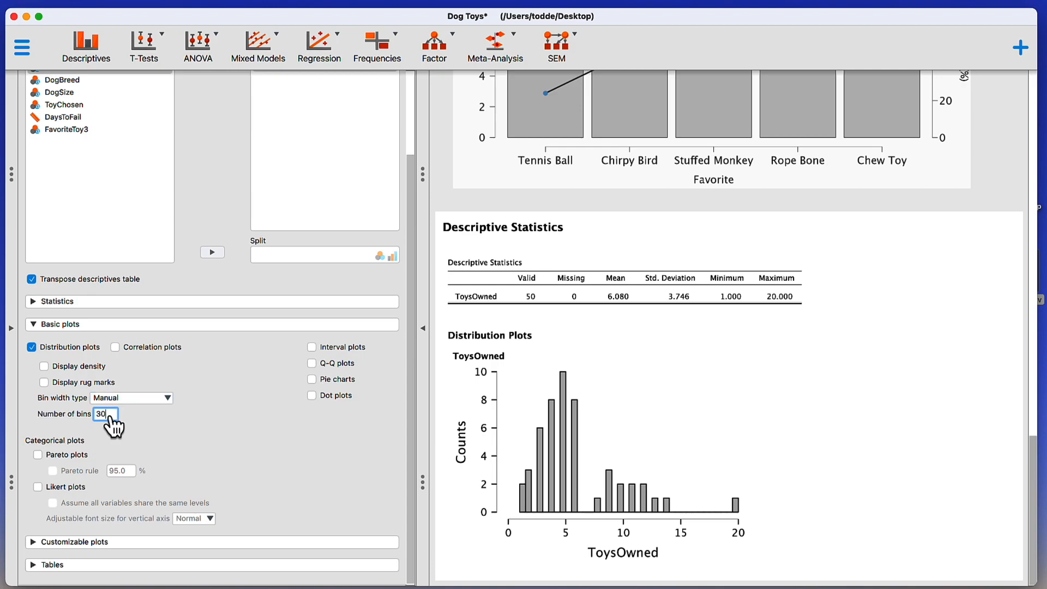
pyautogui.write('4')
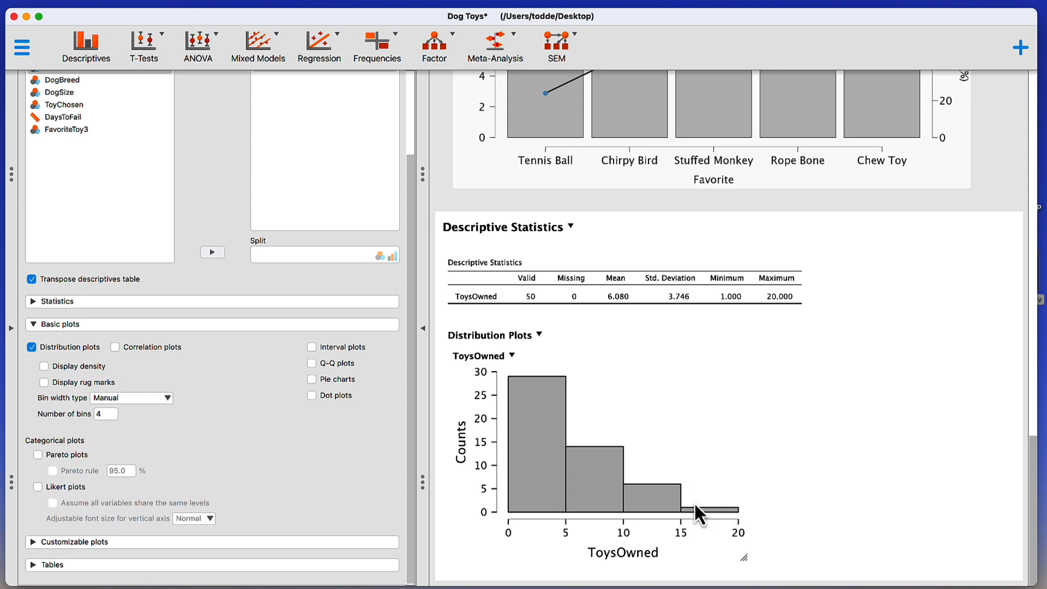
pyautogui.moveTo(339, 481)
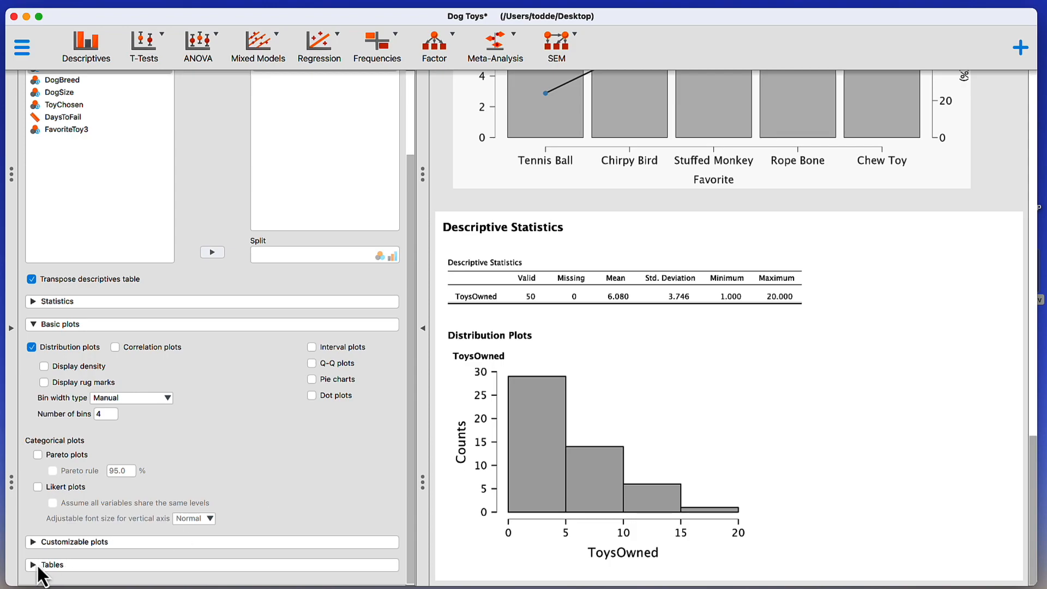
# Add a ToysOwned frequency table and raise Maximum distinct values to 20
pyautogui.click(34, 566)
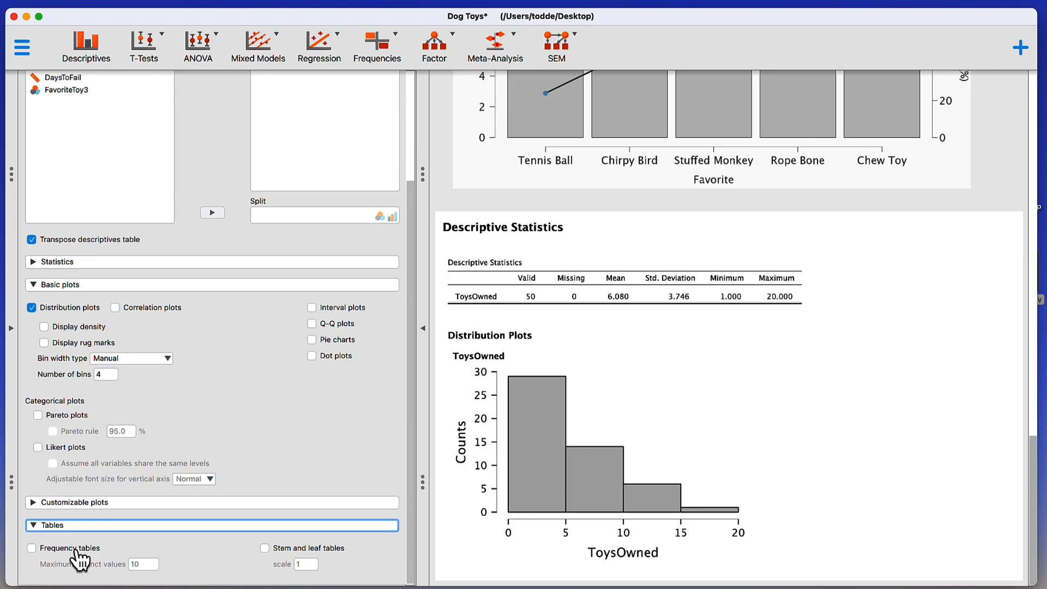
pyautogui.click(31, 548)
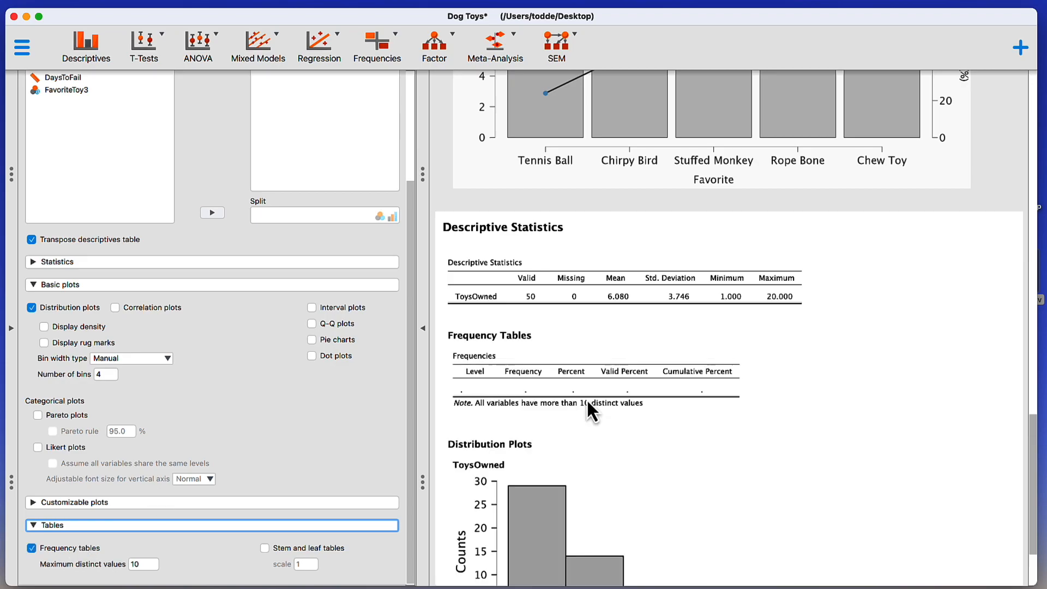
pyautogui.scroll(-3)
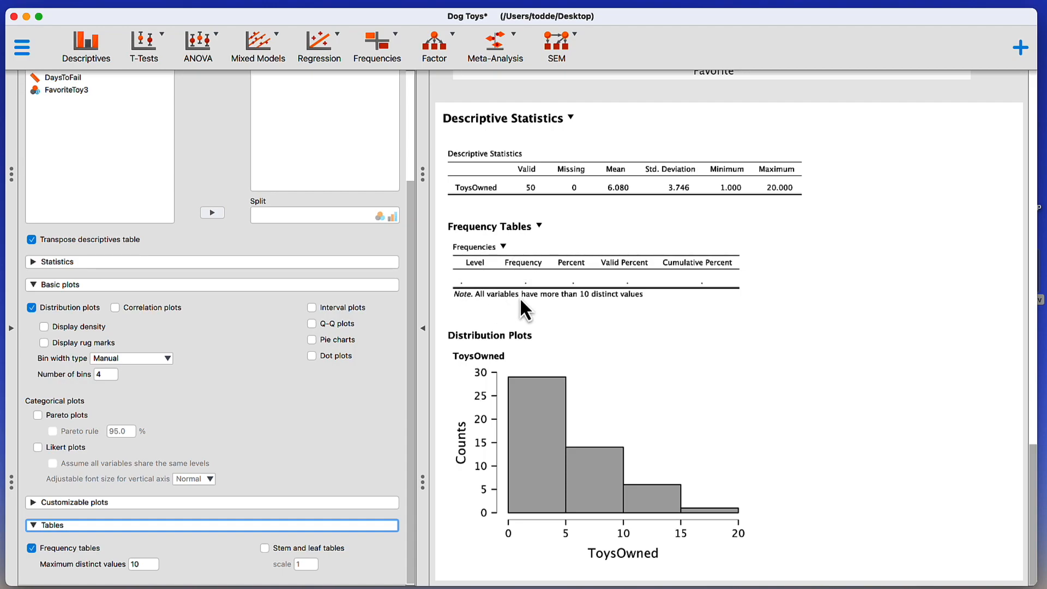
pyautogui.moveTo(517, 304)
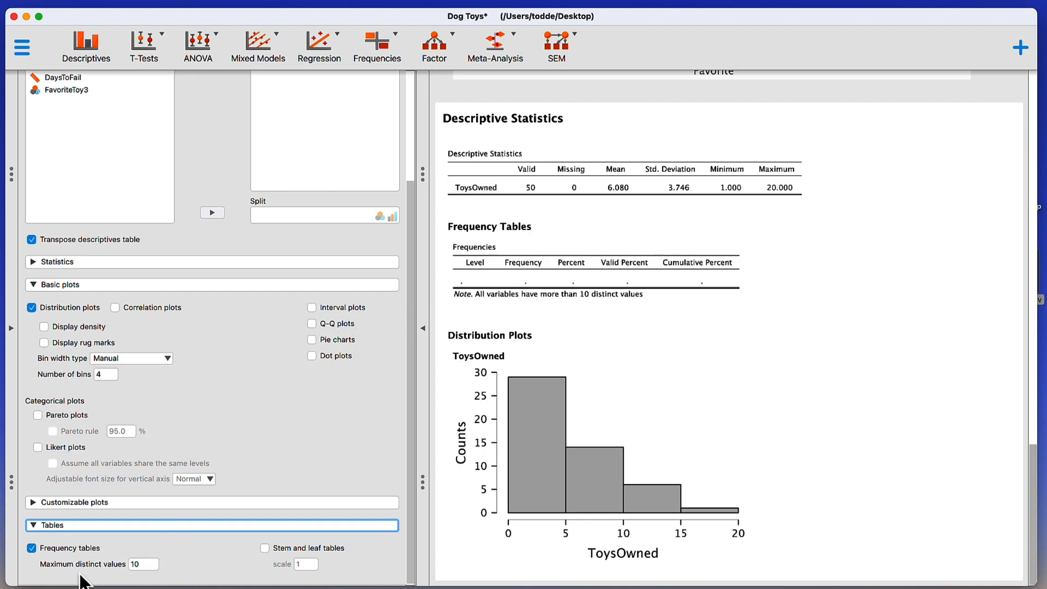
pyautogui.moveTo(106, 579)
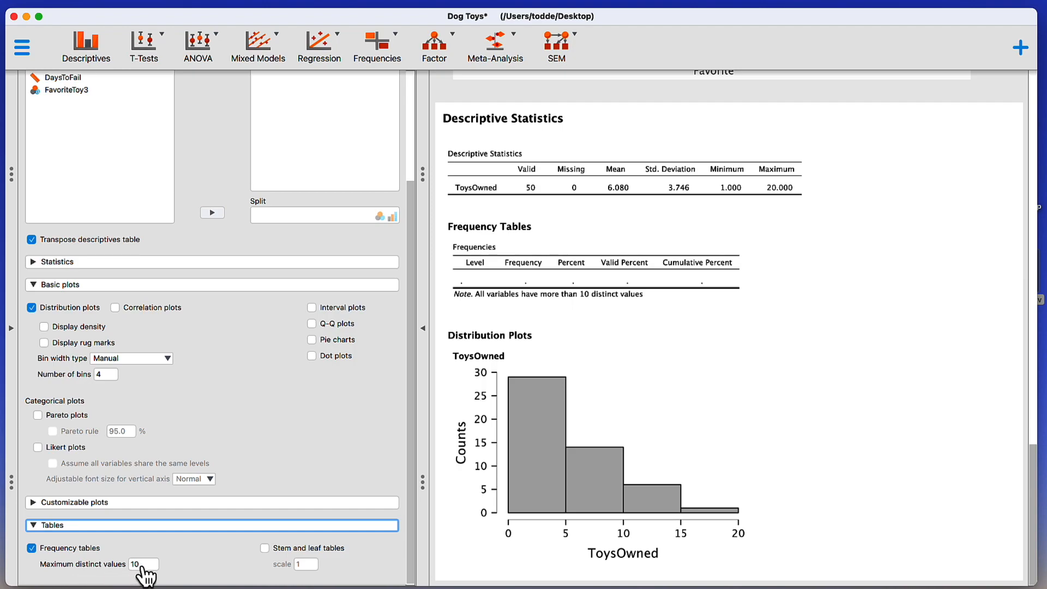
pyautogui.click(144, 563)
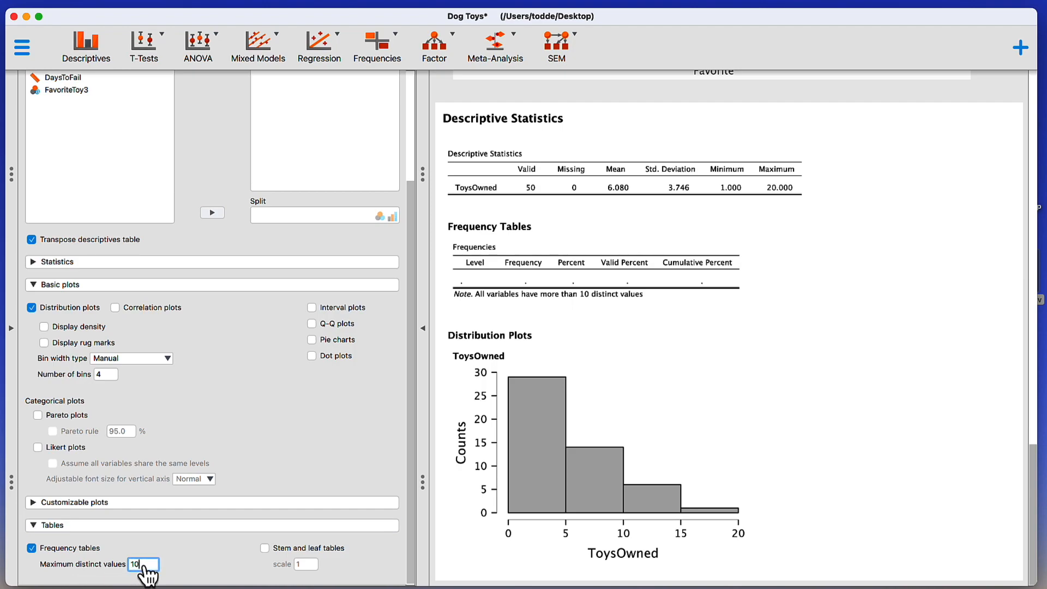
pyautogui.write('2')
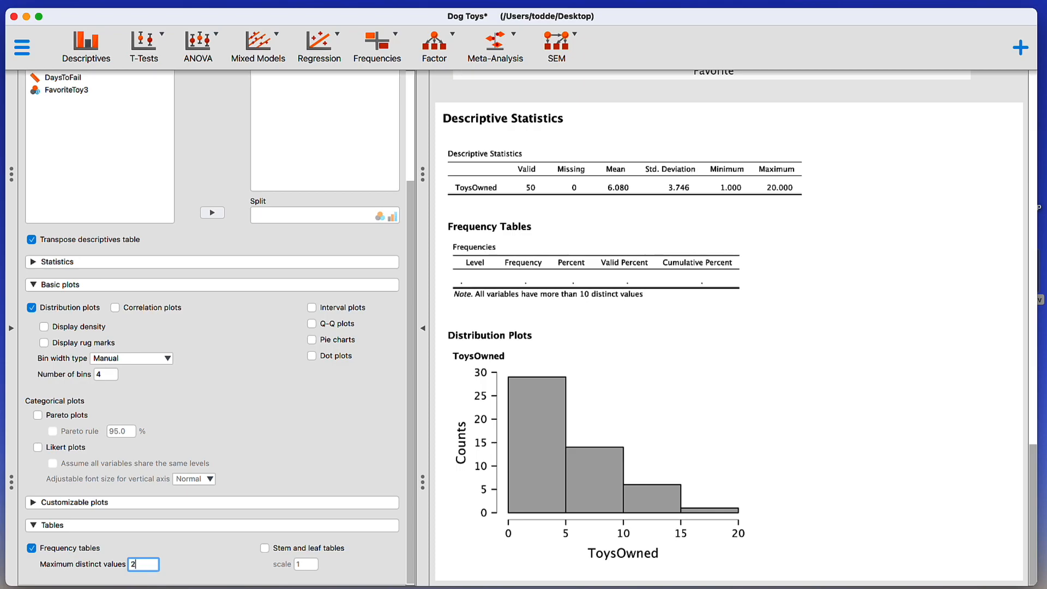
pyautogui.write('20')
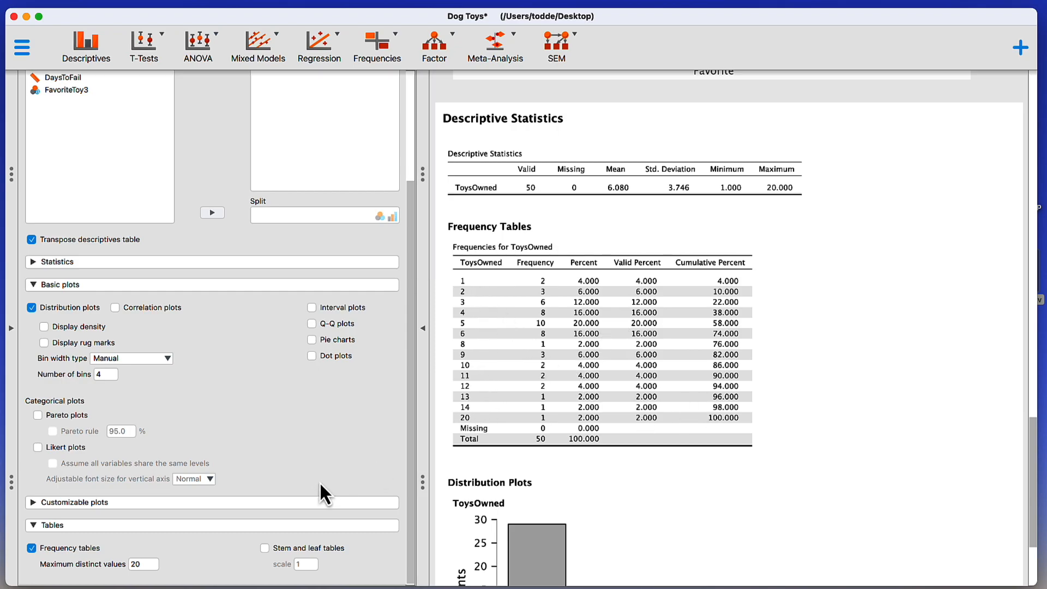
pyautogui.moveTo(451, 387)
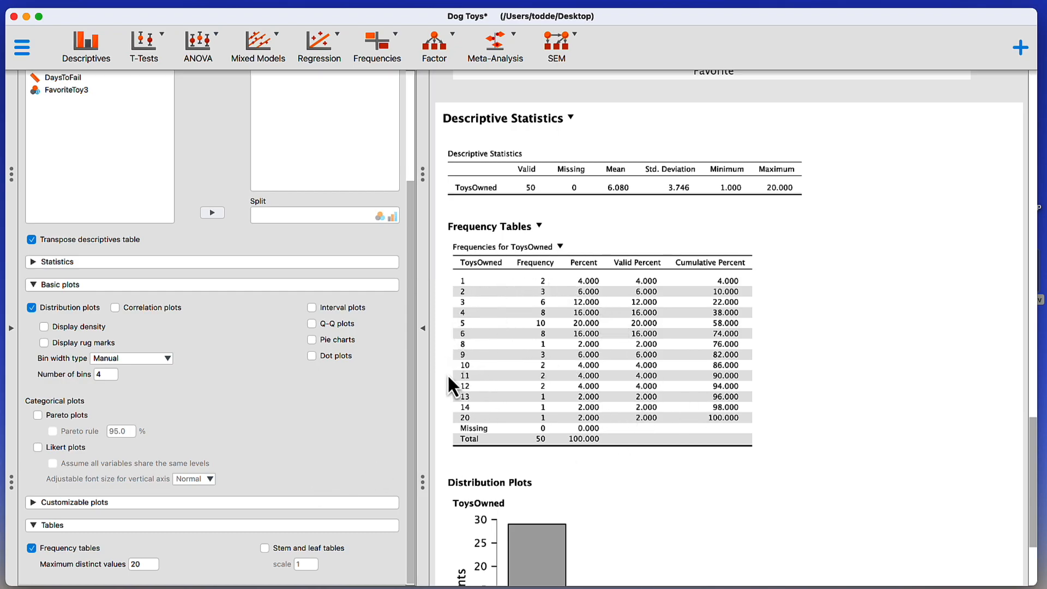
pyautogui.moveTo(509, 372)
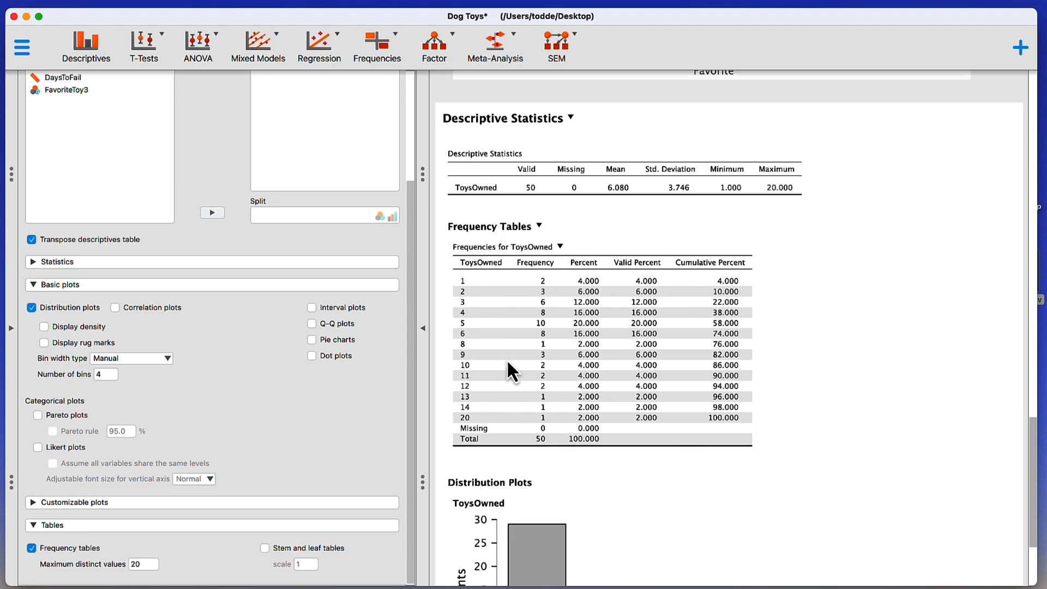
pyautogui.moveTo(681, 419)
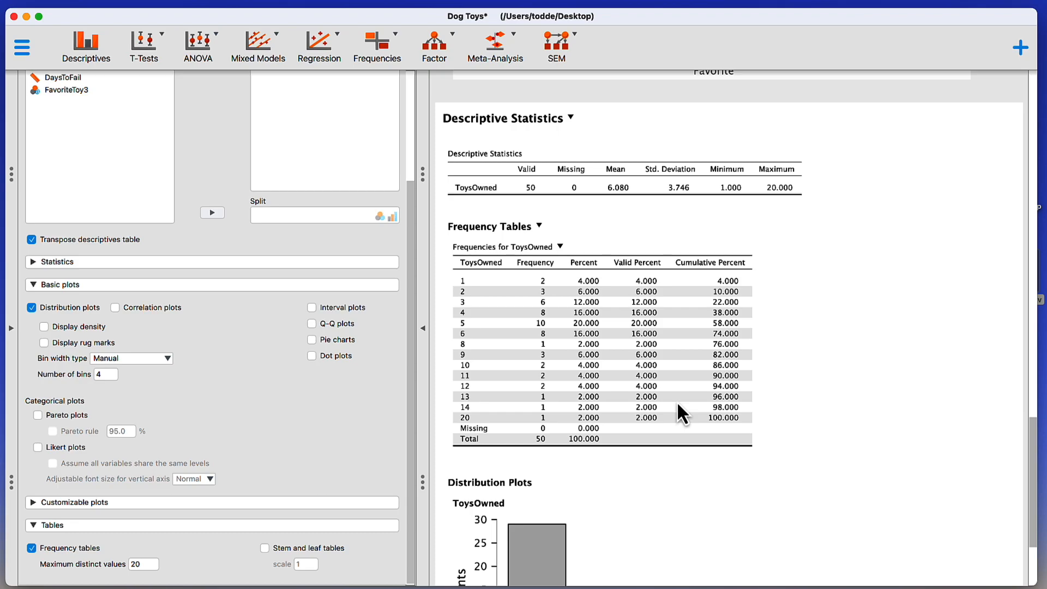
pyautogui.scroll(-3)
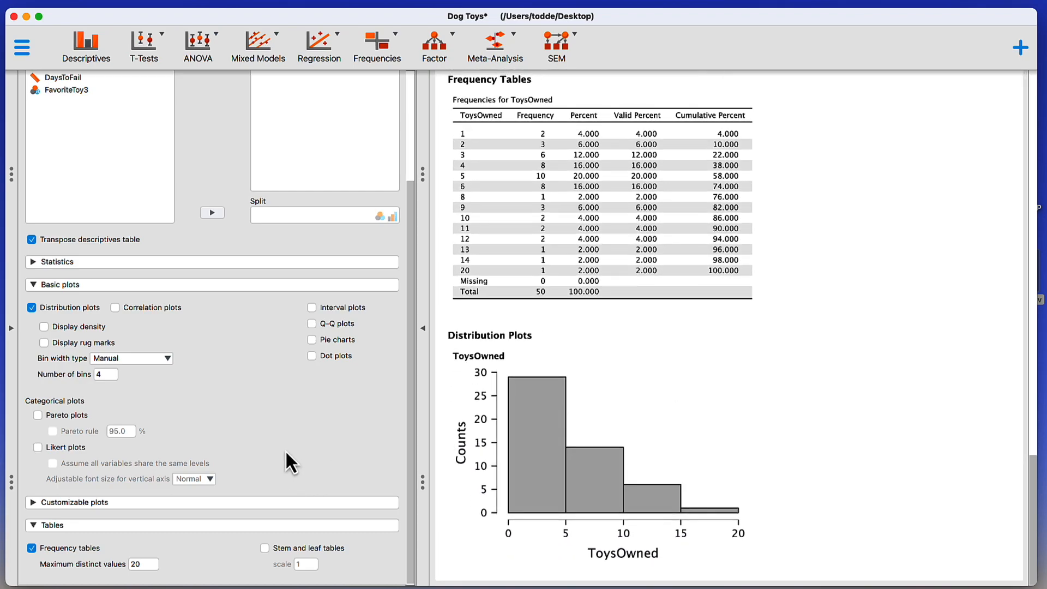
pyautogui.moveTo(282, 565)
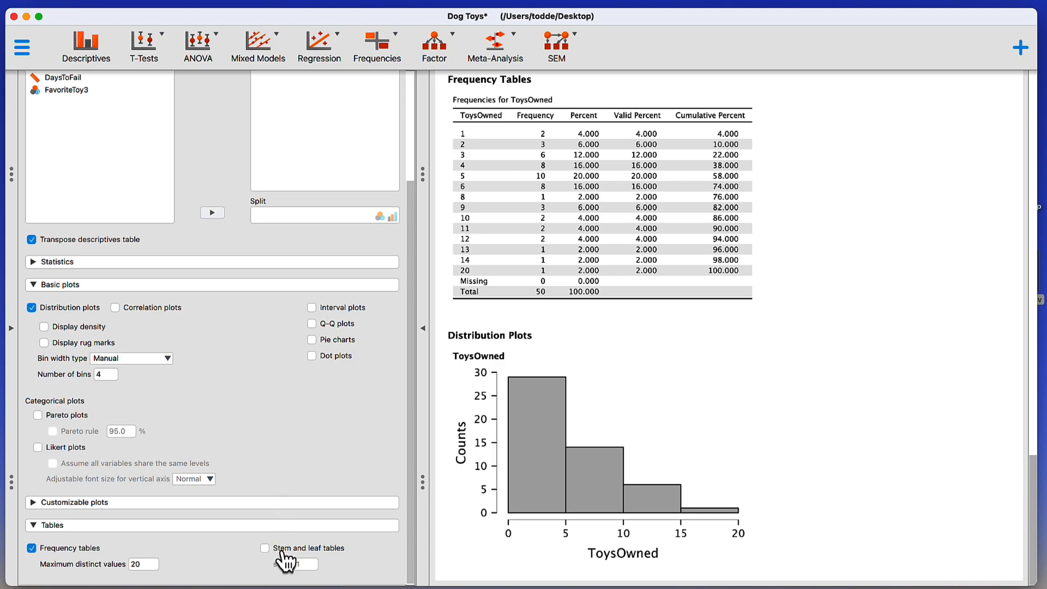
# Add a ToysOwned stem-and-leaf table, try scale 2, then keep scale at 1
pyautogui.click(264, 549)
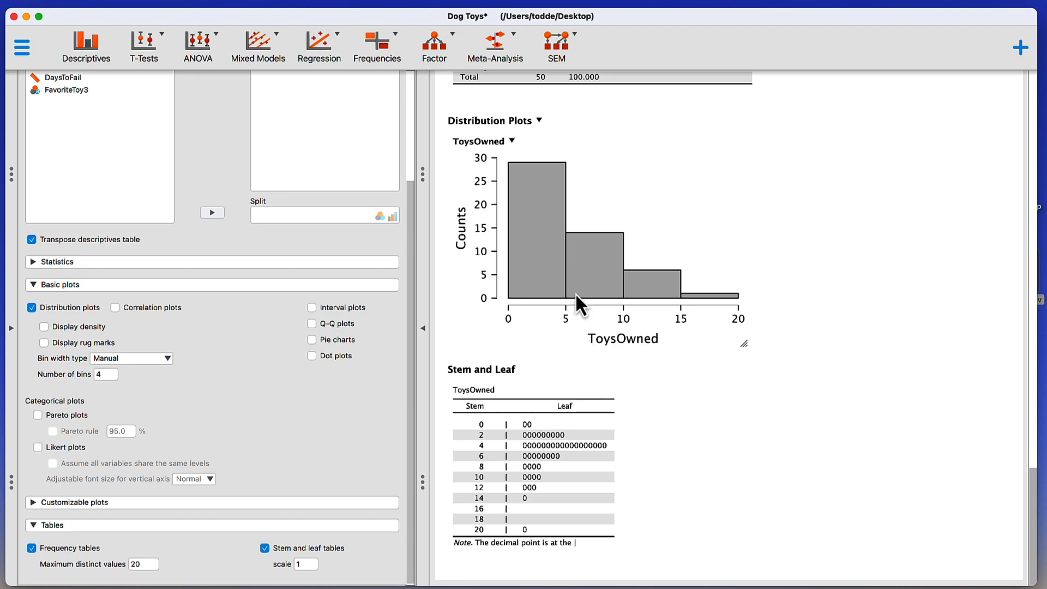
pyautogui.moveTo(695, 330)
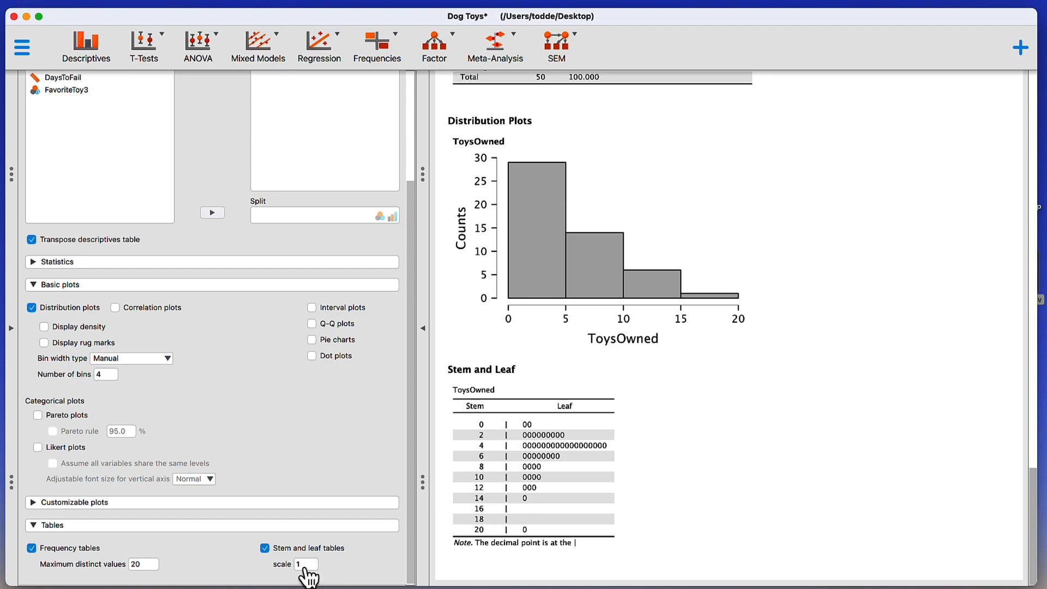
pyautogui.write('2')
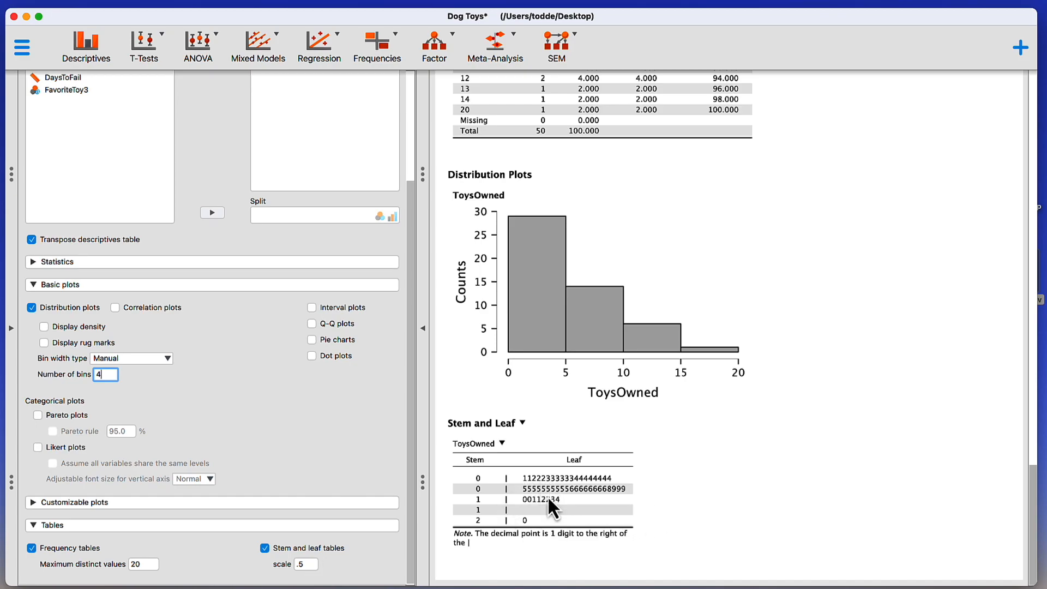
pyautogui.click(306, 564)
pyautogui.write('1')
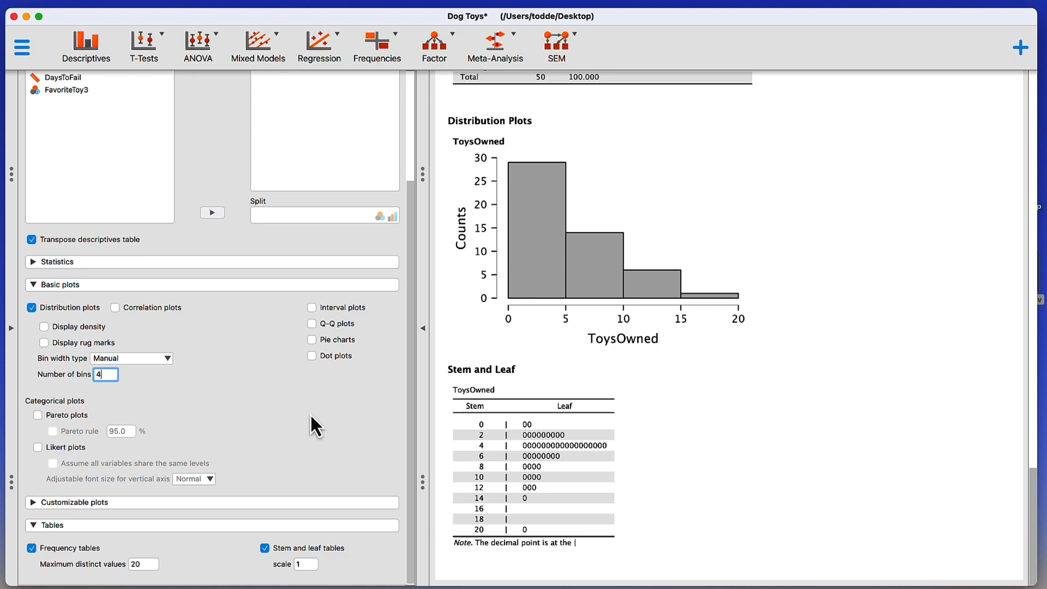
pyautogui.moveTo(239, 394)
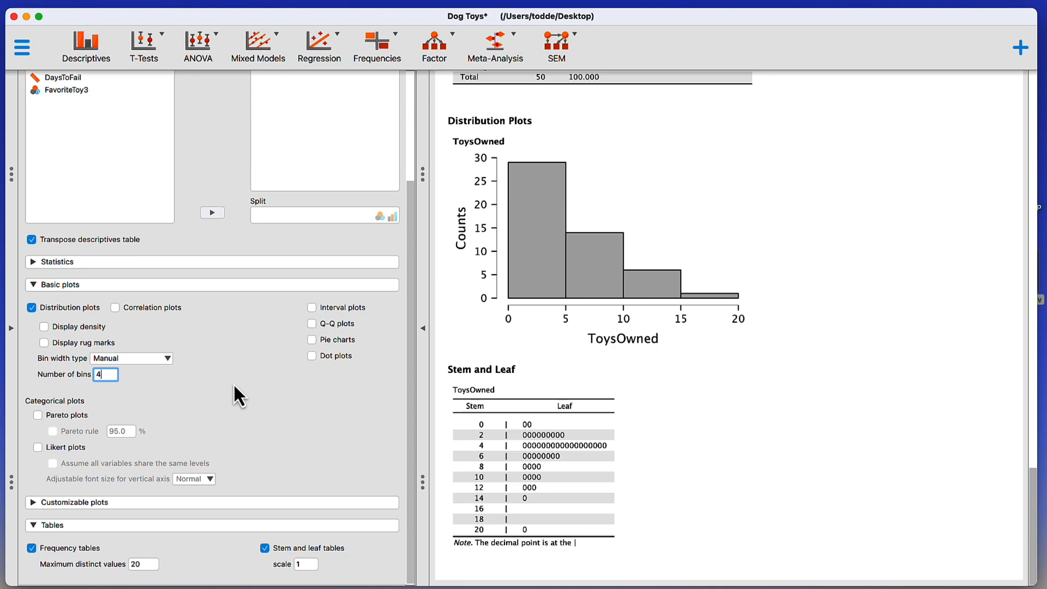
pyautogui.moveTo(94, 303)
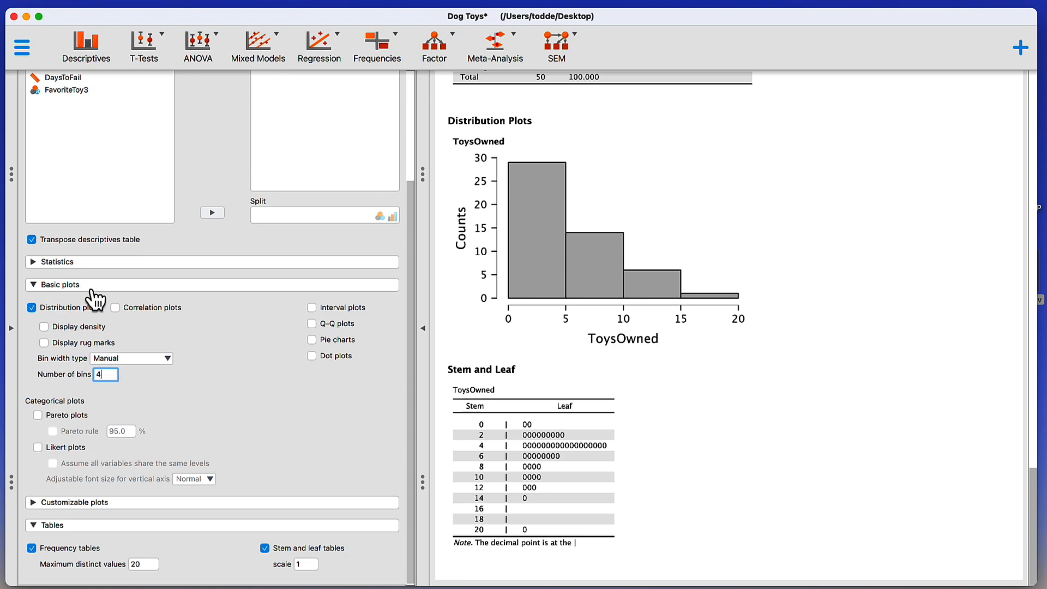
# Toggle Correlation plots on and off, then enable Q-Q plots for ToysOwned
pyautogui.click(115, 307)
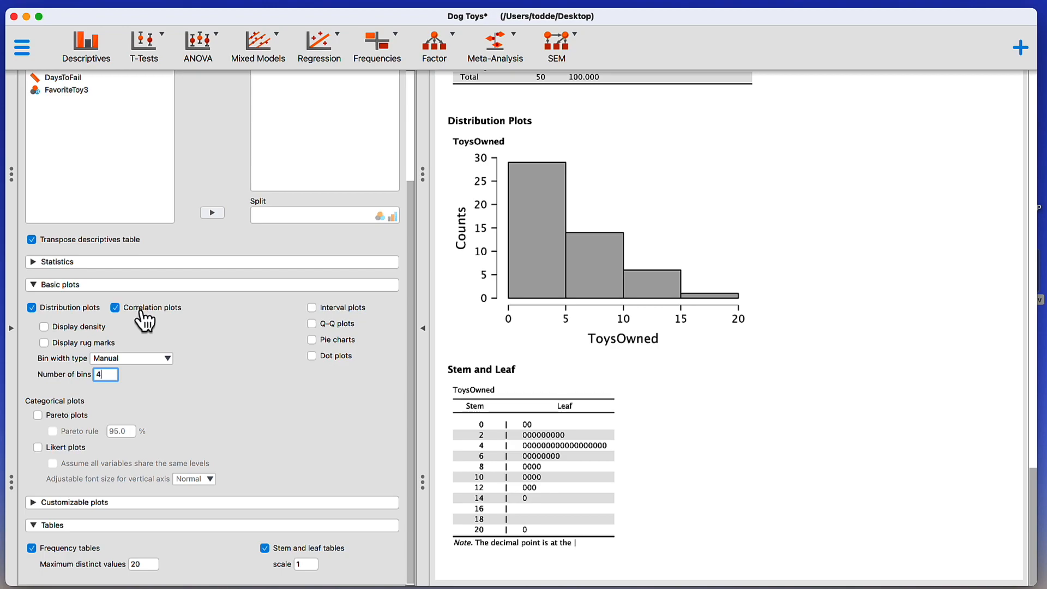
pyautogui.moveTo(199, 312)
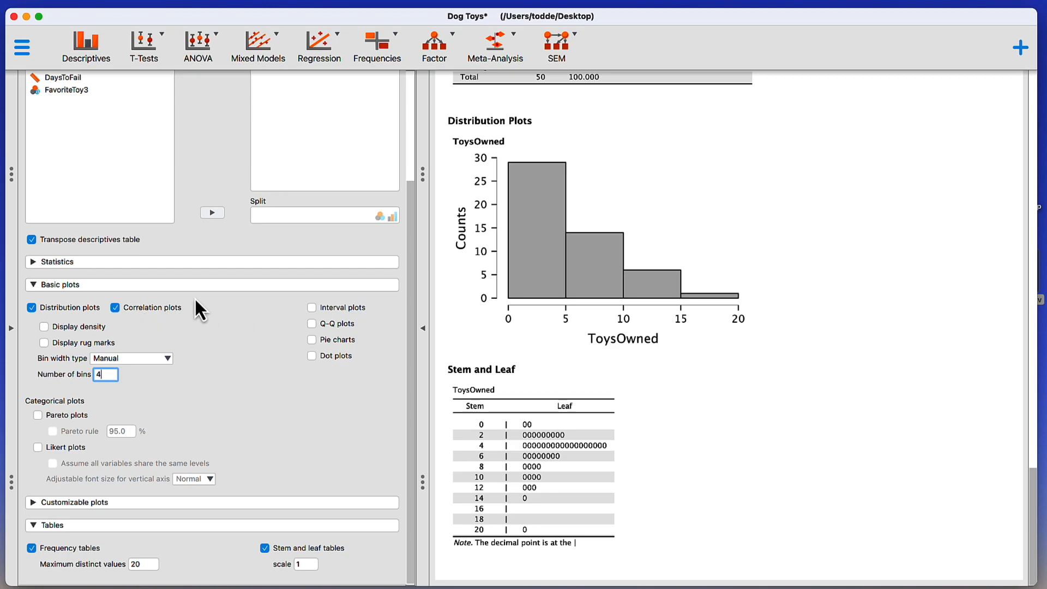
pyautogui.click(115, 308)
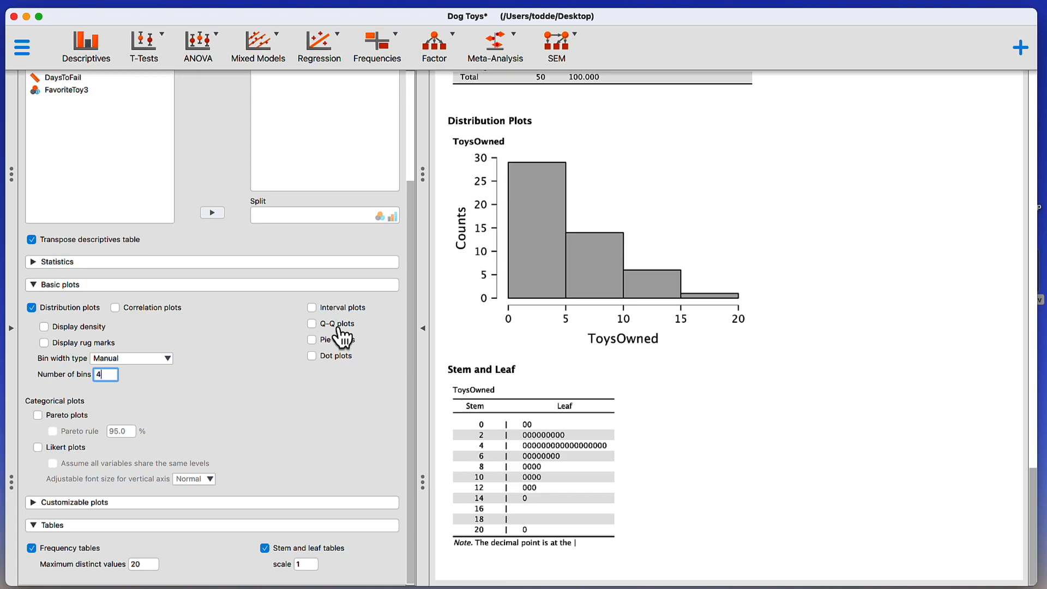
pyautogui.click(311, 323)
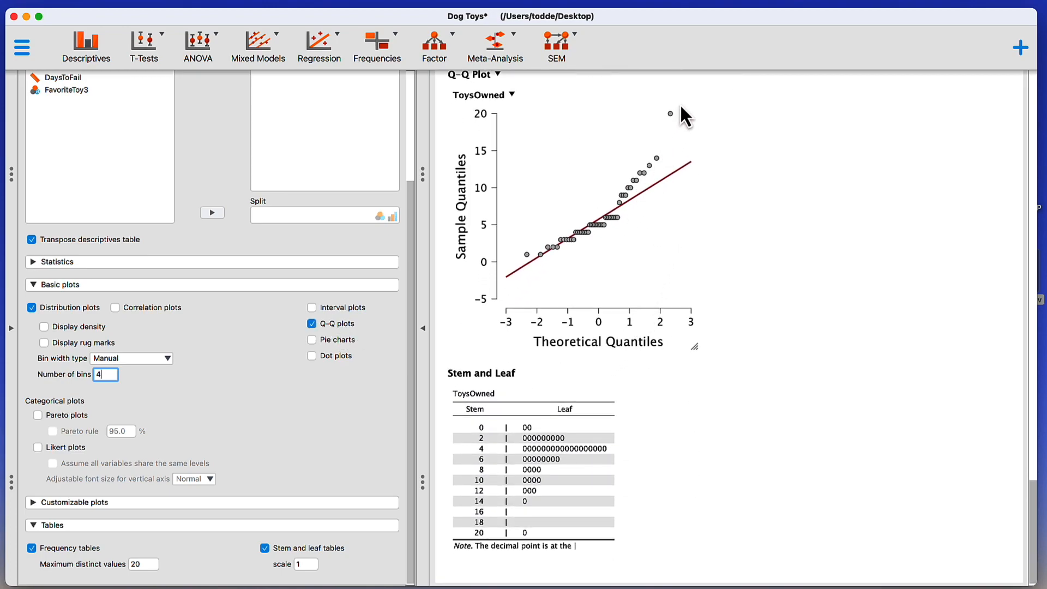
pyautogui.moveTo(628, 201)
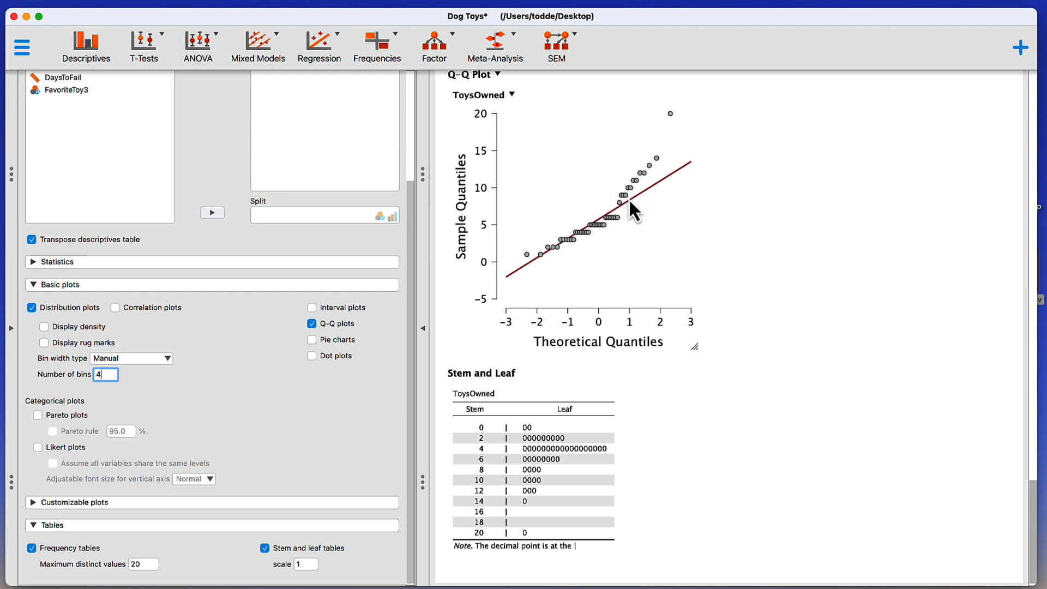
pyautogui.moveTo(617, 231)
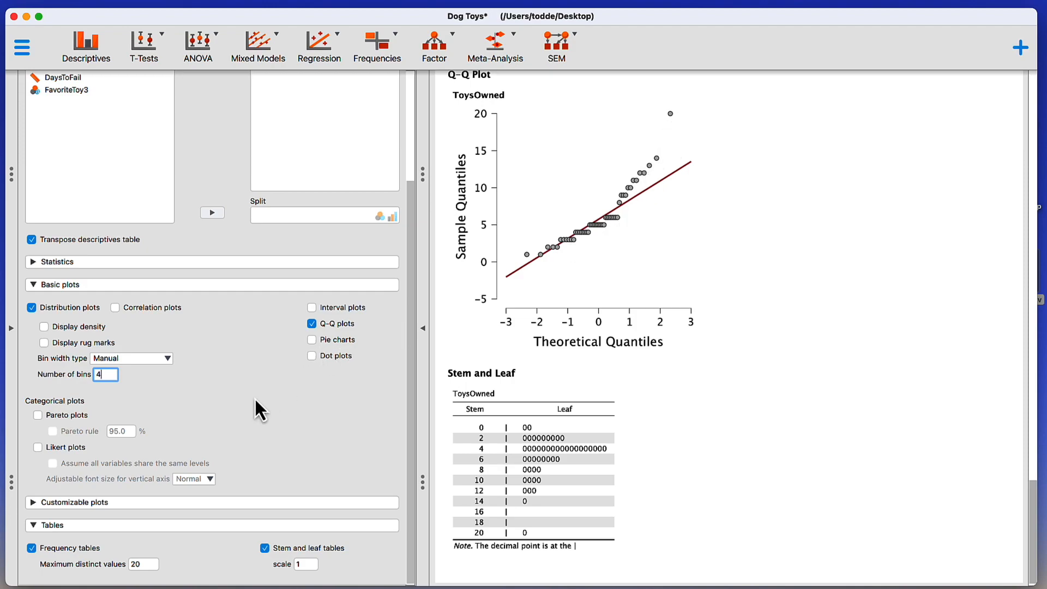
pyautogui.moveTo(37, 516)
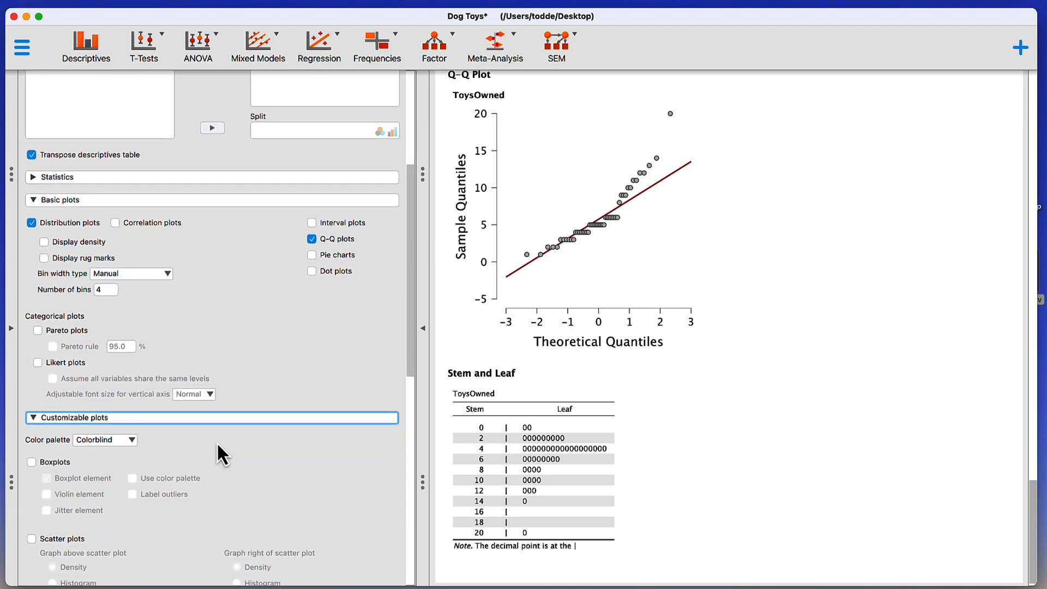
# Scroll through the results to review the ToysOwned boxplot and Q-Q plot
pyautogui.scroll(-3)
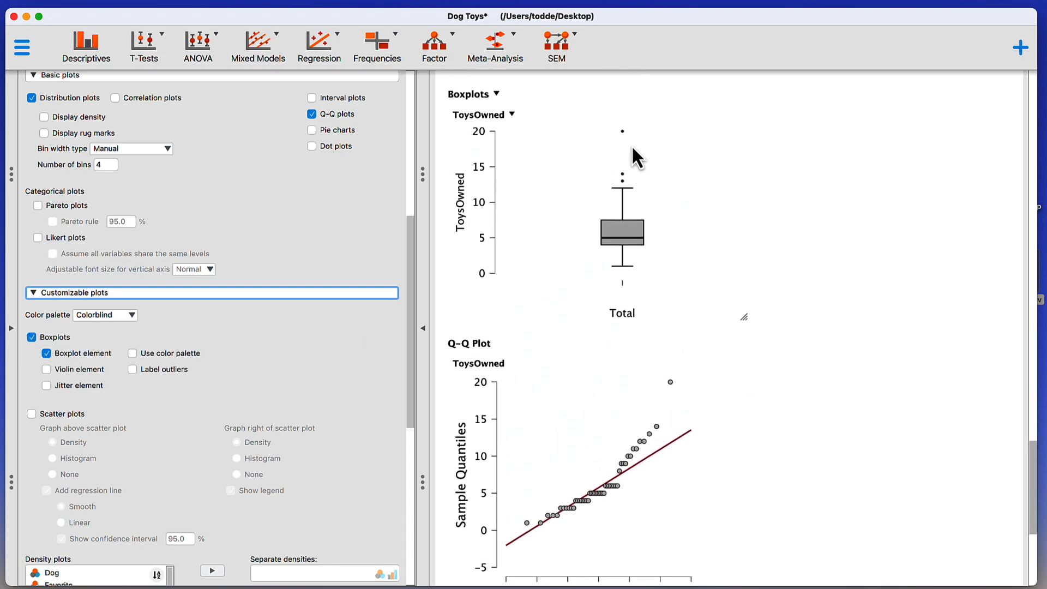
pyautogui.moveTo(648, 127)
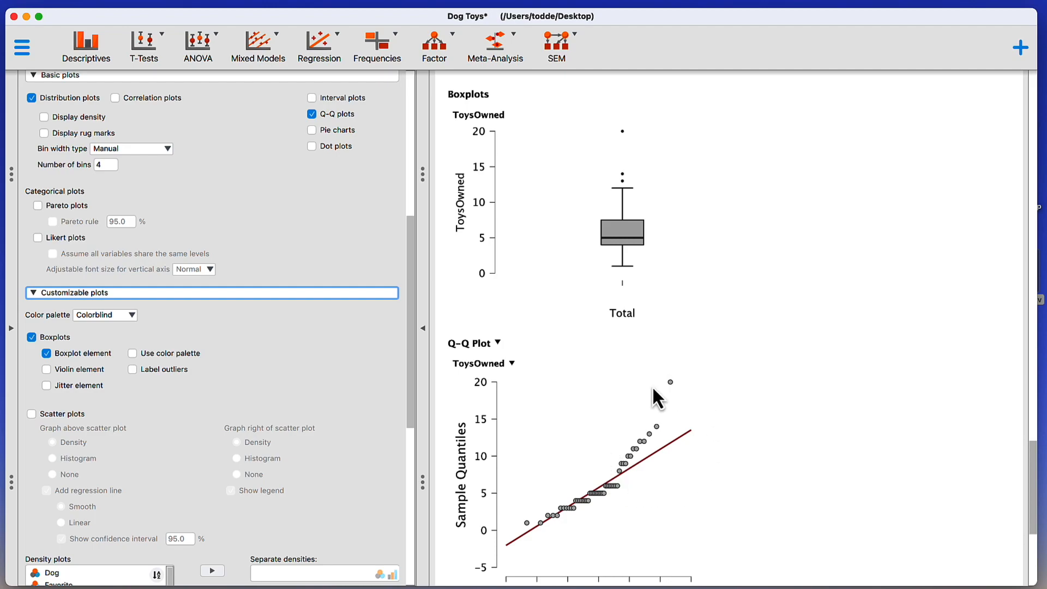
pyautogui.scroll(-3)
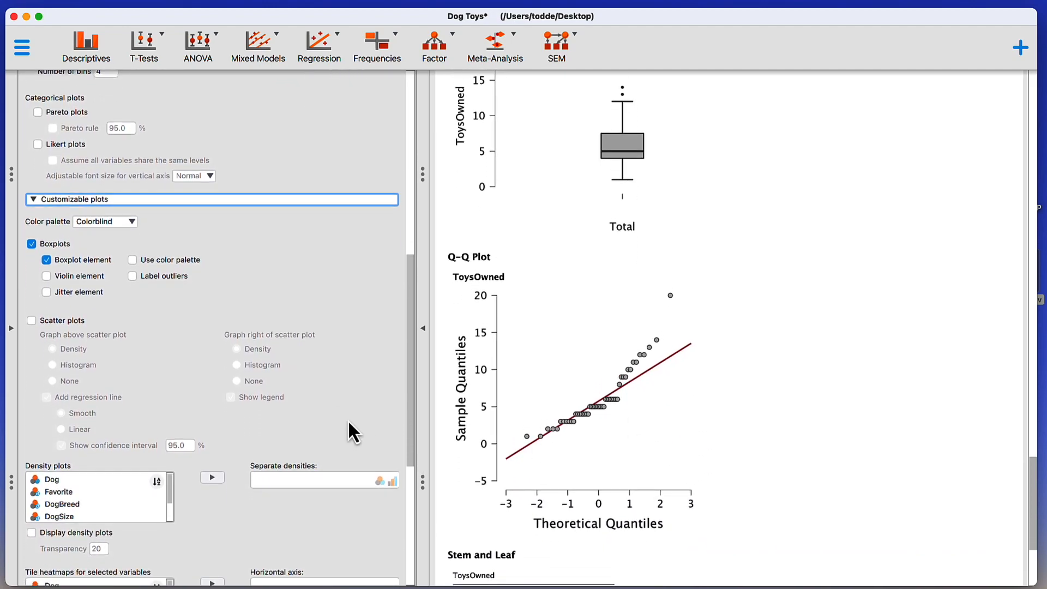
pyautogui.scroll(-3)
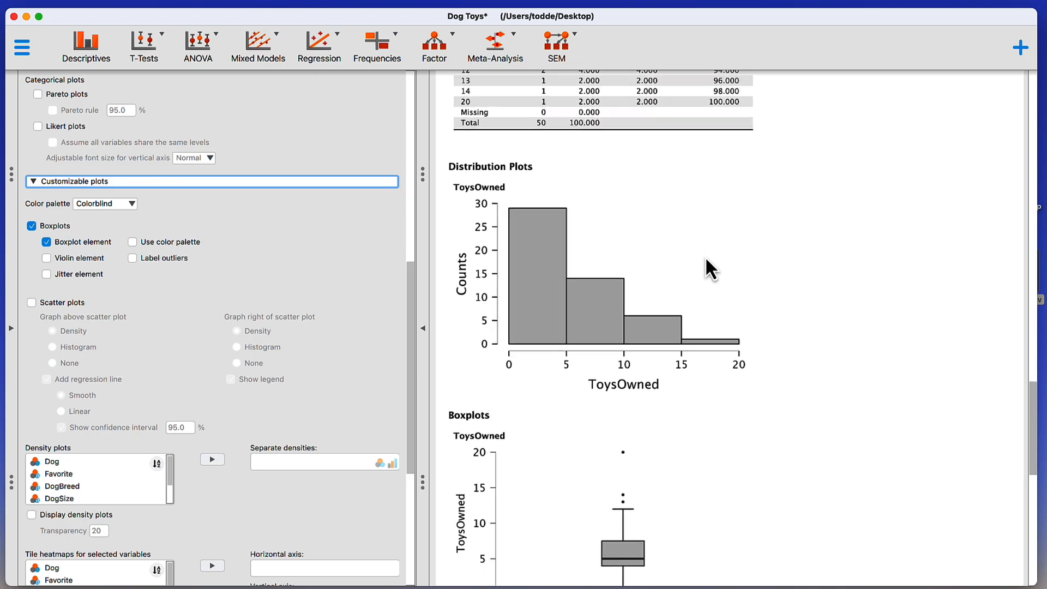
pyautogui.scroll(-3)
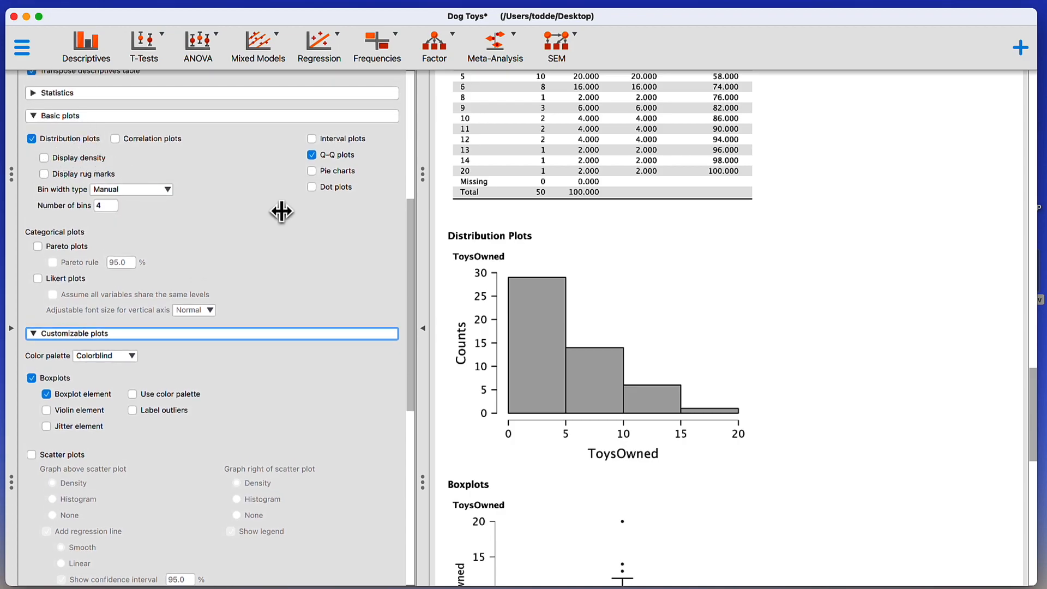
pyautogui.scroll(-3)
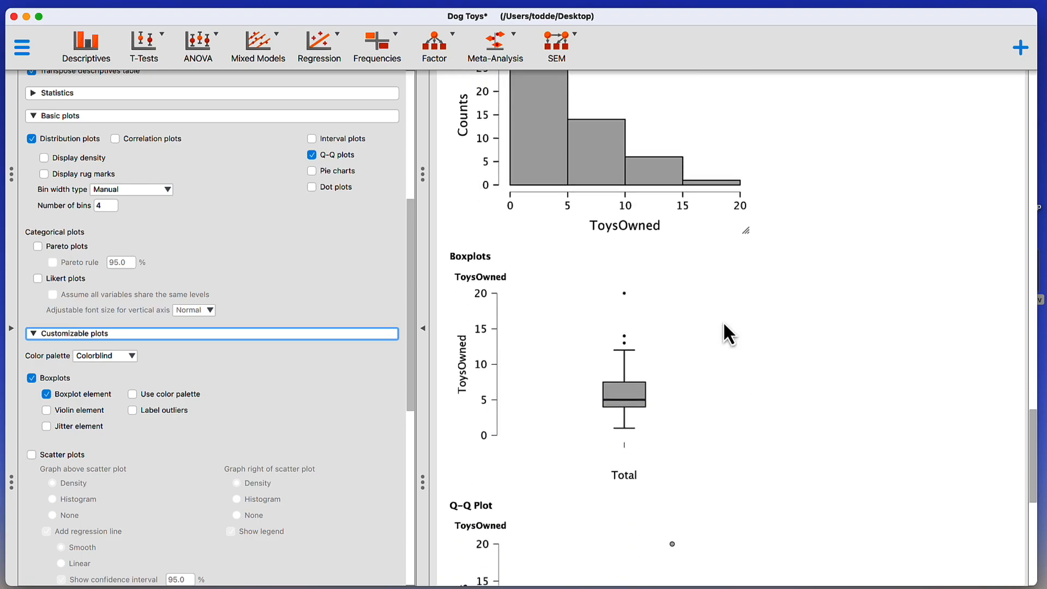
pyautogui.scroll(-3)
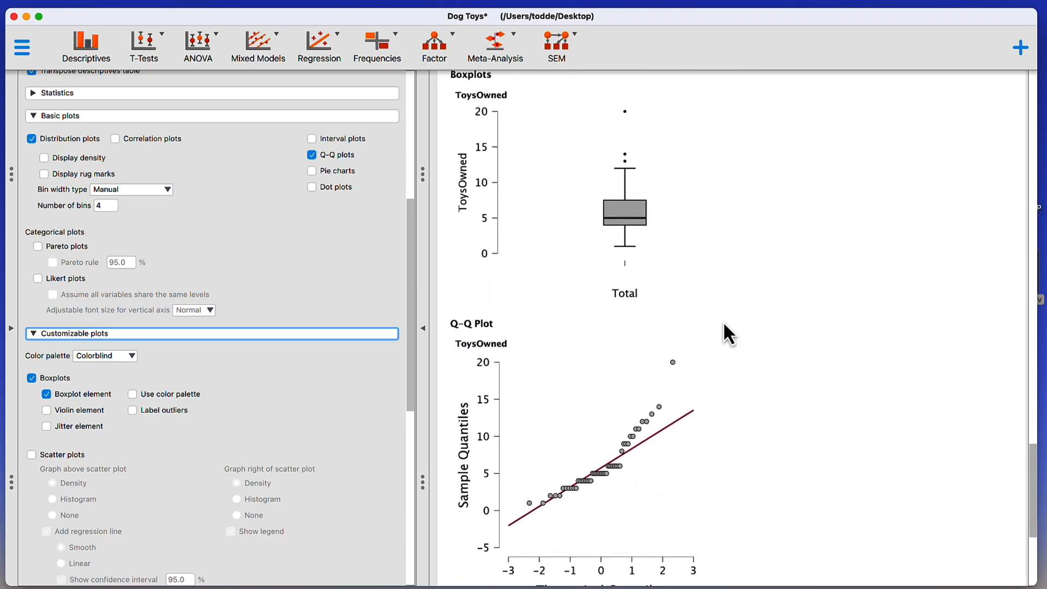
pyautogui.scroll(-3)
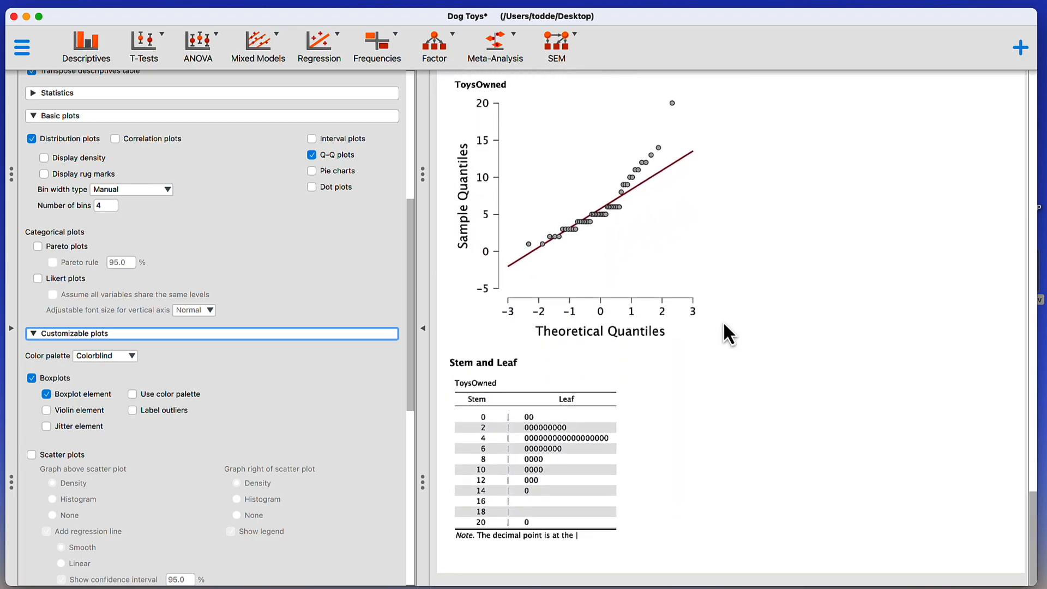